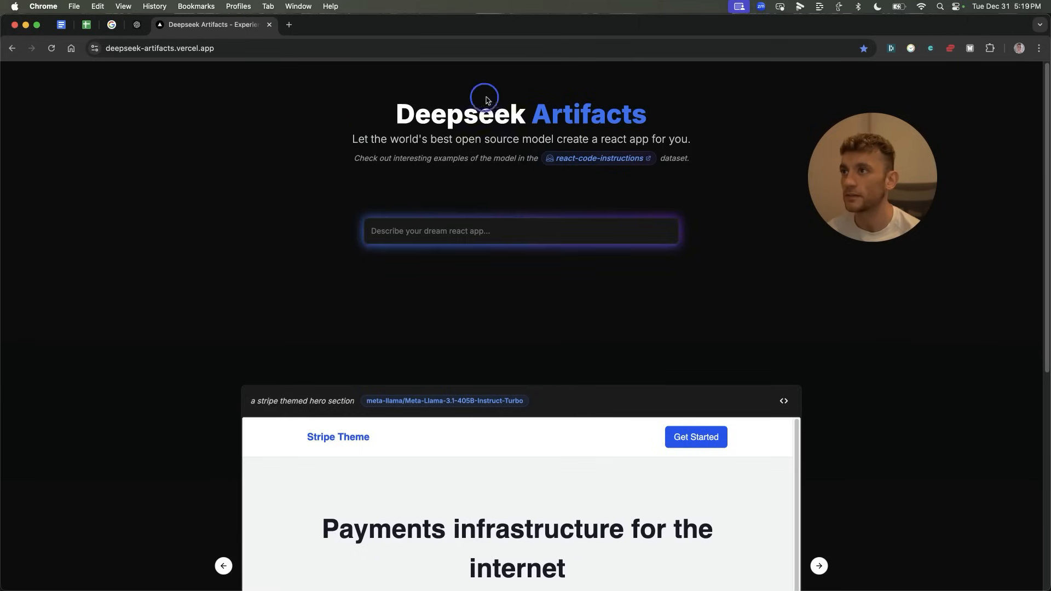
{"action": "mouse_move", "coordinate": [656, 126]}
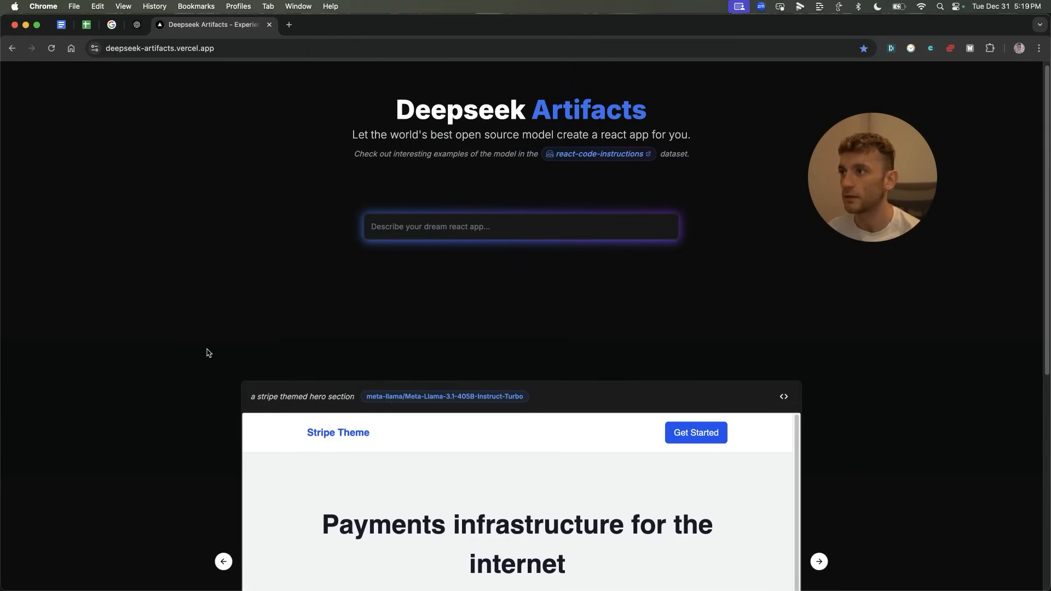
{"action": "mouse_move", "coordinate": [245, 257]}
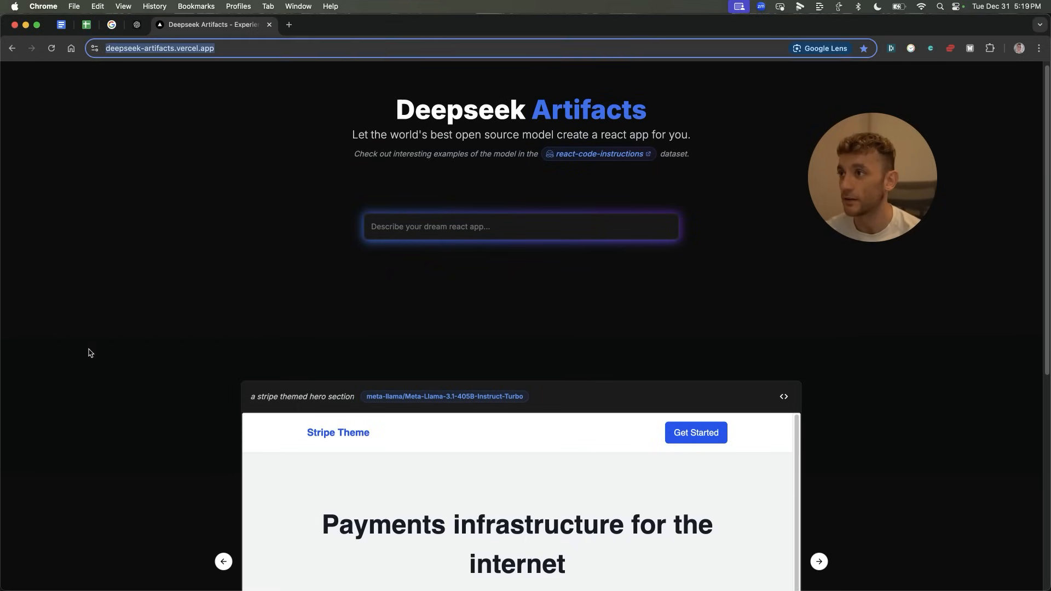
Step: Generate a dad's jokes keyboard app, then scroll the code and preview to show Joke 10
{"action": "scroll", "scroll_direction": "down", "scroll_amount": 3}
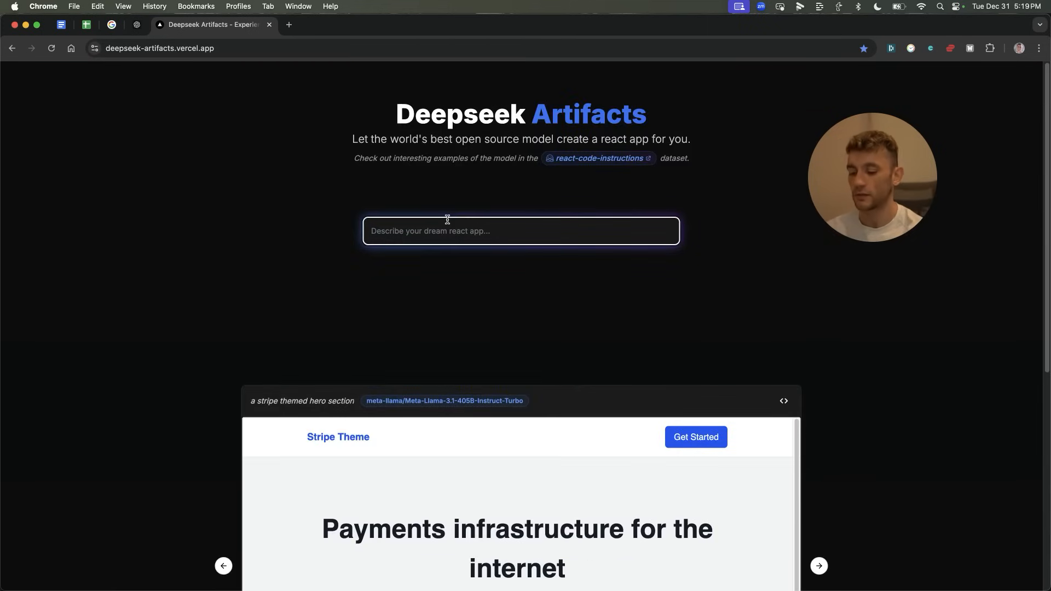
{"action": "type", "text": "create a dad's jokes keyboard"}
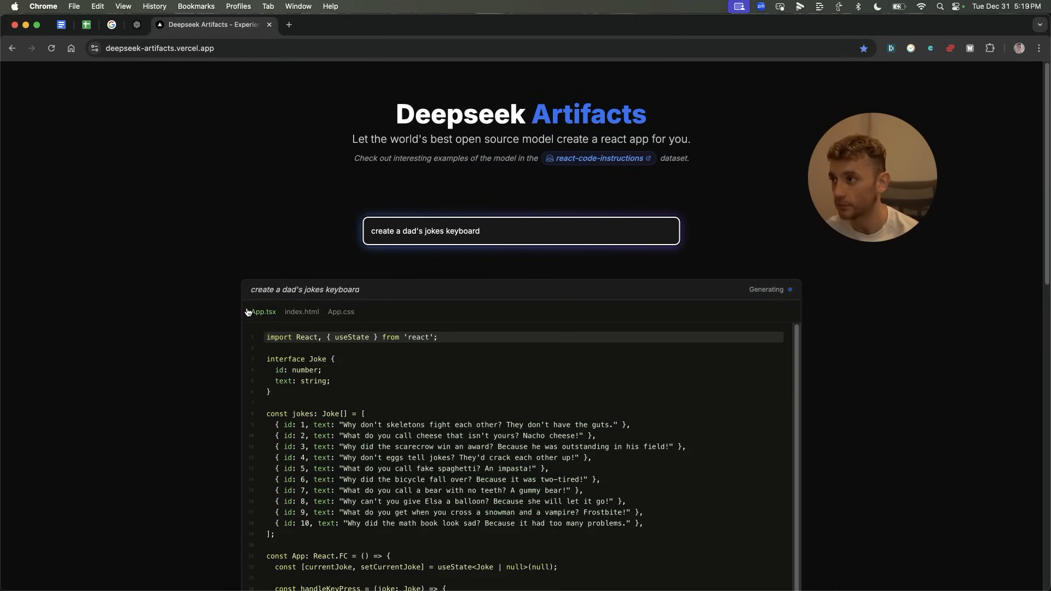
{"action": "scroll", "scroll_direction": "down", "scroll_amount": 3}
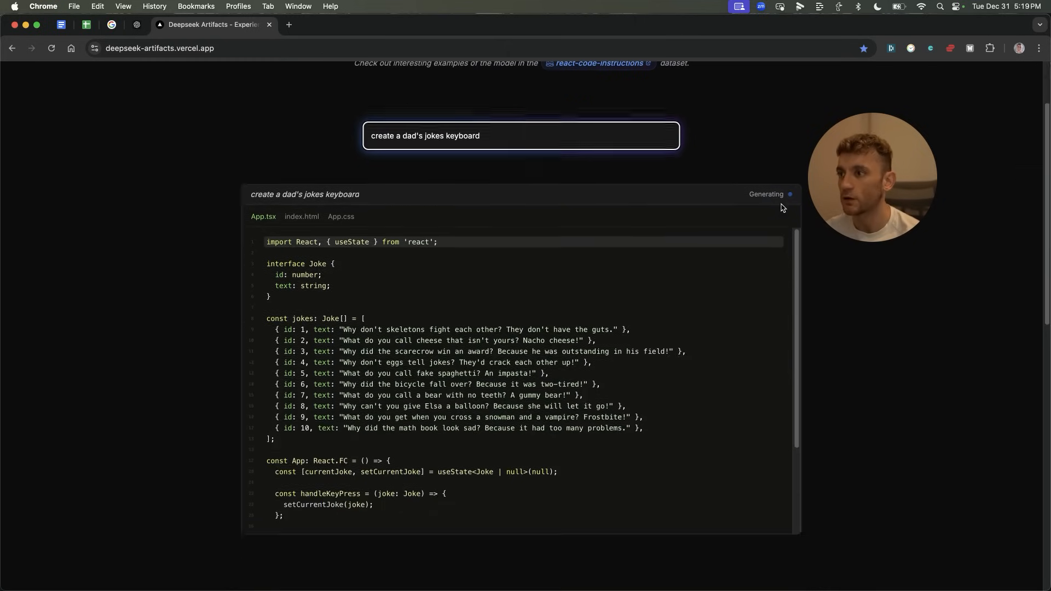
{"action": "scroll", "scroll_direction": "down", "scroll_amount": 3}
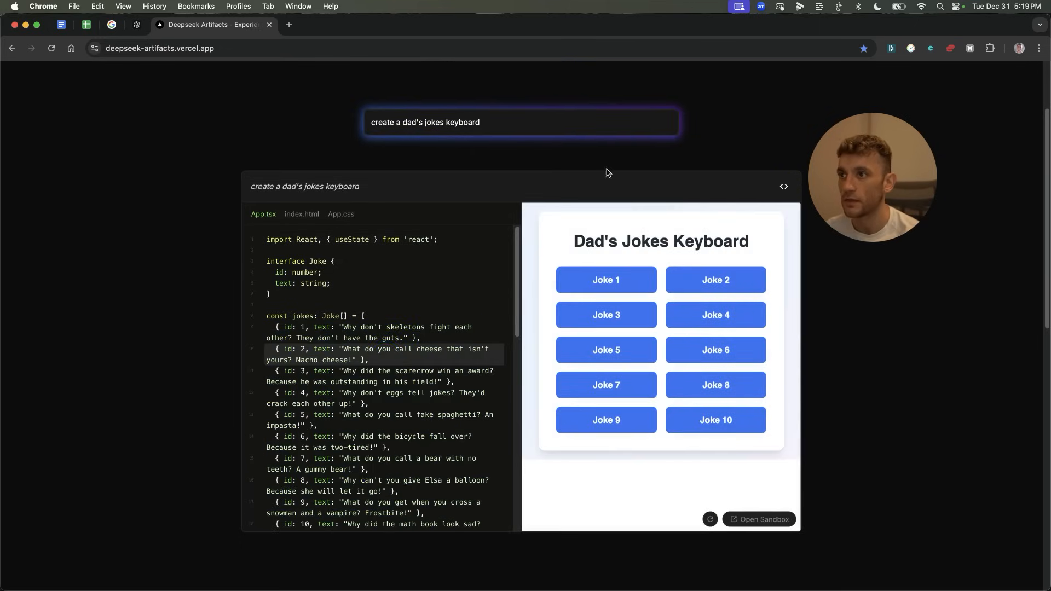
{"action": "scroll", "scroll_direction": "down", "scroll_amount": 3}
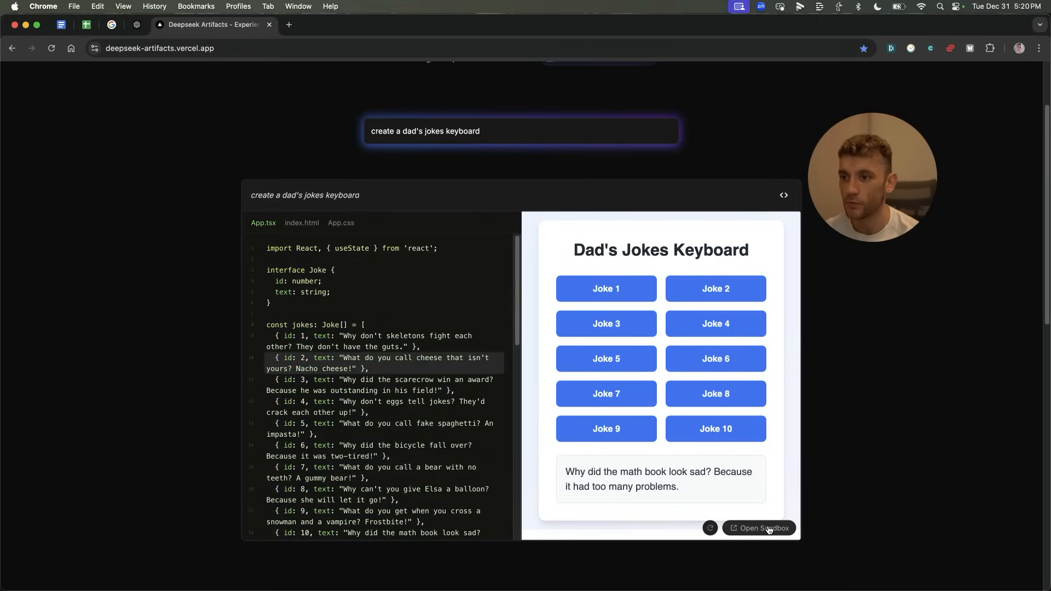
Step: Open the jokes app in CodeSandbox, reject cookies, and inspect package.json
{"action": "left_click", "coordinate": [758, 528]}
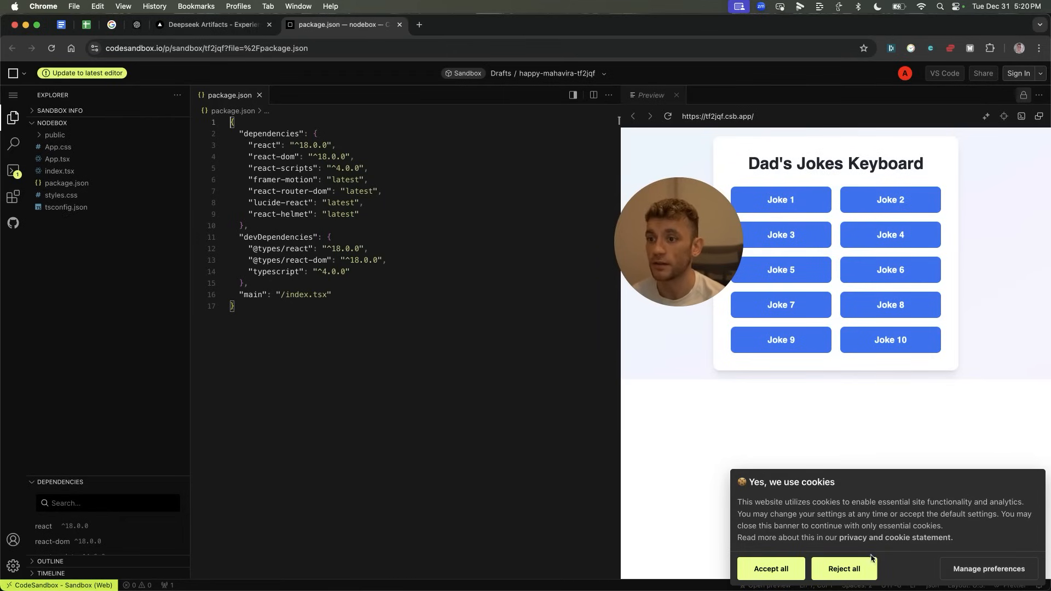
{"action": "left_click", "coordinate": [843, 568]}
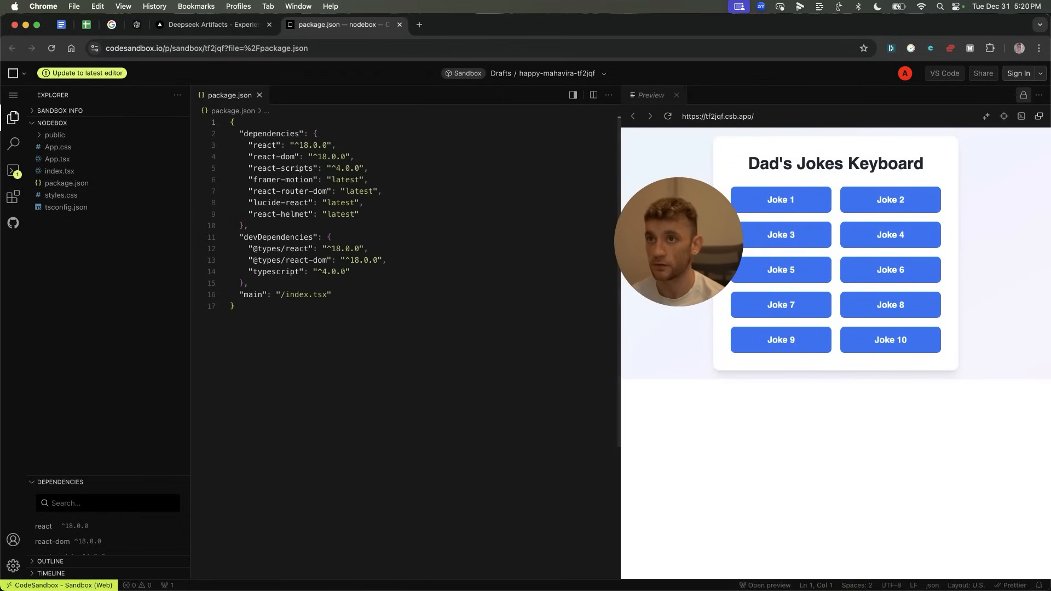
{"action": "left_click", "coordinate": [308, 48]}
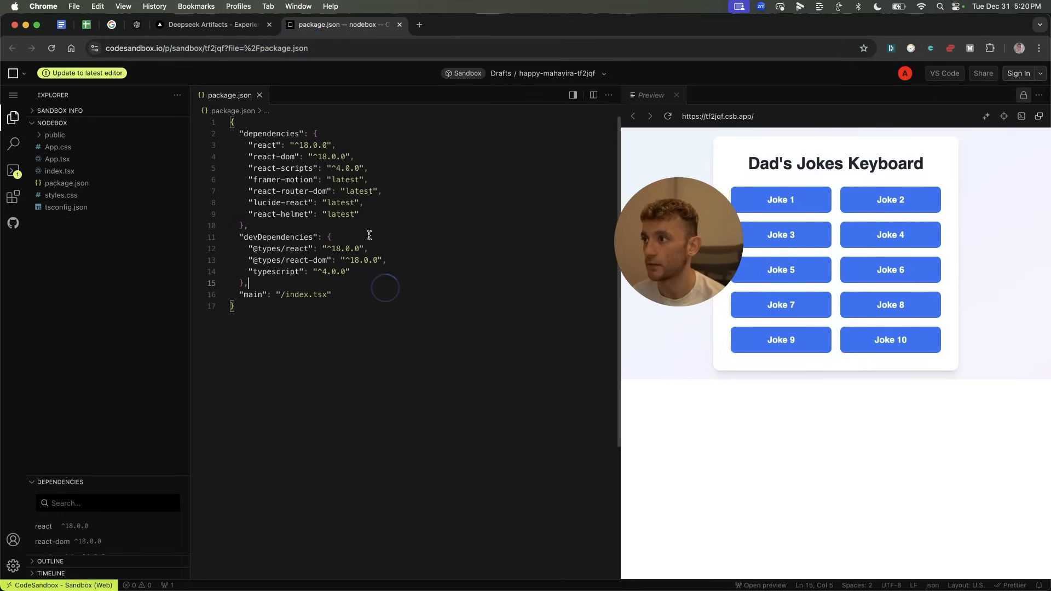
{"action": "left_click", "coordinate": [432, 240]}
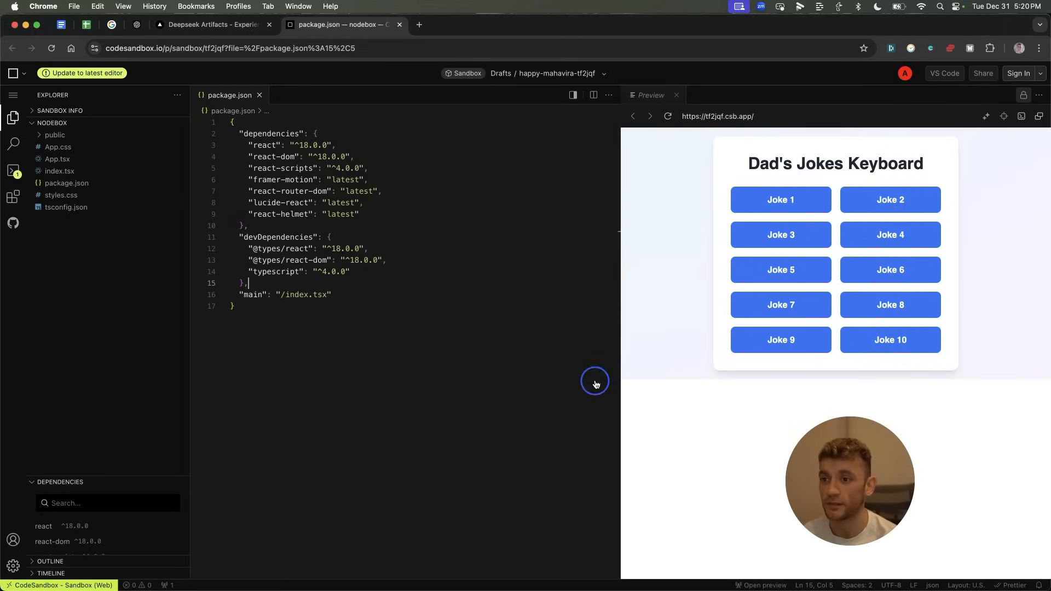
{"action": "mouse_move", "coordinate": [949, 108]}
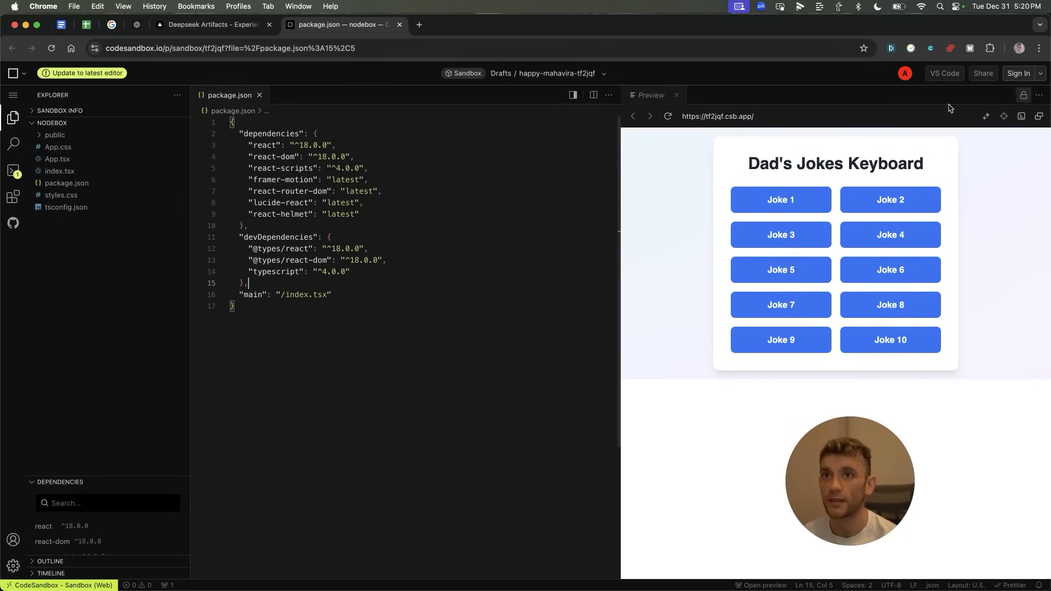
{"action": "mouse_move", "coordinate": [236, 63]}
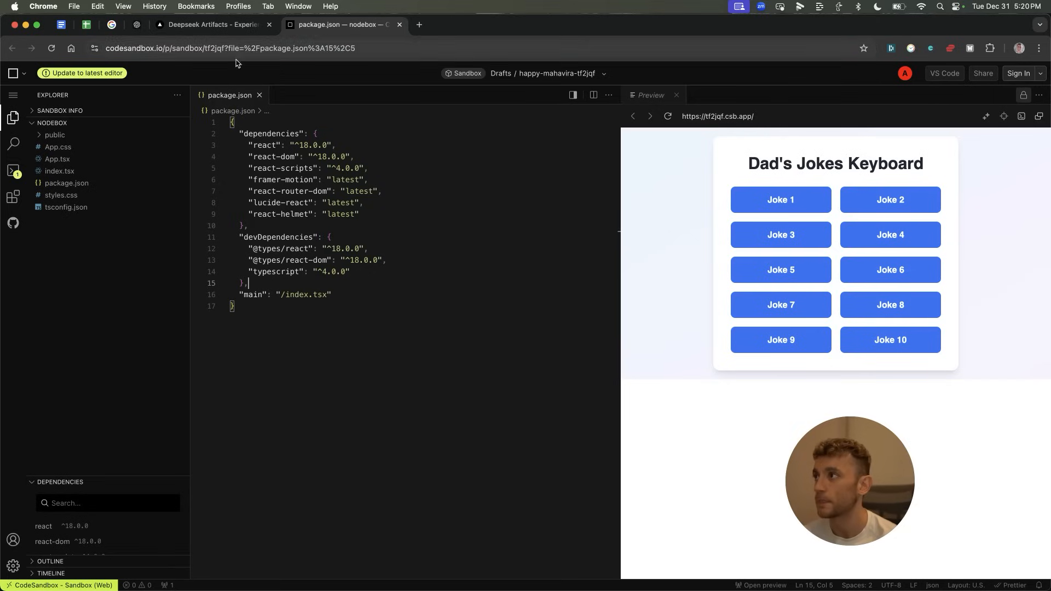
Step: Select 'index' in the main entry and browse the GitHub and Extensions panels
{"action": "double_click", "coordinate": [296, 294]}
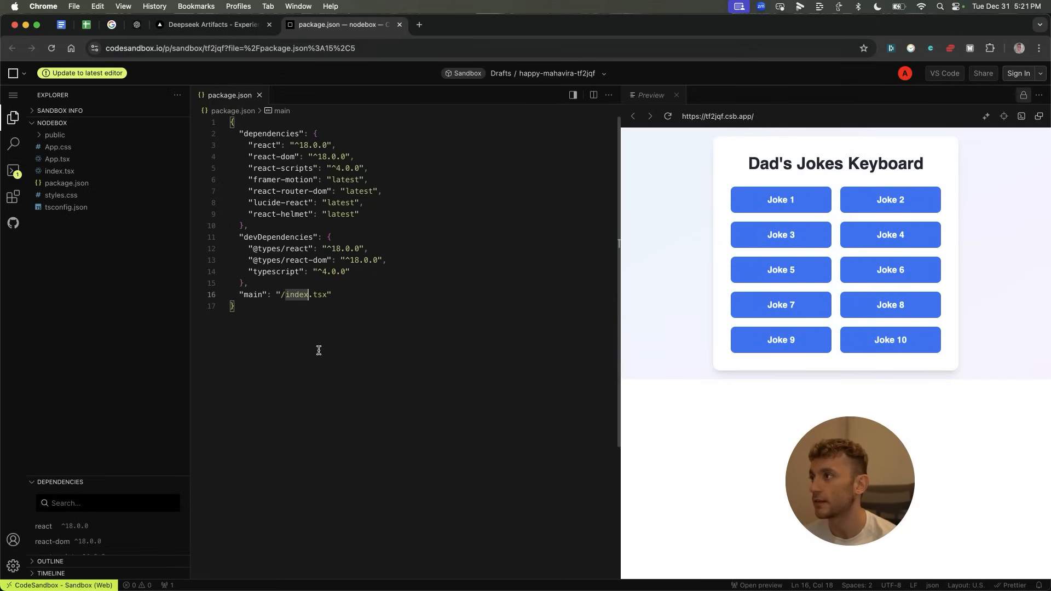
{"action": "left_click", "coordinate": [12, 222]}
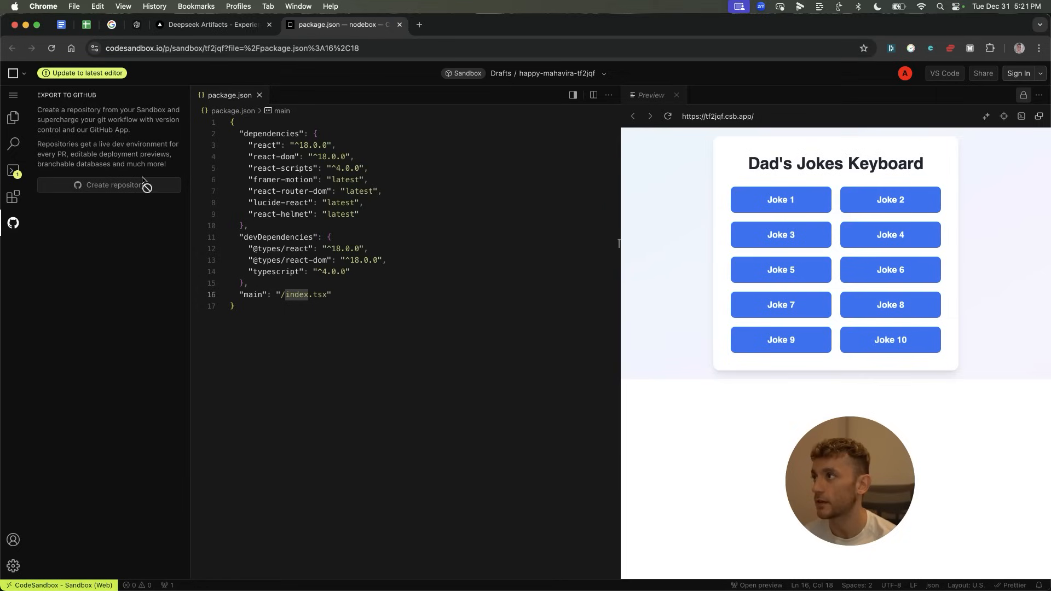
{"action": "left_click", "coordinate": [13, 196]}
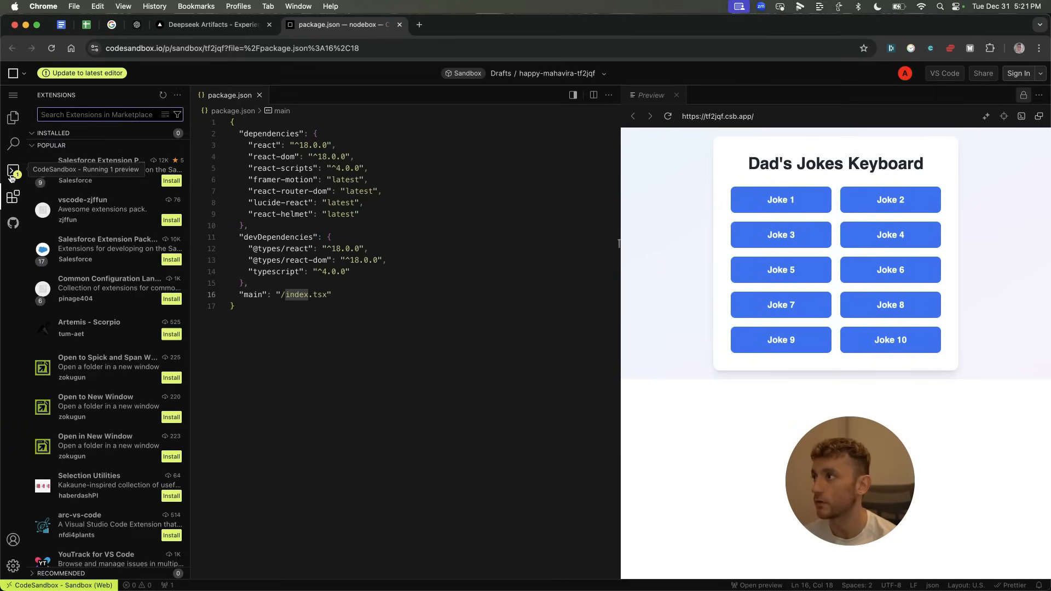
{"action": "left_click", "coordinate": [13, 117]}
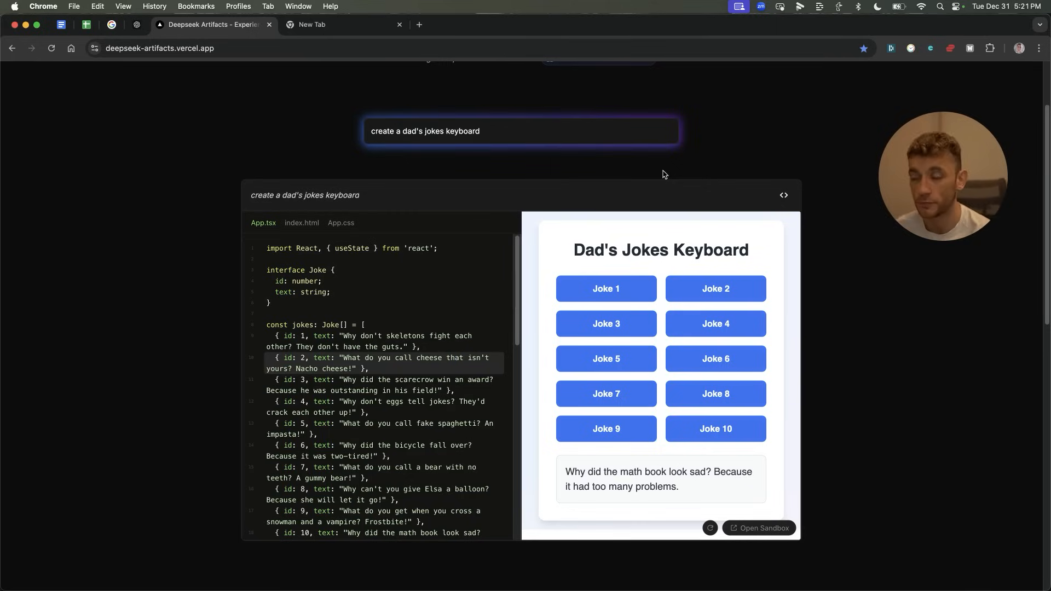
Step: Copy the Prompt 1 bird-watching blog instructions from the Loveable doc into Artifacts
{"action": "left_click", "coordinate": [343, 24]}
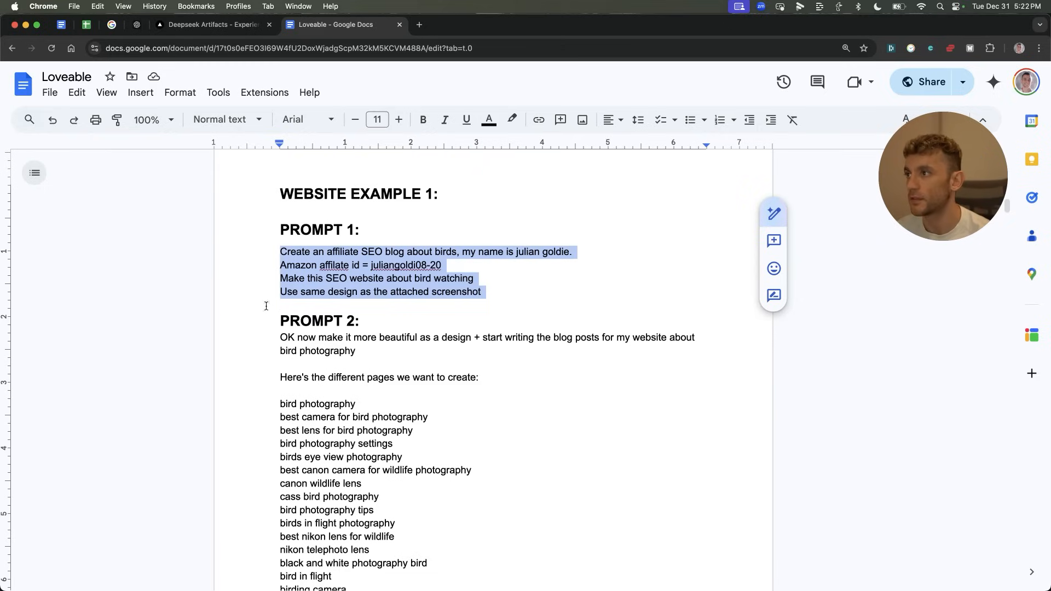
{"action": "left_click", "coordinate": [210, 24]}
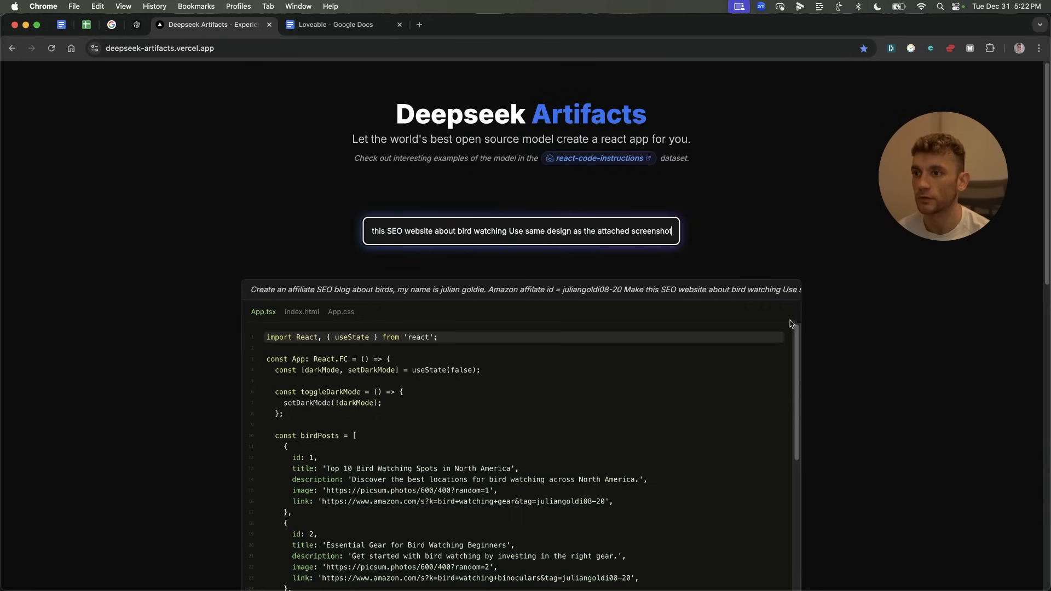
Step: Scroll through the generated bird blog code and post cards, then open it in CodeSandbox
{"action": "scroll", "scroll_direction": "down", "scroll_amount": 3}
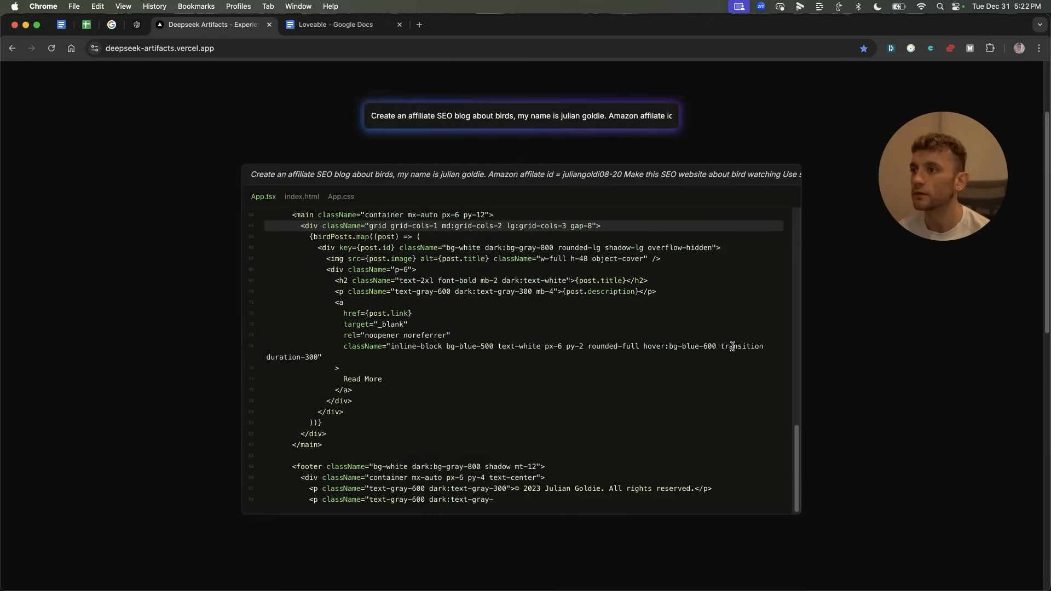
{"action": "scroll", "scroll_direction": "down", "scroll_amount": 3}
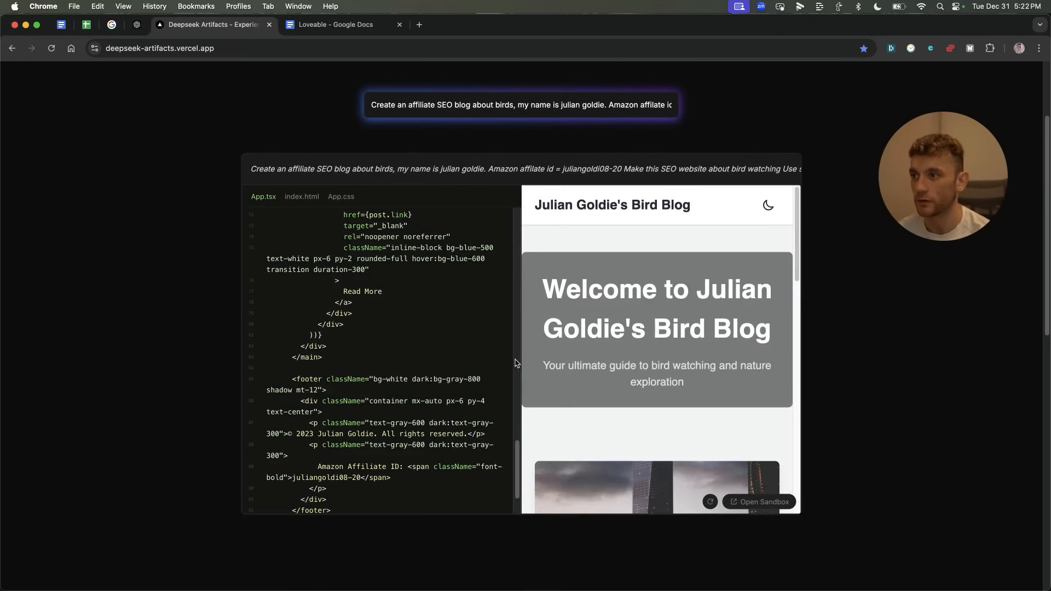
{"action": "scroll", "scroll_direction": "down", "scroll_amount": 3}
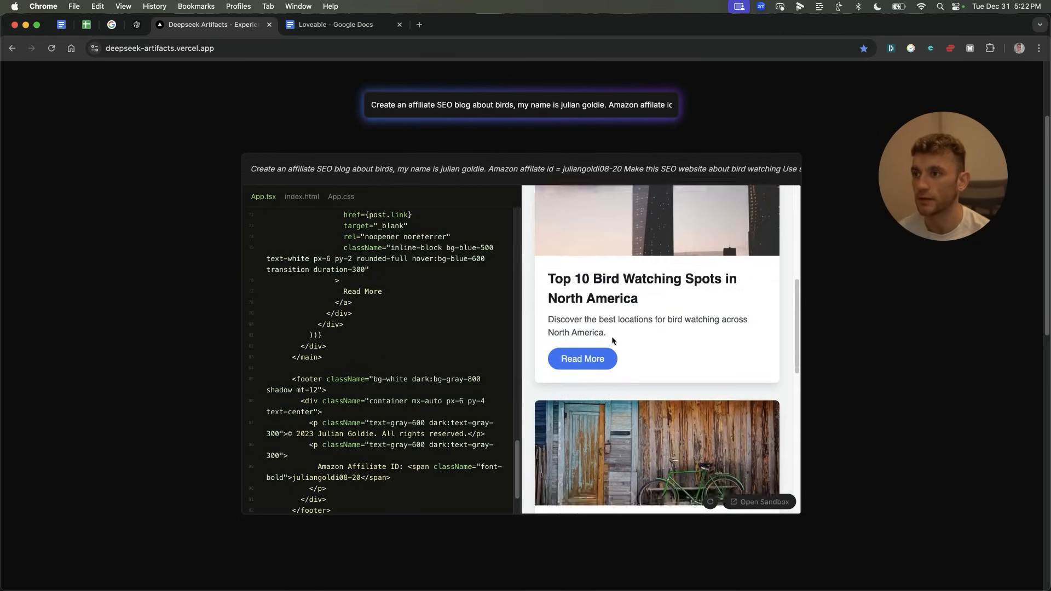
{"action": "scroll", "scroll_direction": "down", "scroll_amount": 3}
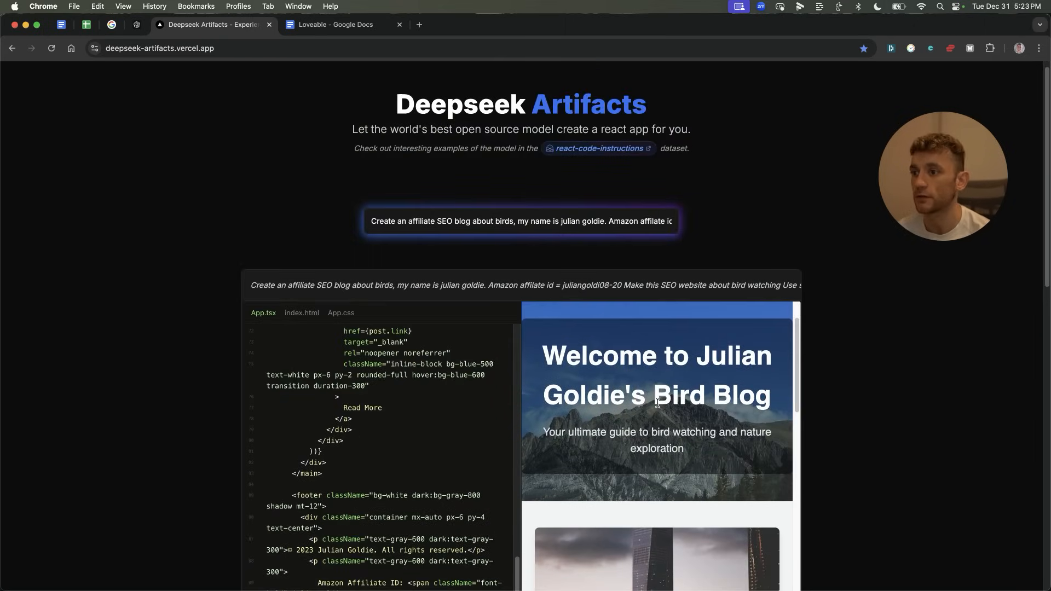
{"action": "left_click", "coordinate": [418, 24]}
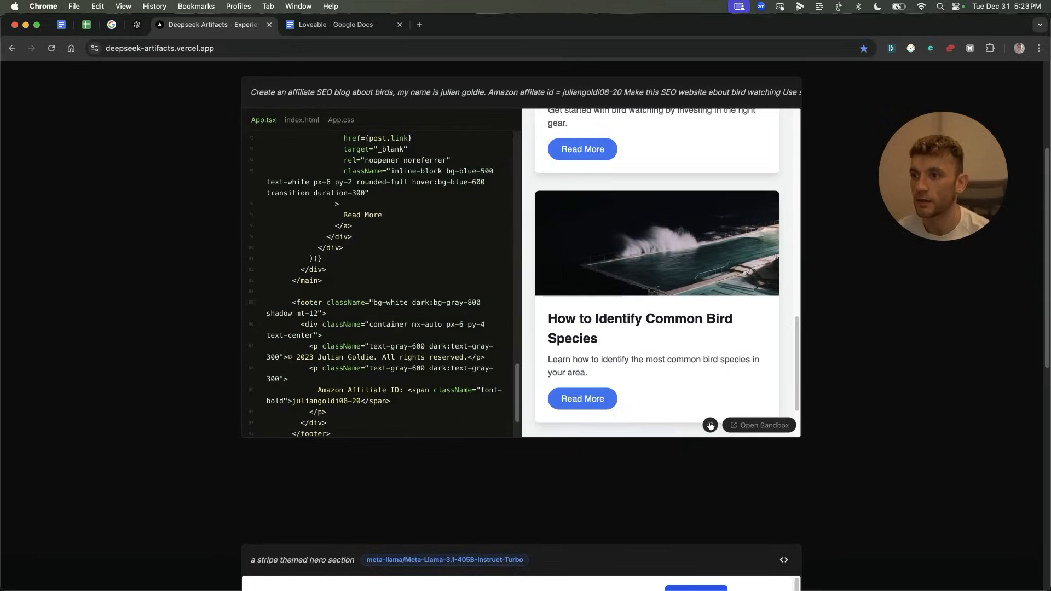
{"action": "left_click", "coordinate": [758, 424]}
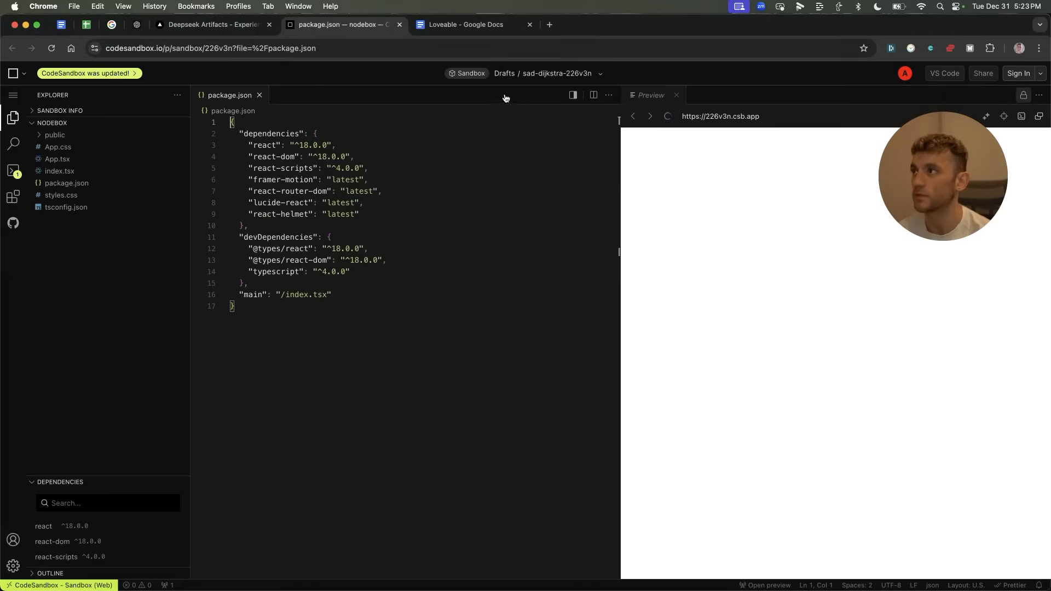
Step: Download the bird blog sandbox from the CodeSandbox menu and view it in Finder
{"action": "left_click", "coordinate": [210, 48]}
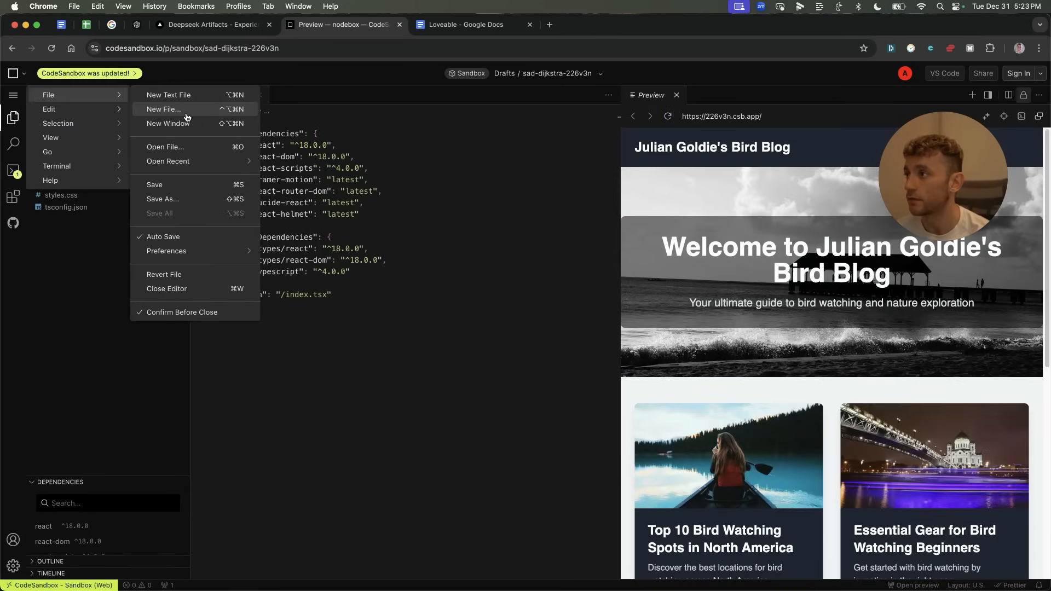
{"action": "left_click", "coordinate": [162, 200]}
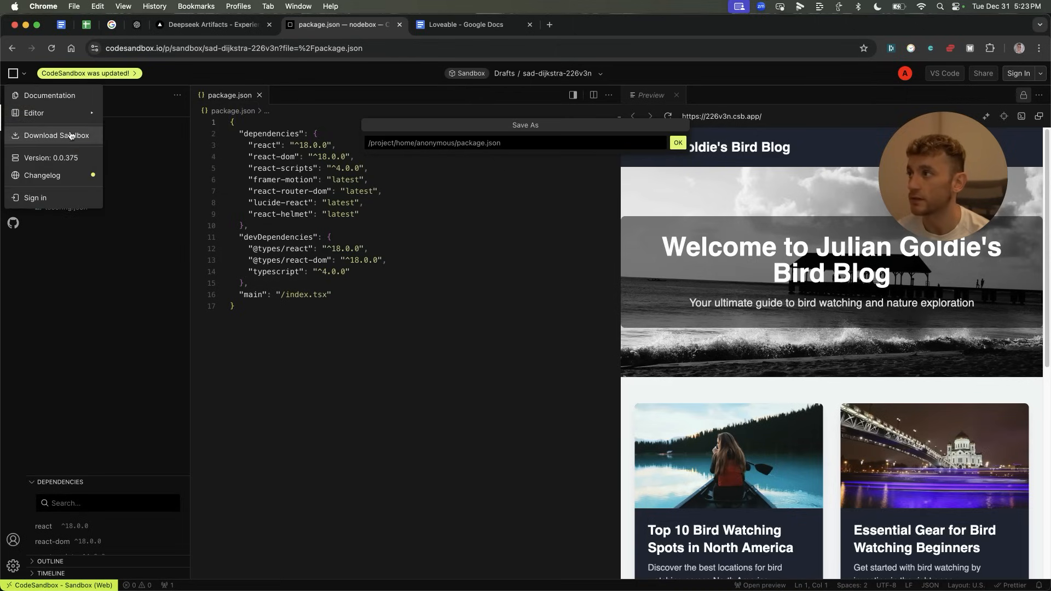
{"action": "left_click", "coordinate": [57, 135]}
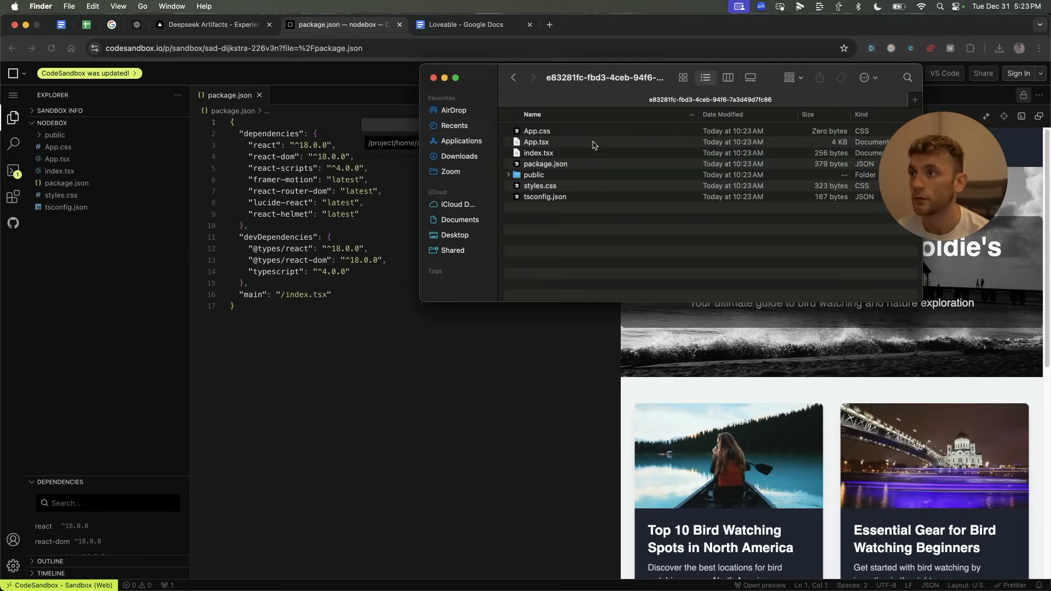
Step: Select all downloaded files with Cmd+A, then close Finder and the sandbox tab
{"action": "key", "text": "cmd+a"}
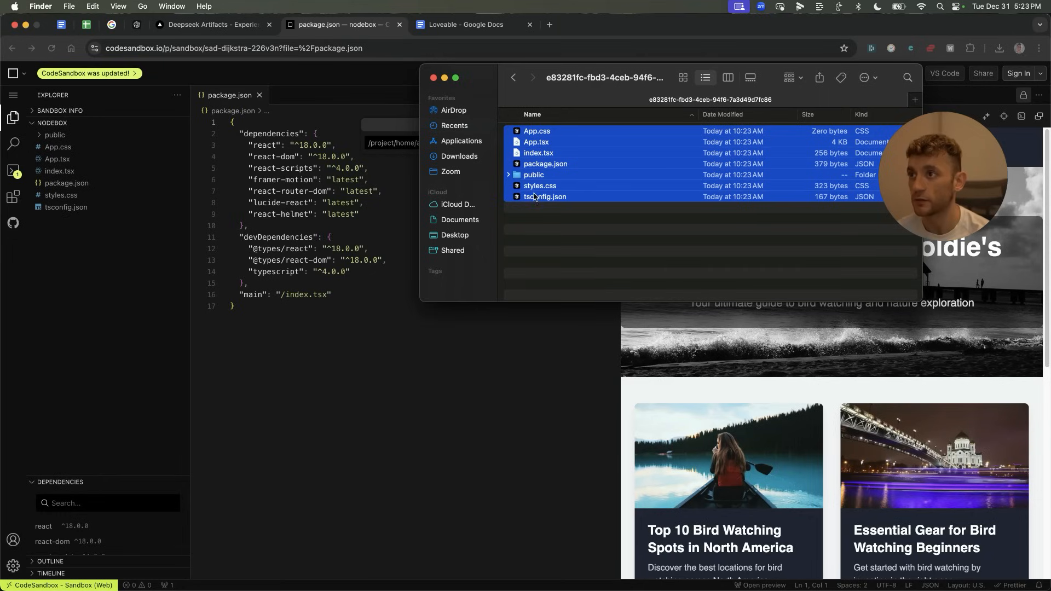
{"action": "left_click", "coordinate": [591, 261]}
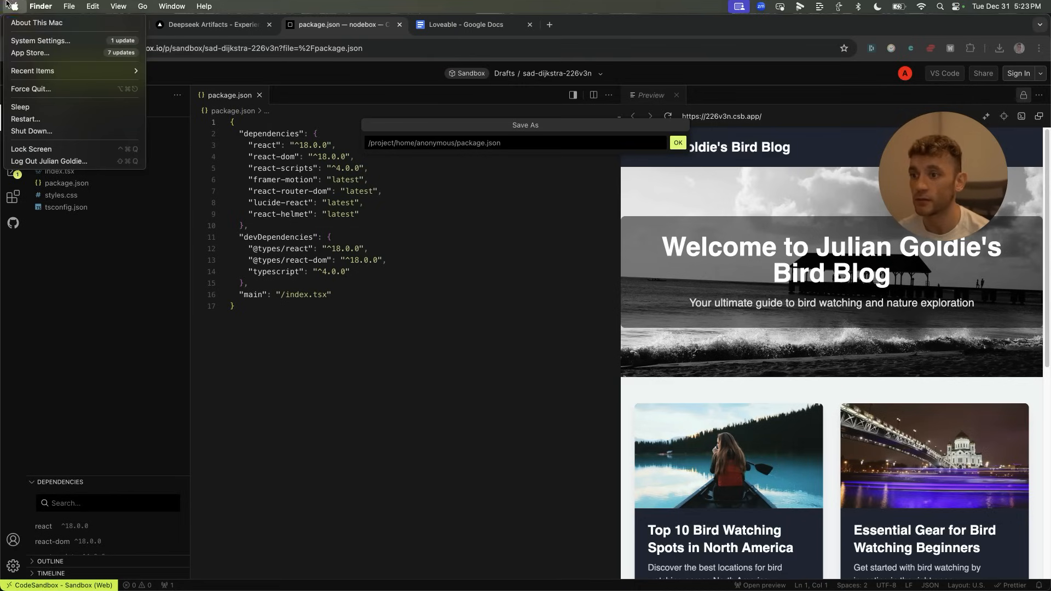
{"action": "left_click", "coordinate": [40, 40]}
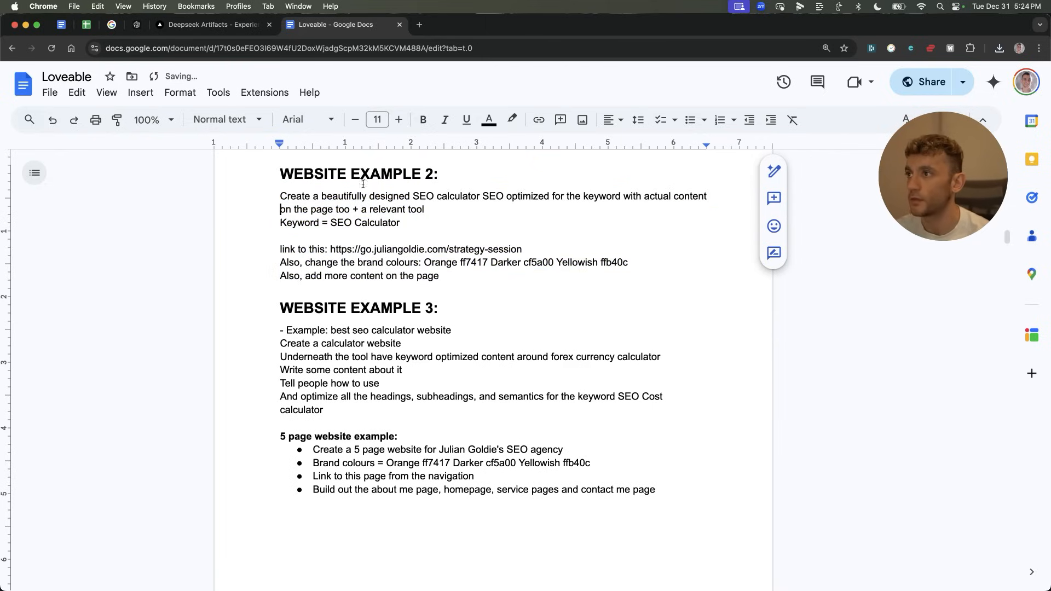
Step: Copy the Website Example 2 SEO calculator prompt and submit it to DeepSeek Artifacts
{"action": "left_click_drag", "start_coordinate": [280, 196], "coordinate": [502, 196]}
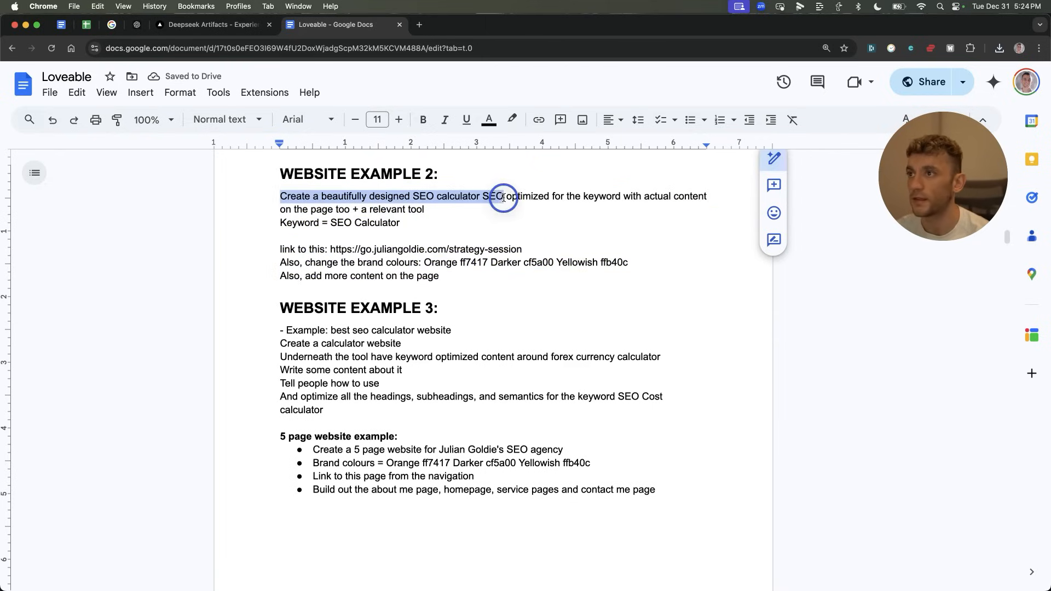
{"action": "left_click_drag", "start_coordinate": [503, 196], "coordinate": [702, 248]}
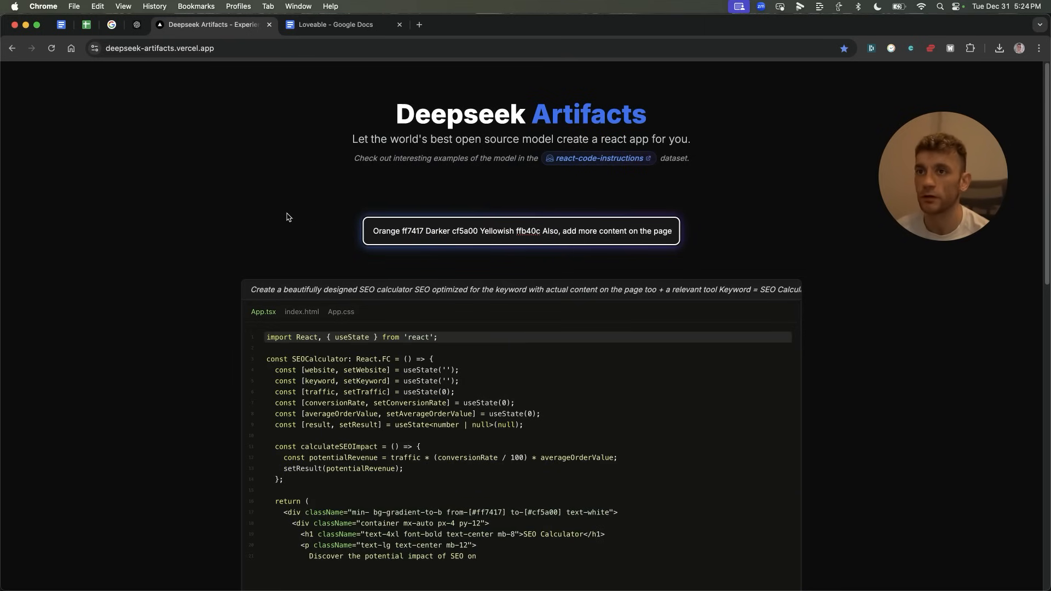
Step: Scroll the SEO calculator code, then open bolt.new and lovable.dev tabs
{"action": "scroll", "scroll_direction": "down", "scroll_amount": 3}
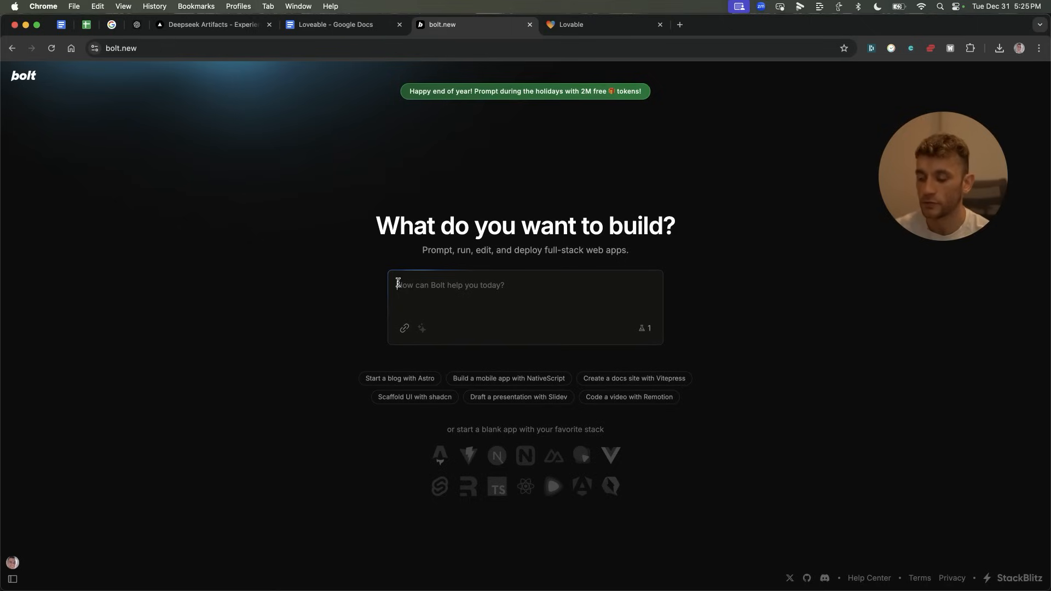
Step: Submit 'create a dad's jokes calculator website' to Bolt, then return to the prompts tab
{"action": "type", "text": "create a dad's jokes calculator website"}
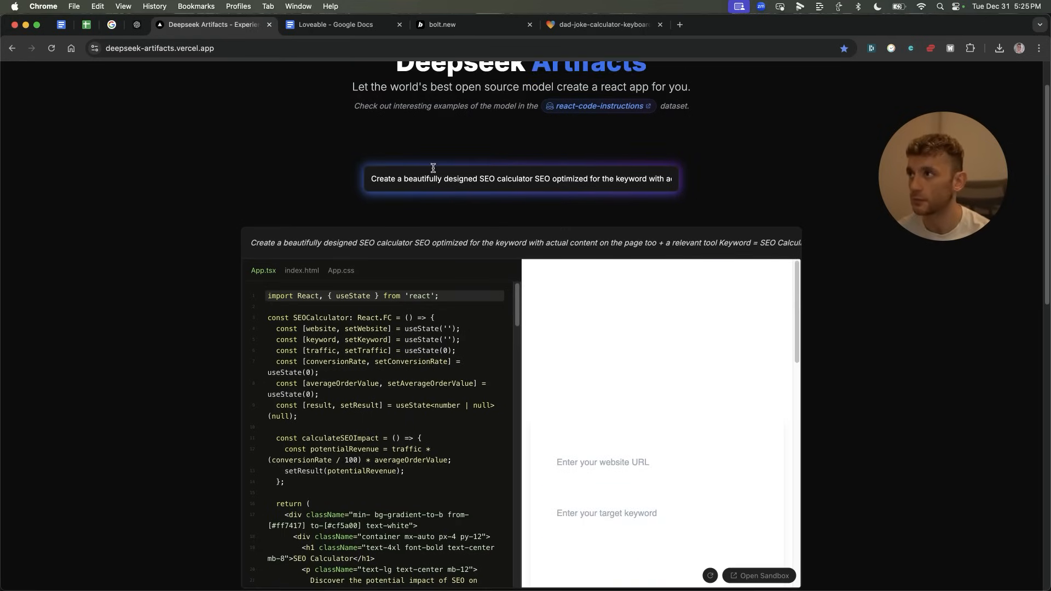
{"action": "left_click", "coordinate": [342, 25]}
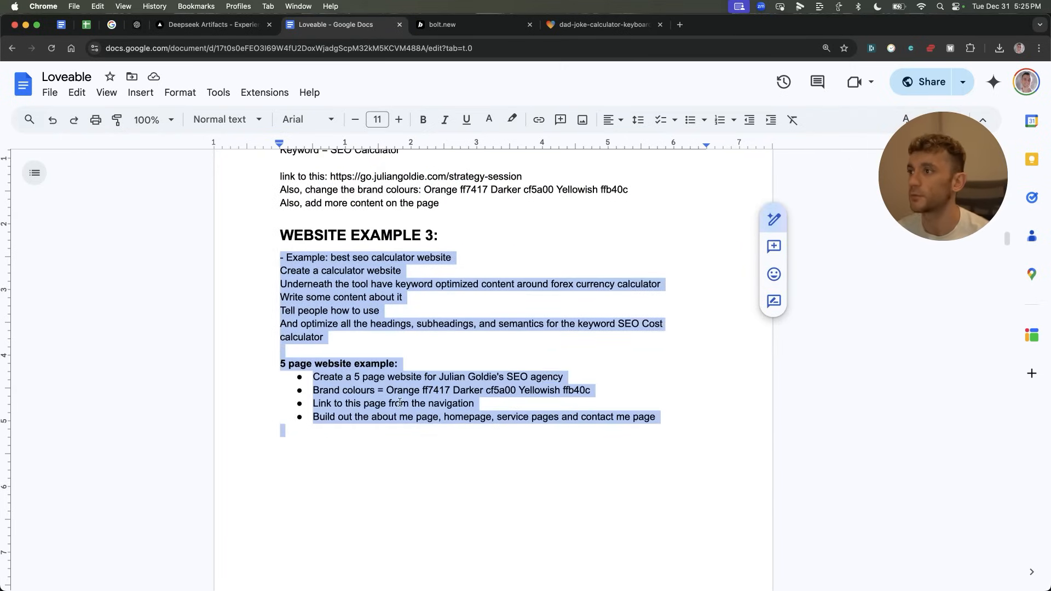
Step: Check the failed dad's jokes calculator build in Lovable, then view the forex calculator preview
{"action": "left_click", "coordinate": [600, 24]}
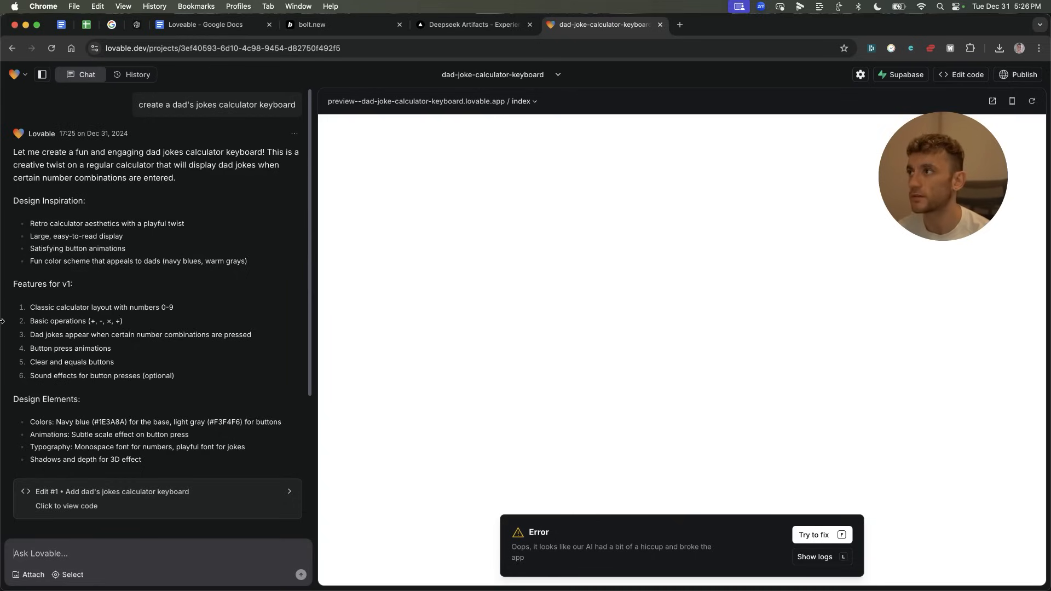
{"action": "mouse_move", "coordinate": [111, 271]}
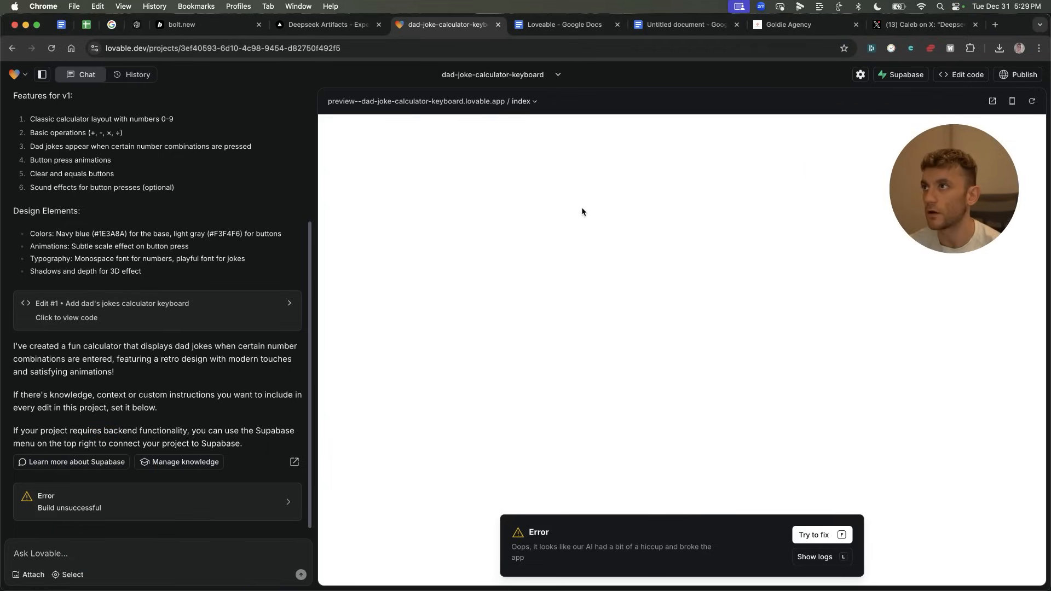
{"action": "mouse_move", "coordinate": [275, 188]}
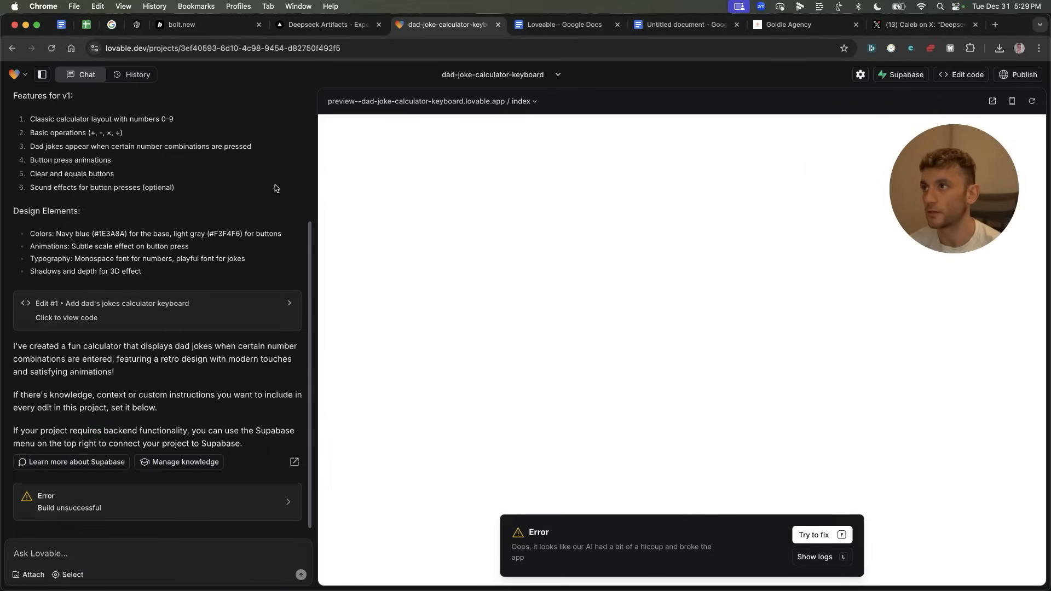
{"action": "left_click", "coordinate": [327, 24]}
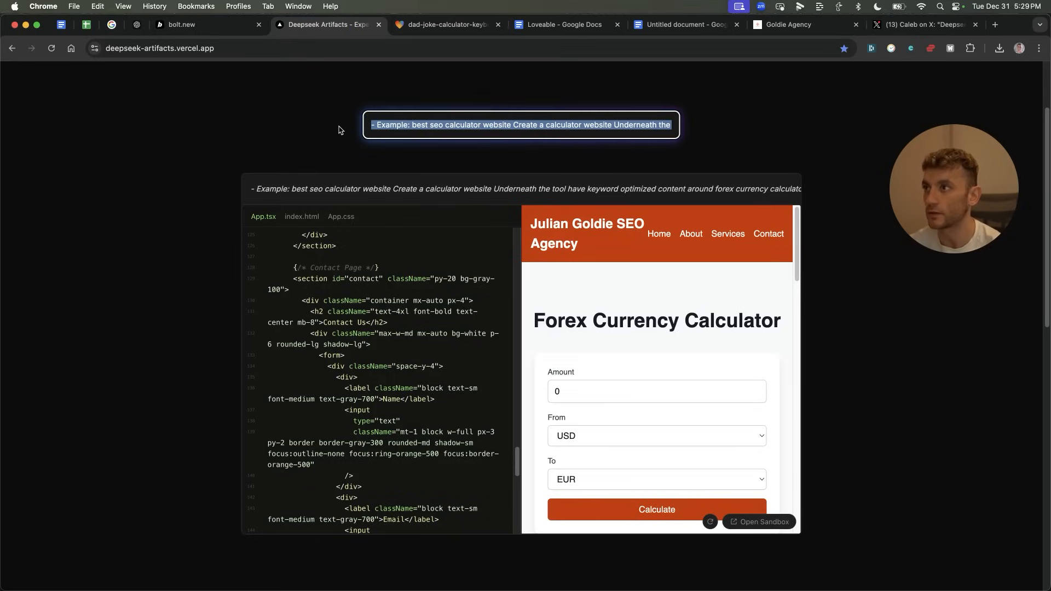
Step: Reload DeepSeek Artifacts to return to its start page with an empty prompt box
{"action": "left_click", "coordinate": [445, 24]}
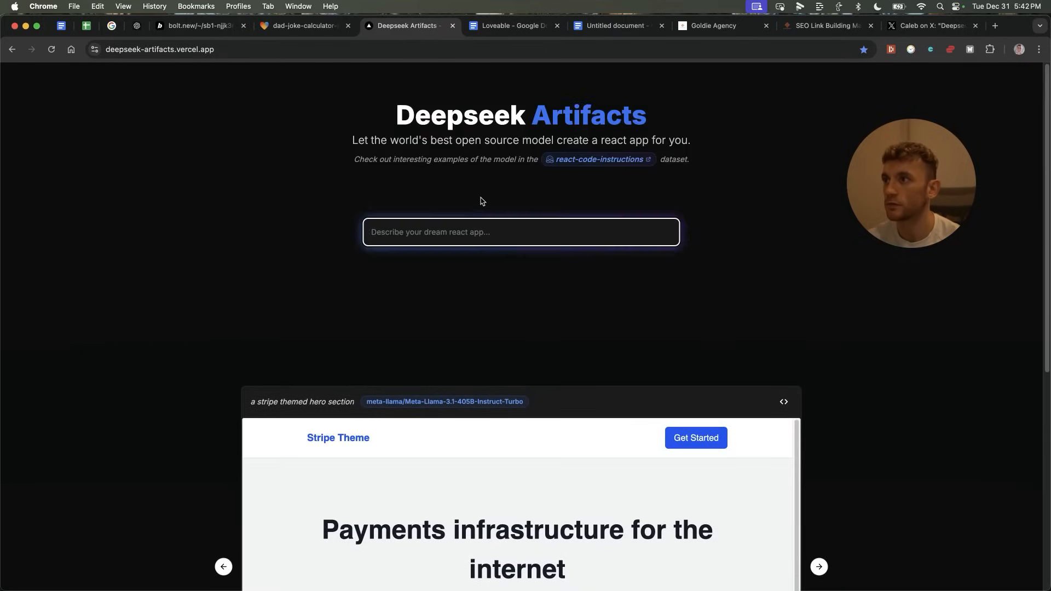
Step: View the working Dad's Calculator preview in Bolt, then close that Bolt tab
{"action": "left_click", "coordinate": [197, 26]}
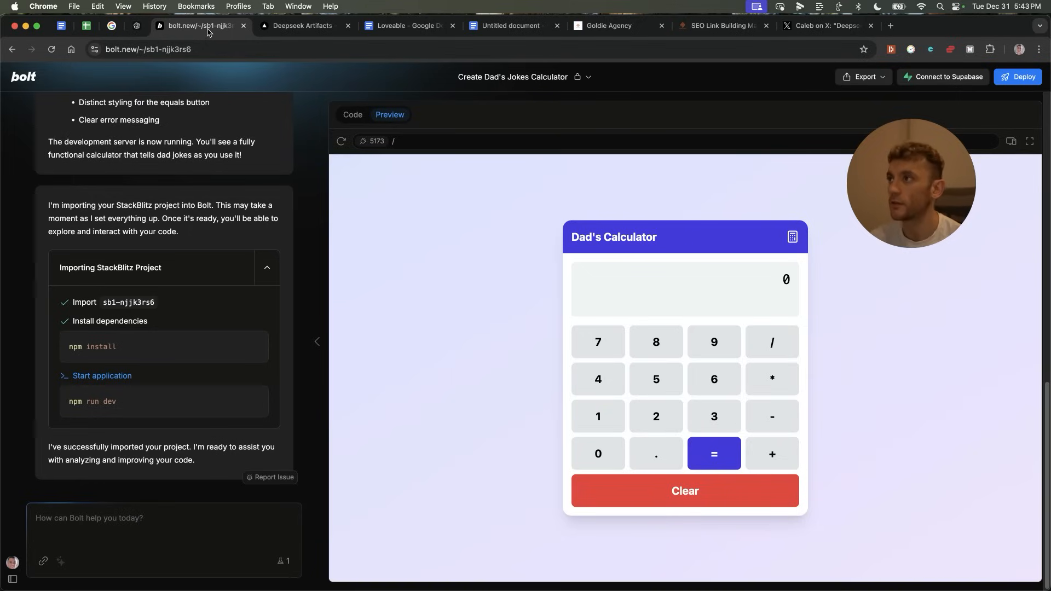
{"action": "left_click", "coordinate": [302, 26]}
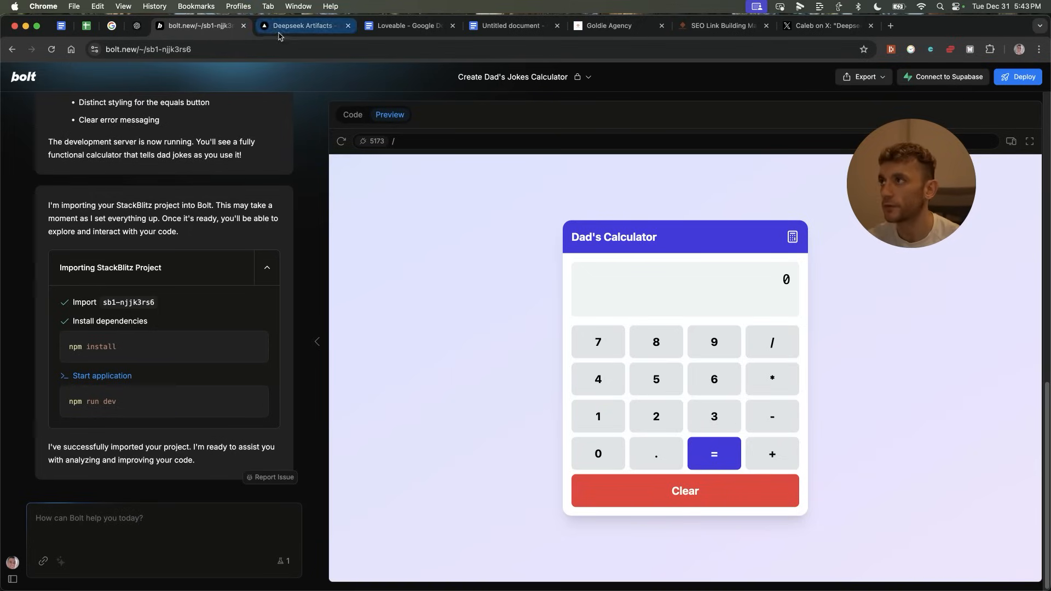
{"action": "left_click", "coordinate": [301, 25]}
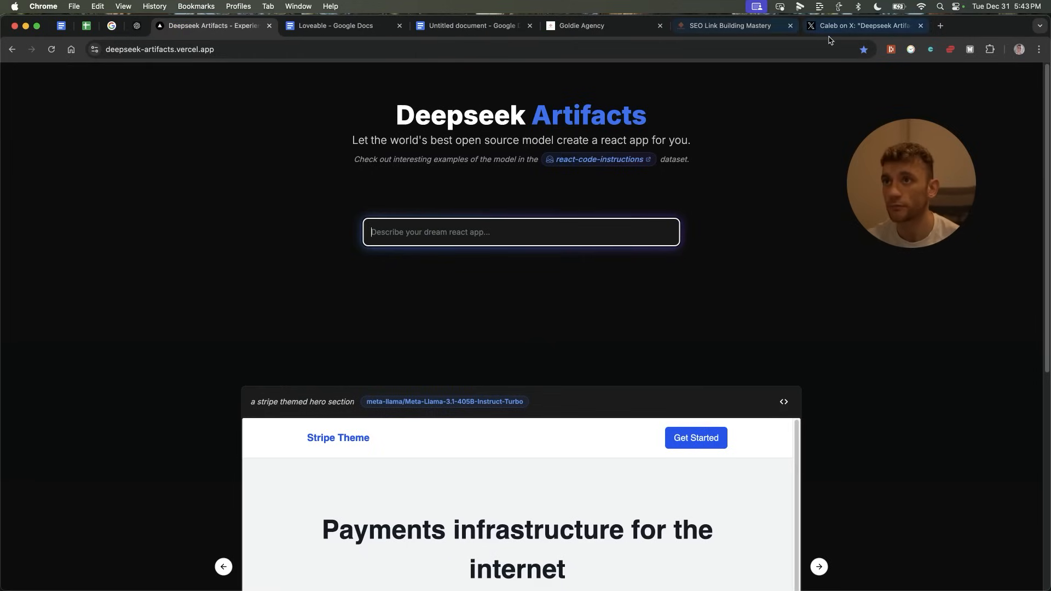
Step: Read Caleb's Deepseek Artifacts announcement post on X, then go back to DeepSeek Artifacts
{"action": "left_click", "coordinate": [864, 26]}
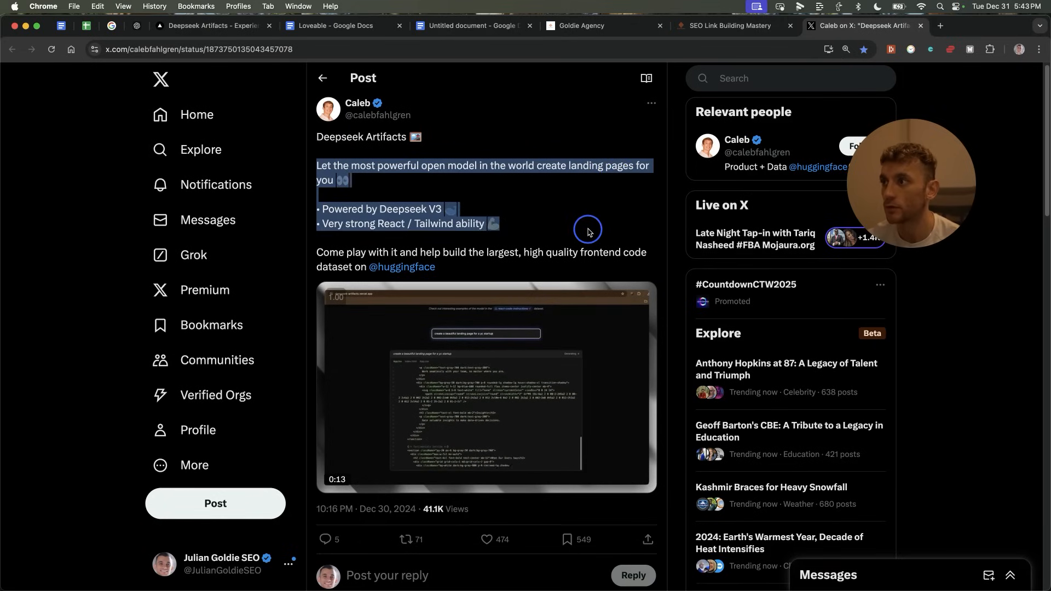
{"action": "left_click", "coordinate": [211, 26]}
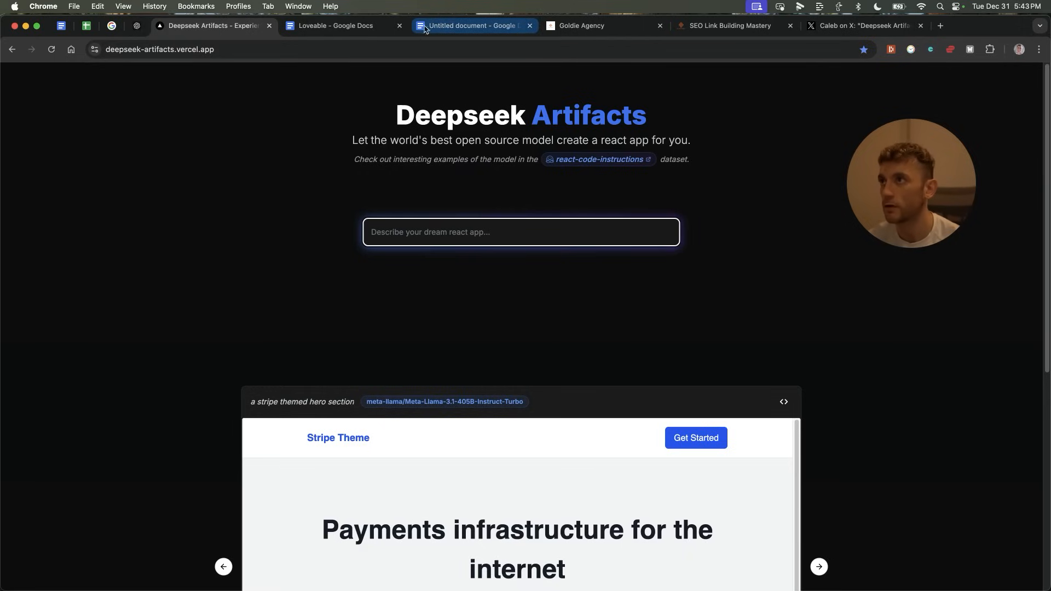
Step: Submit the content-writing instructions with 'Keyword = what is seo', then reopen the instructions document
{"action": "left_click", "coordinate": [474, 25]}
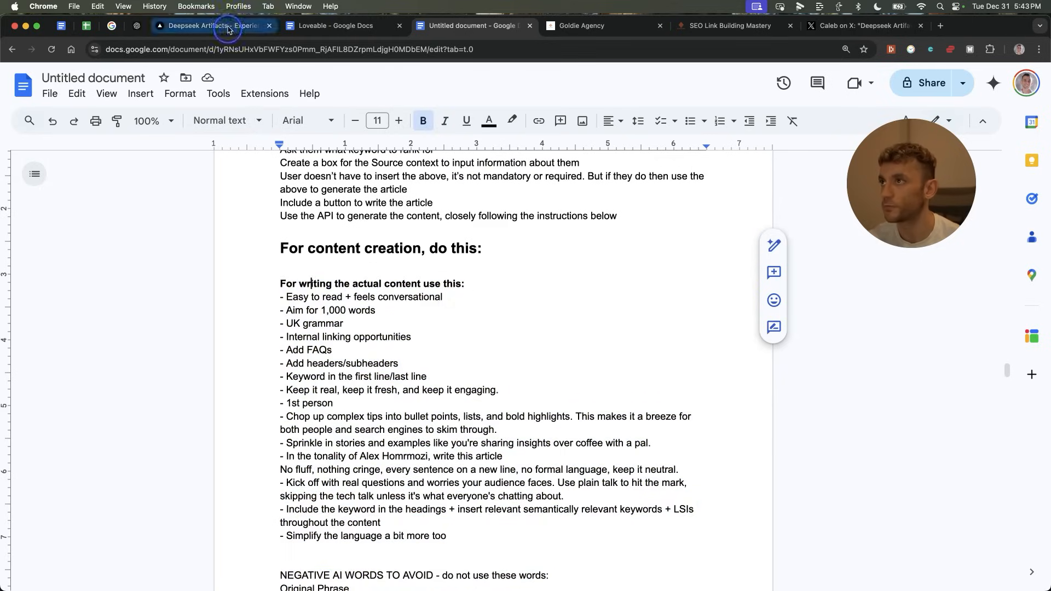
{"action": "left_click", "coordinate": [212, 26]}
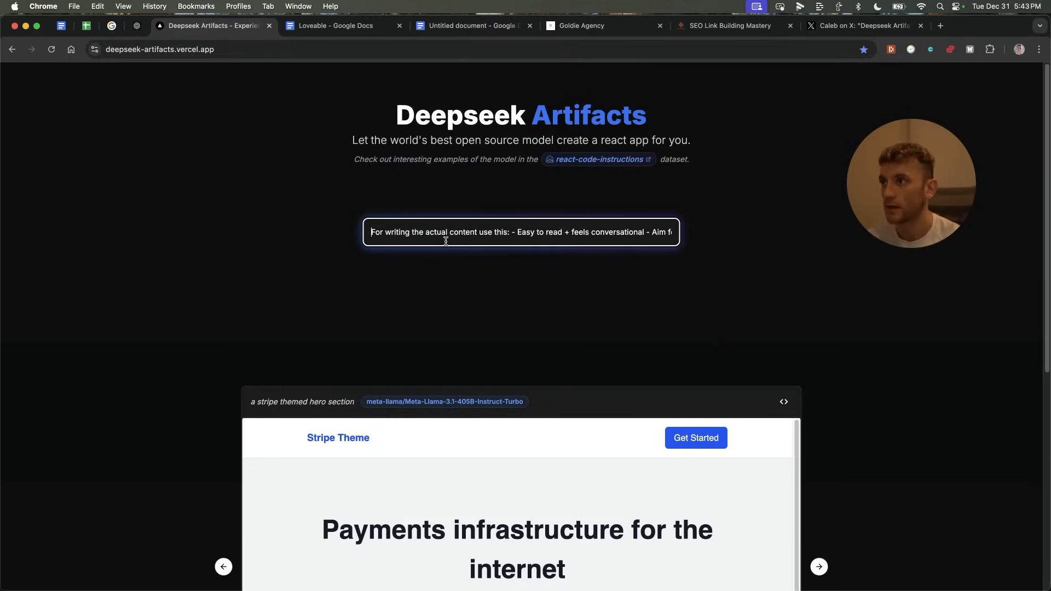
{"action": "type", "text": "Keyword = S"}
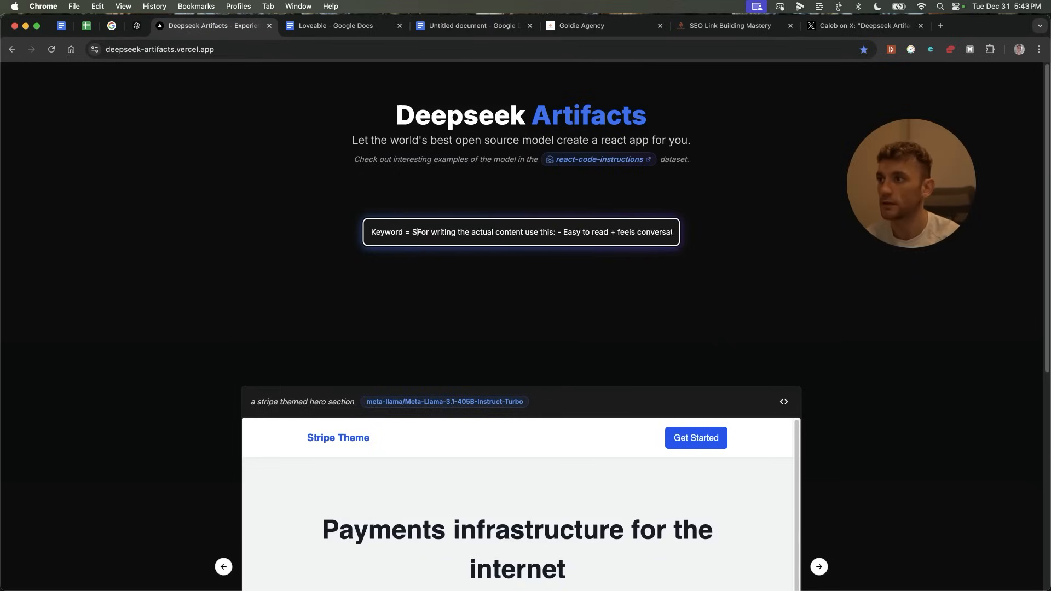
{"action": "type", "text": "what is seo -"}
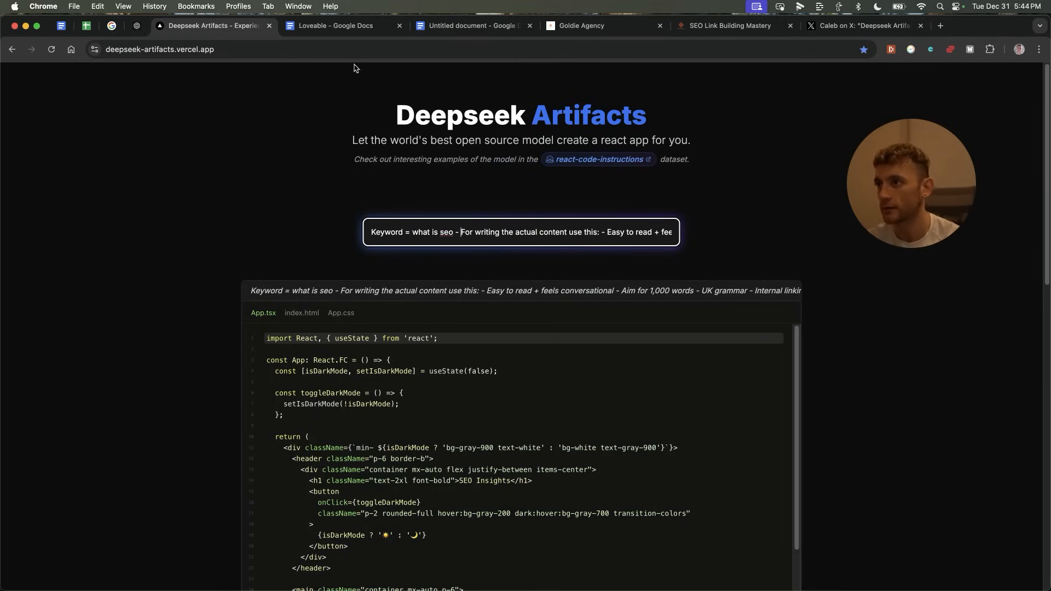
{"action": "scroll", "scroll_direction": "down", "scroll_amount": 3}
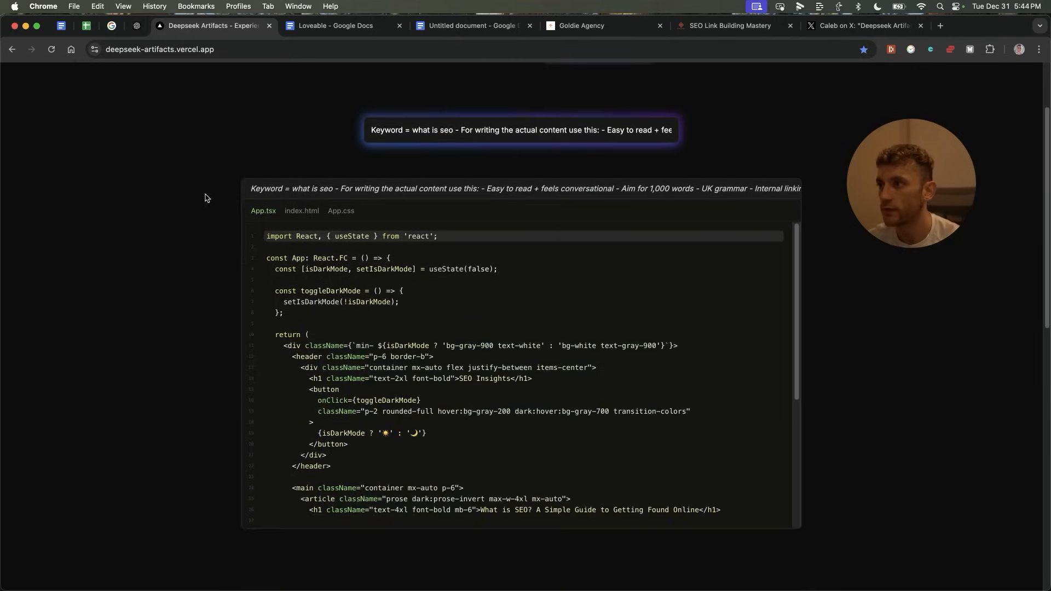
{"action": "left_click", "coordinate": [471, 25]}
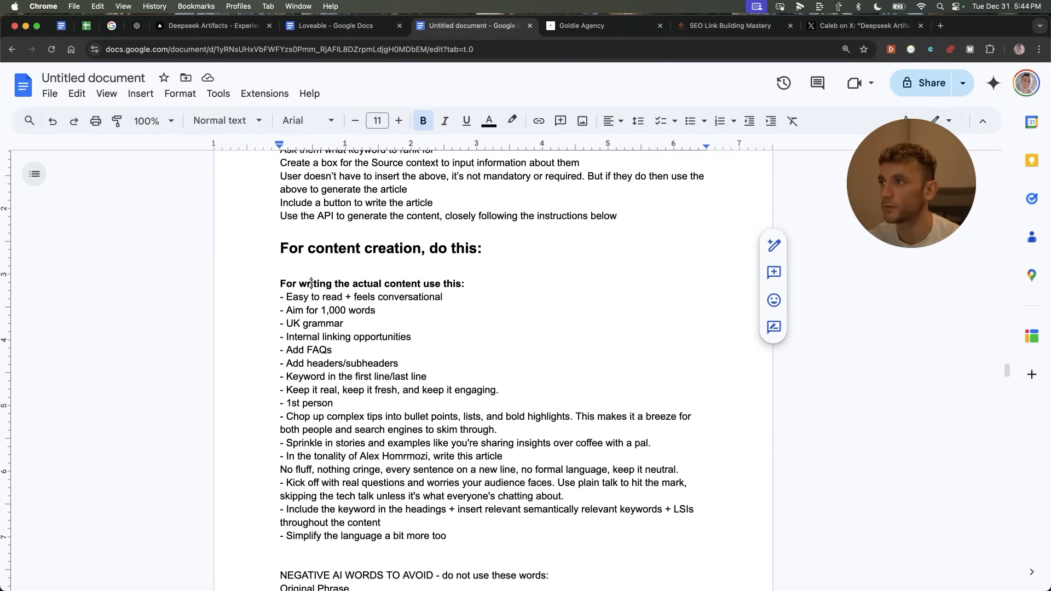
{"action": "scroll", "scroll_direction": "down", "scroll_amount": 3}
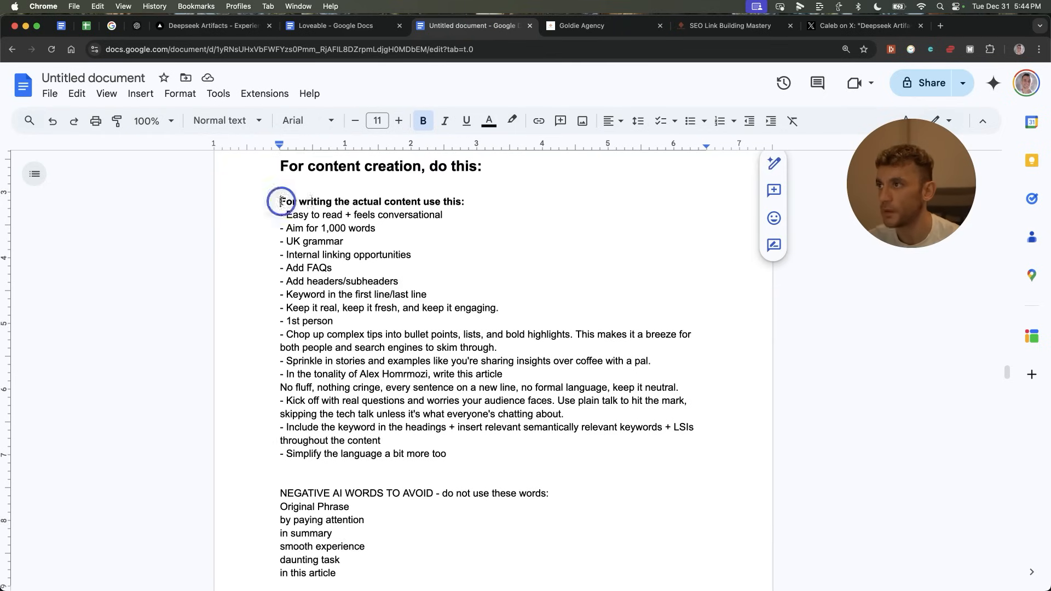
{"action": "left_click", "coordinate": [146, 120]}
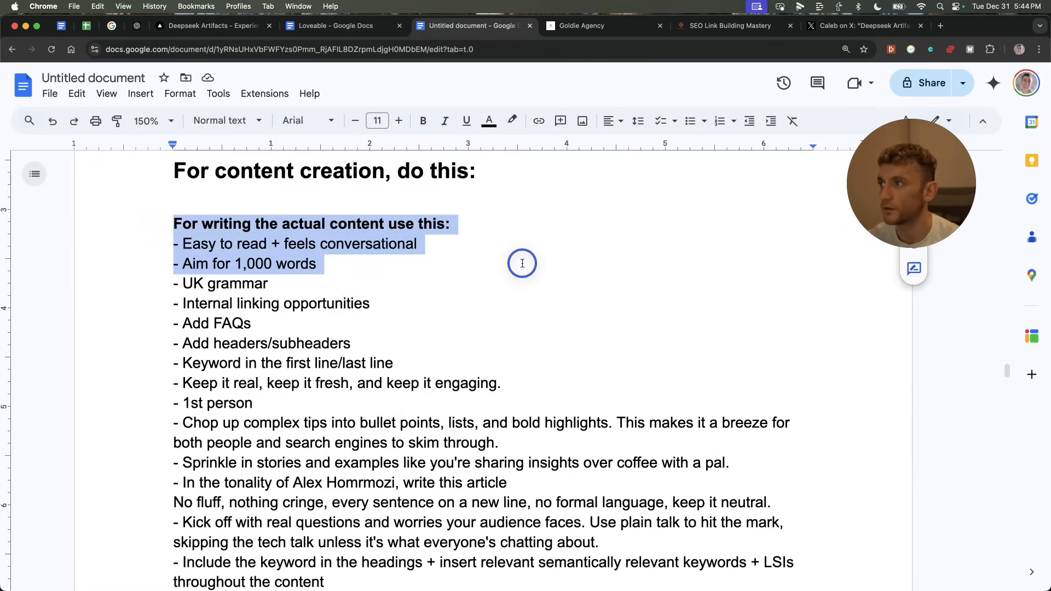
{"action": "left_click_drag", "start_coordinate": [522, 263], "coordinate": [514, 302]}
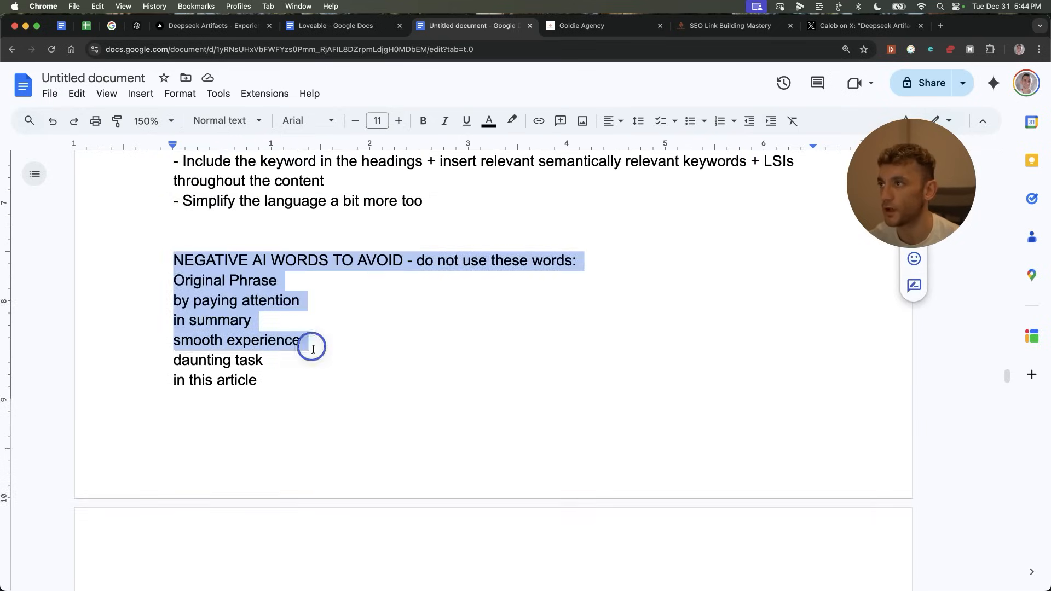
{"action": "scroll", "scroll_direction": "down", "scroll_amount": 3}
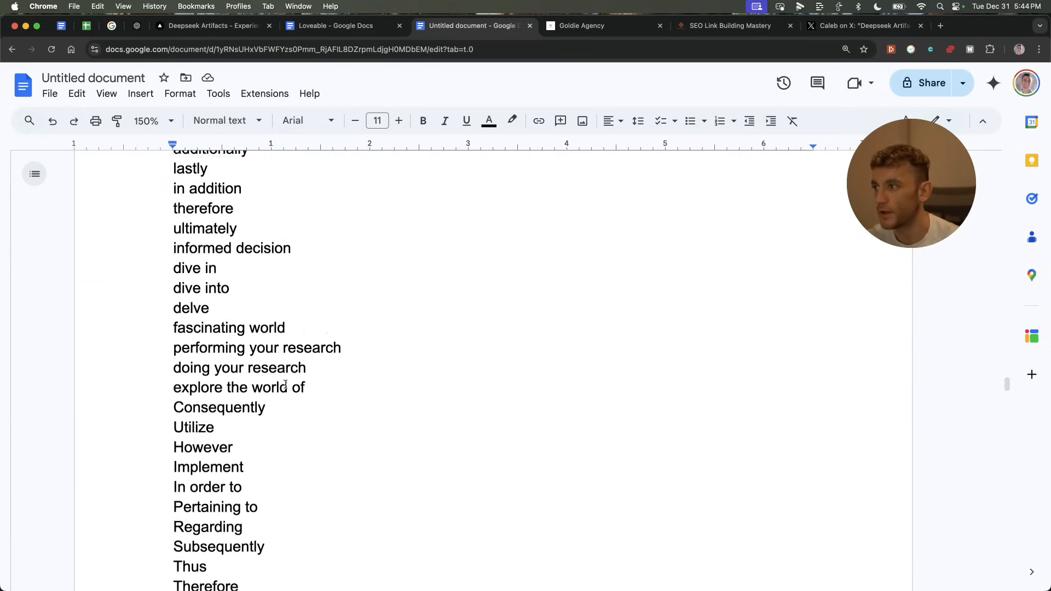
{"action": "scroll", "scroll_direction": "down", "scroll_amount": 3}
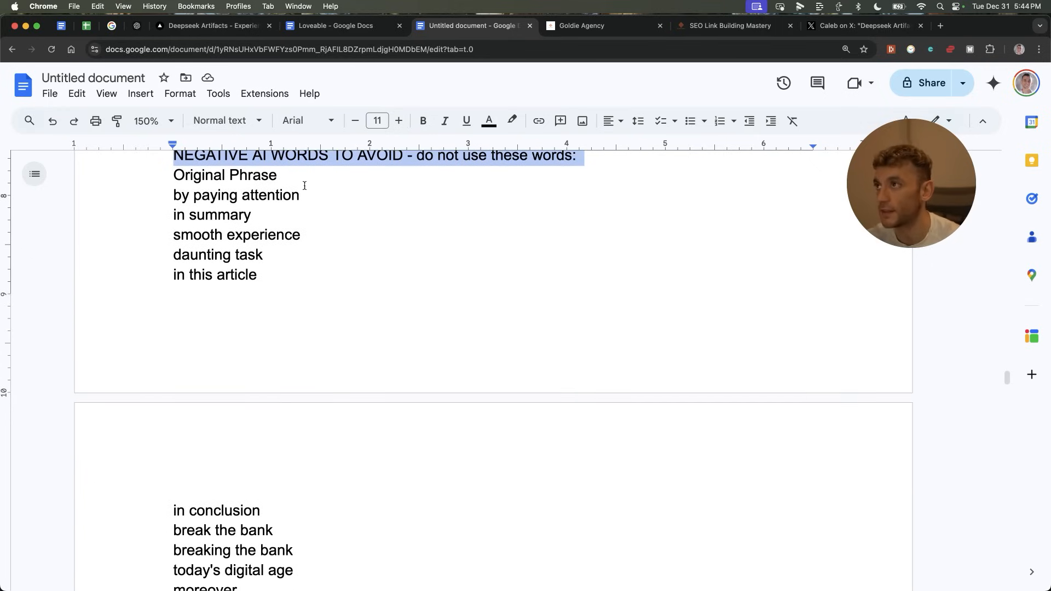
Step: Scroll through the generated 'What is SEO?' article preview, then return to the notes document
{"action": "left_click", "coordinate": [212, 25]}
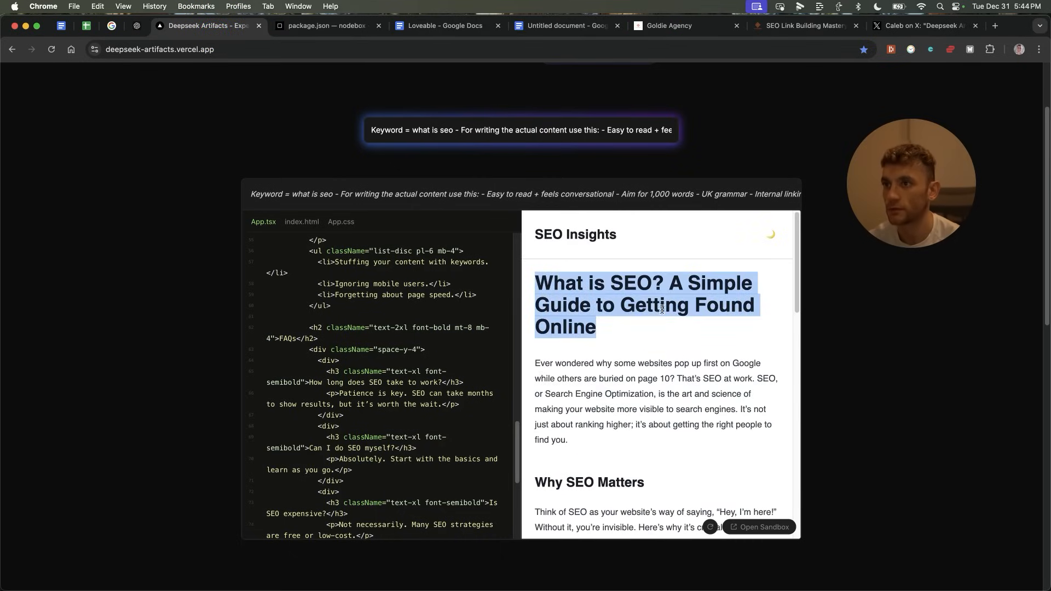
{"action": "left_click", "coordinate": [622, 310]}
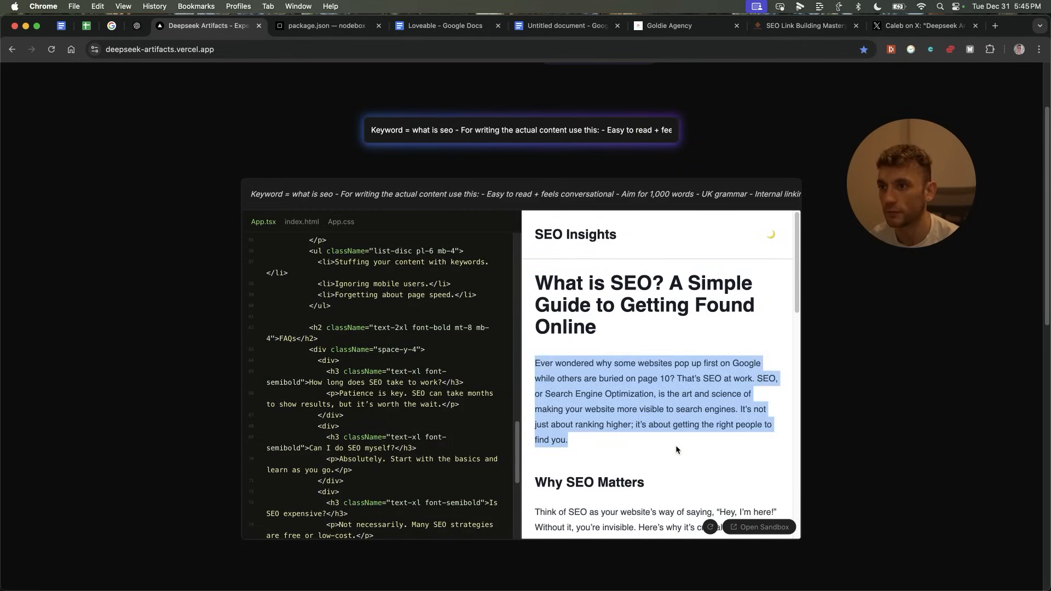
{"action": "scroll", "scroll_direction": "down", "scroll_amount": 3}
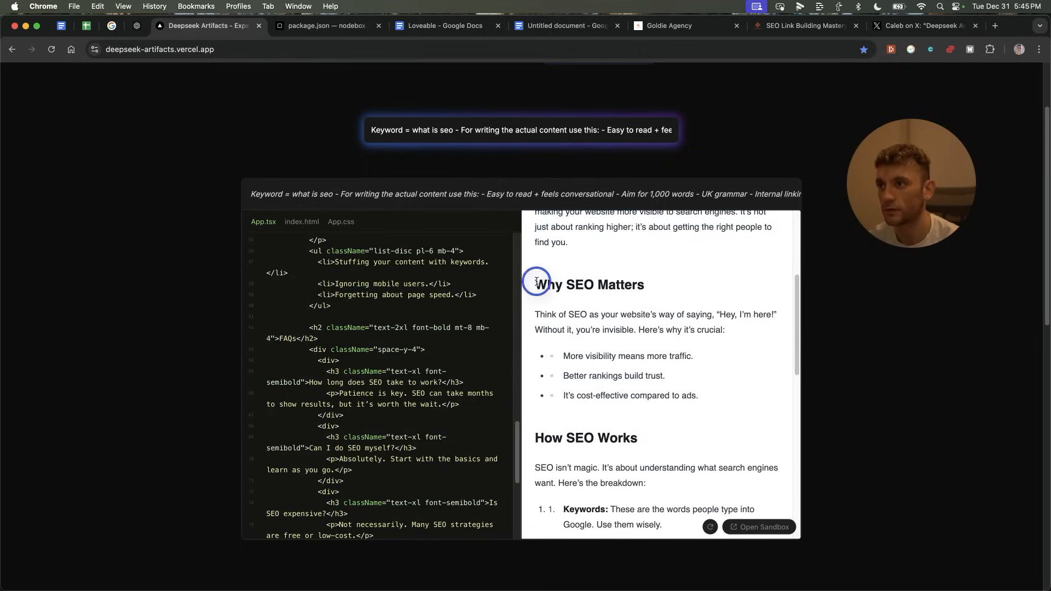
{"action": "scroll", "scroll_direction": "down", "scroll_amount": 3}
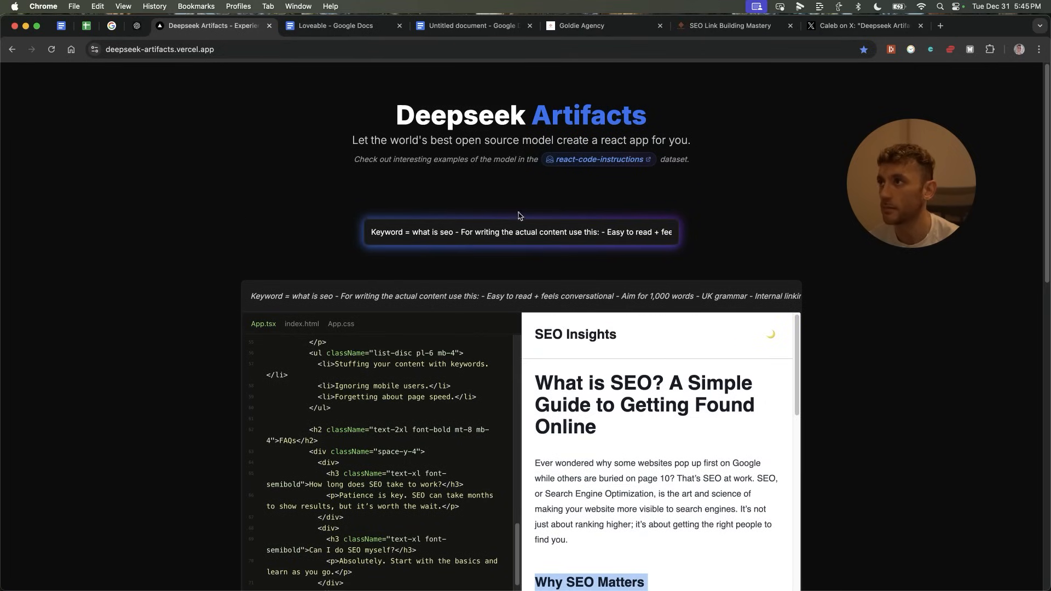
{"action": "left_click", "coordinate": [469, 26]}
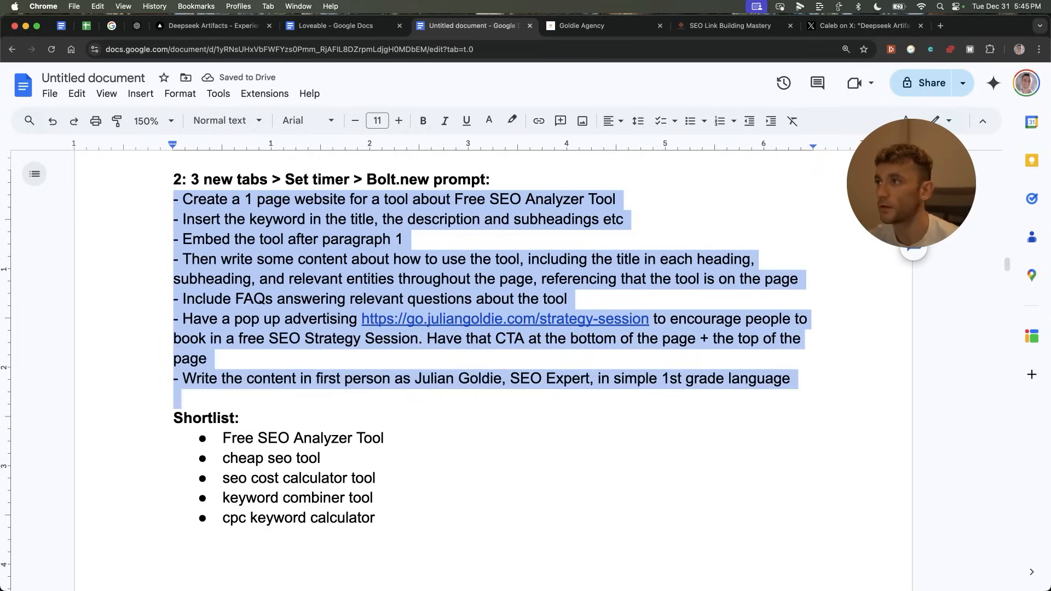
Step: Select and copy the Free SEO Analyzer Tool prompt lines from the Google Docs notes
{"action": "left_click", "coordinate": [210, 25]}
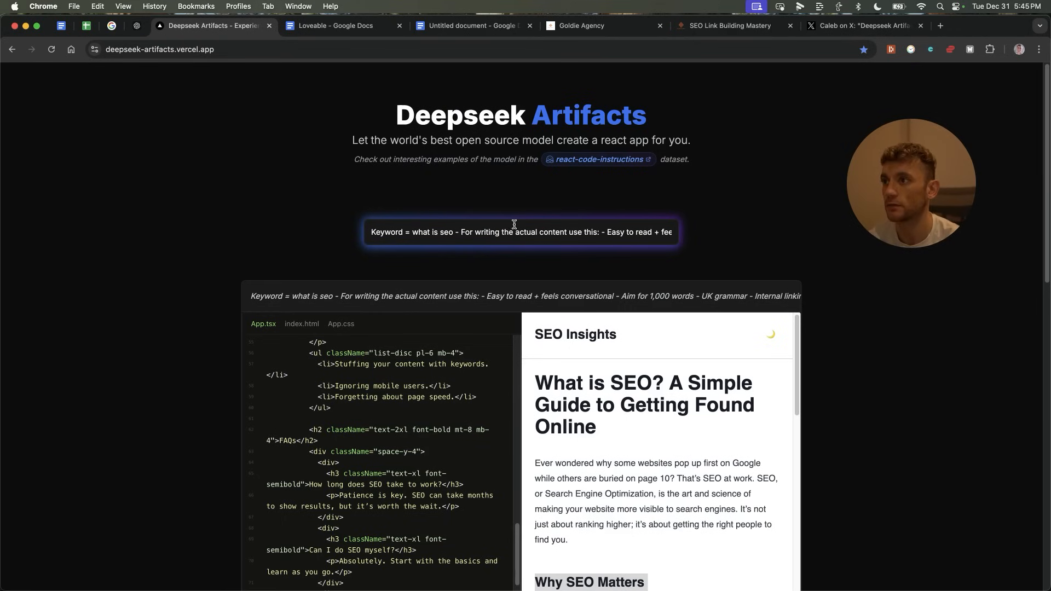
{"action": "left_click", "coordinate": [469, 26]}
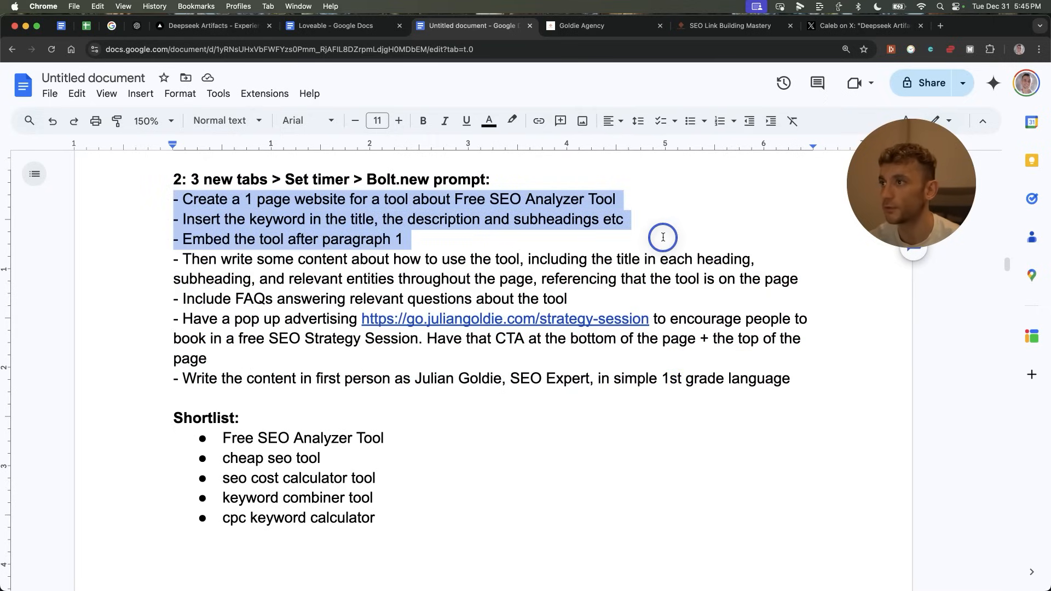
{"action": "left_click_drag", "start_coordinate": [662, 236], "coordinate": [365, 275]}
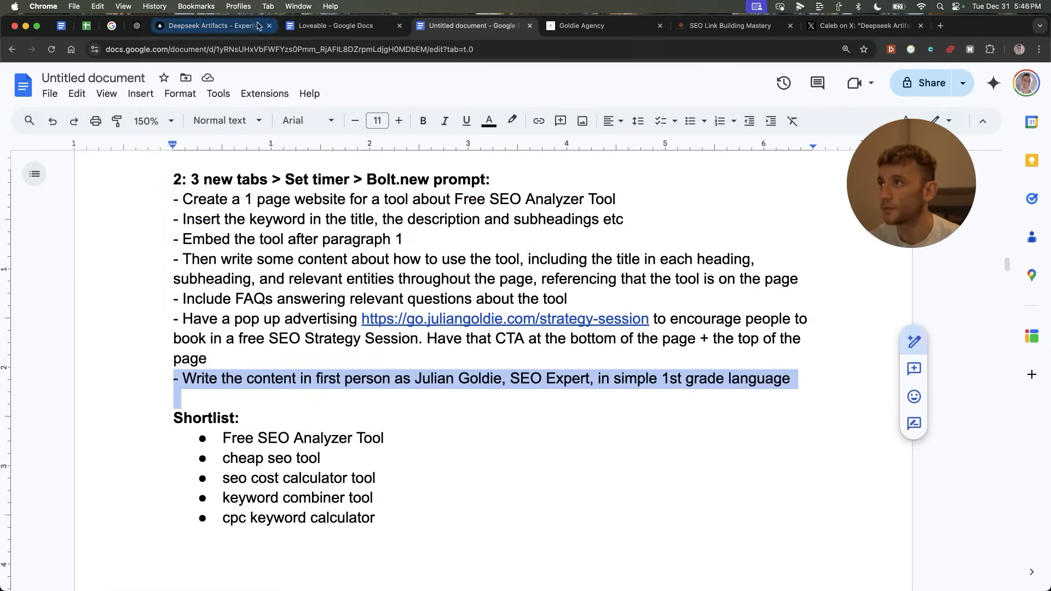
{"action": "left_click", "coordinate": [210, 26]}
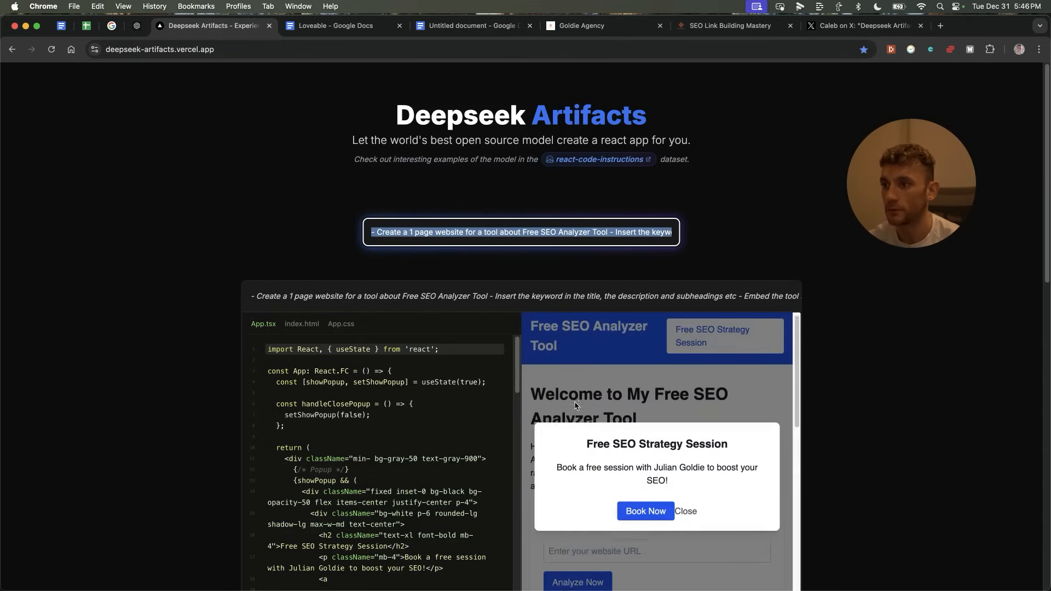
Step: Close the Free SEO Strategy Session popup and scroll through the analyzer page preview
{"action": "left_click", "coordinate": [686, 511]}
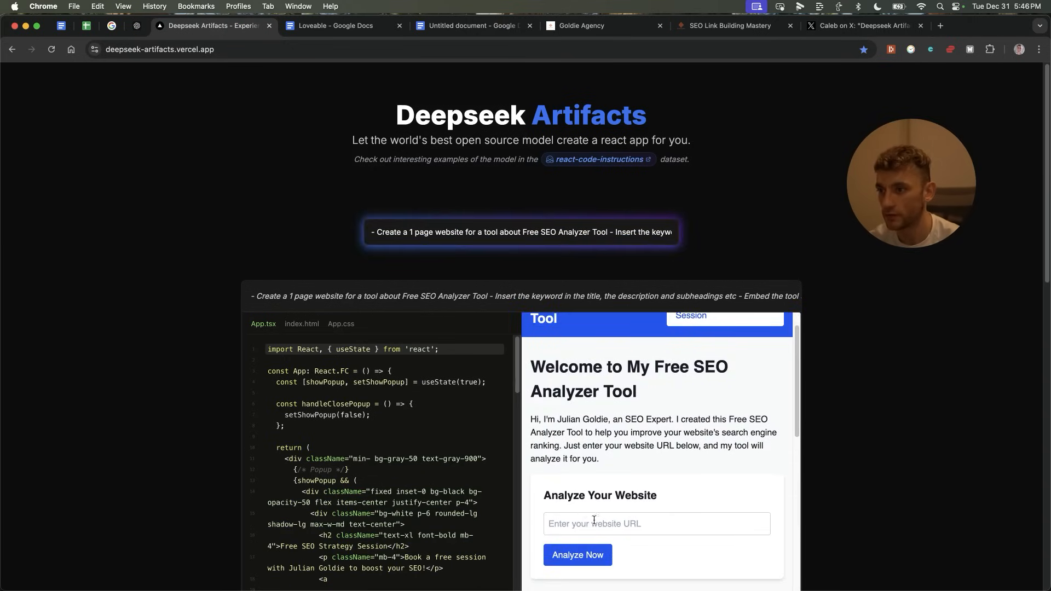
{"action": "left_click", "coordinate": [656, 523]}
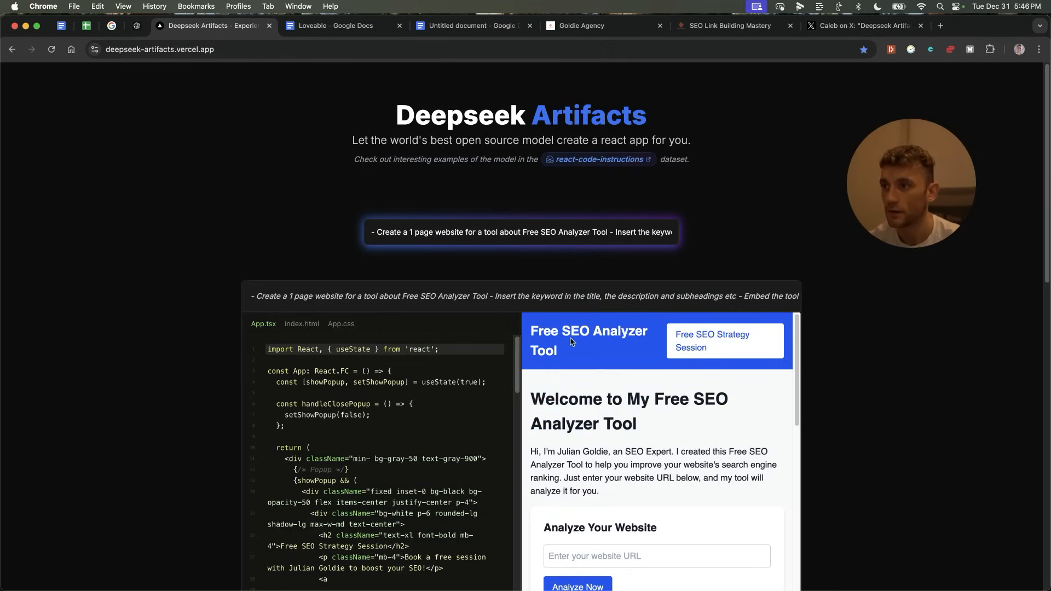
{"action": "scroll", "scroll_direction": "down", "scroll_amount": 3}
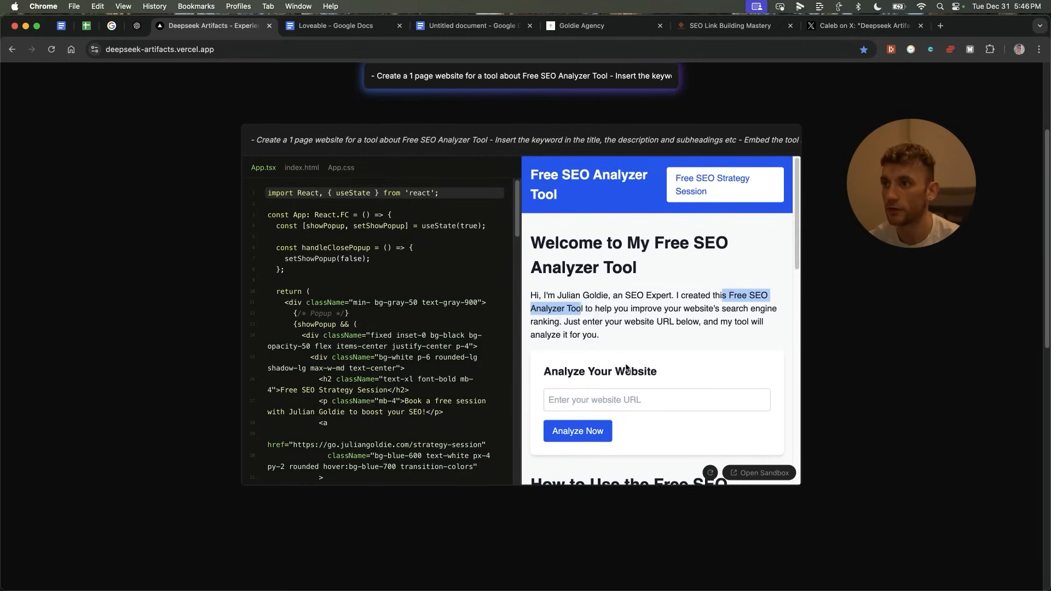
{"action": "scroll", "scroll_direction": "down", "scroll_amount": 3}
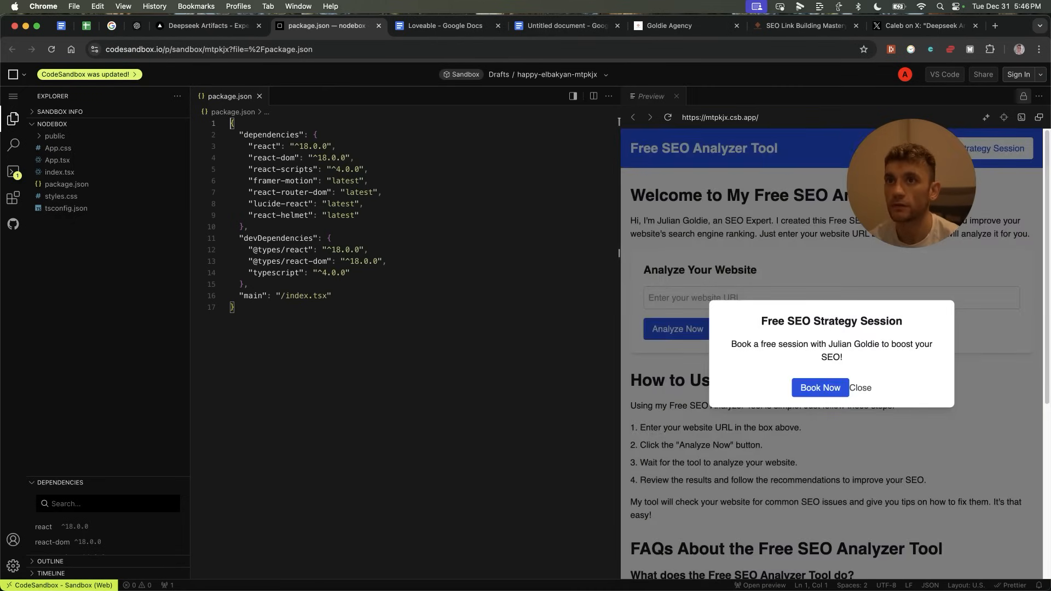
Step: Close the strategy-session popup in the CodeSandbox analyzer preview, then switch to Google Docs
{"action": "left_click", "coordinate": [860, 388]}
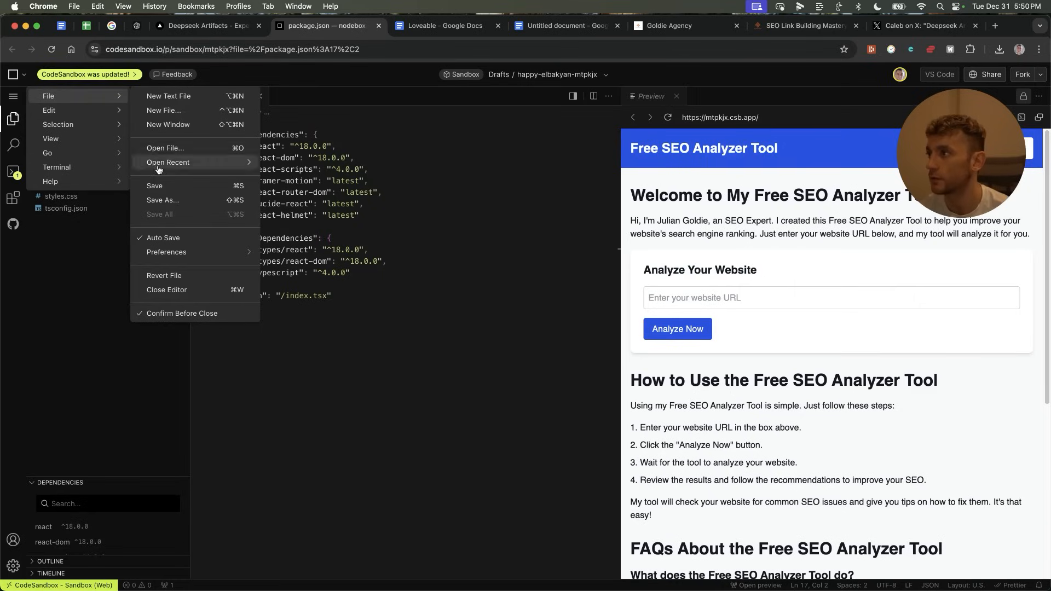
{"action": "left_click", "coordinate": [565, 26]}
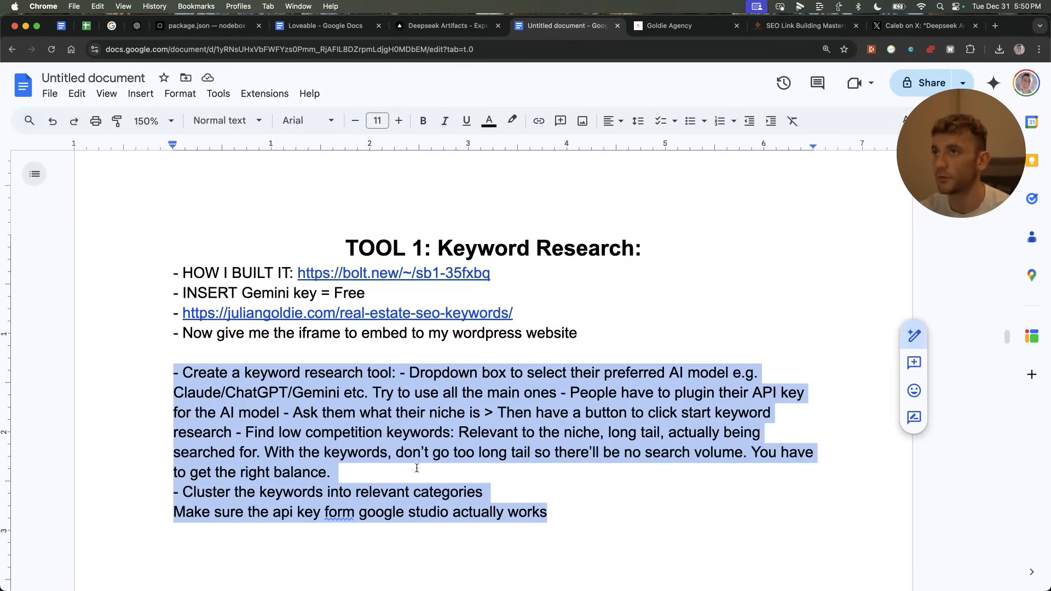
Step: Select the full TOOL 1 keyword research prompt in the notes, then check DeepSeek's generation
{"action": "left_click", "coordinate": [447, 26]}
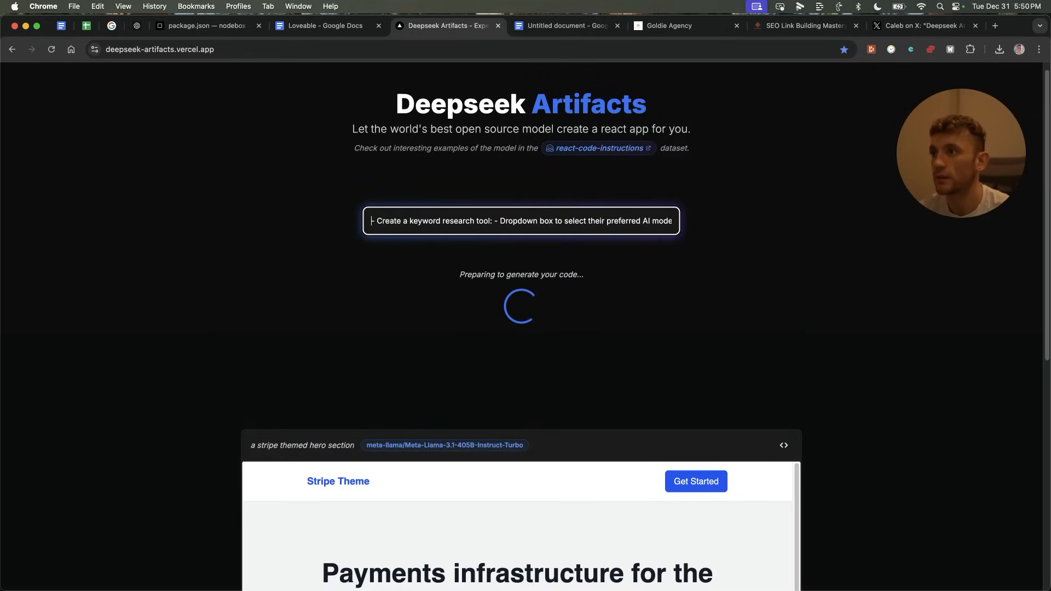
{"action": "left_click", "coordinate": [567, 26]}
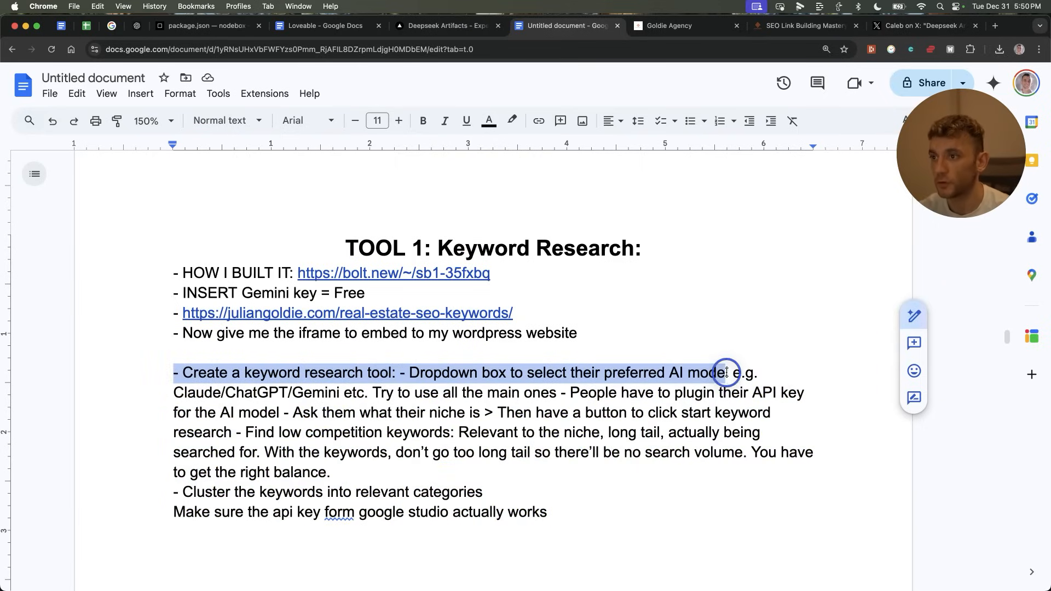
{"action": "left_click_drag", "start_coordinate": [734, 373], "coordinate": [483, 412]}
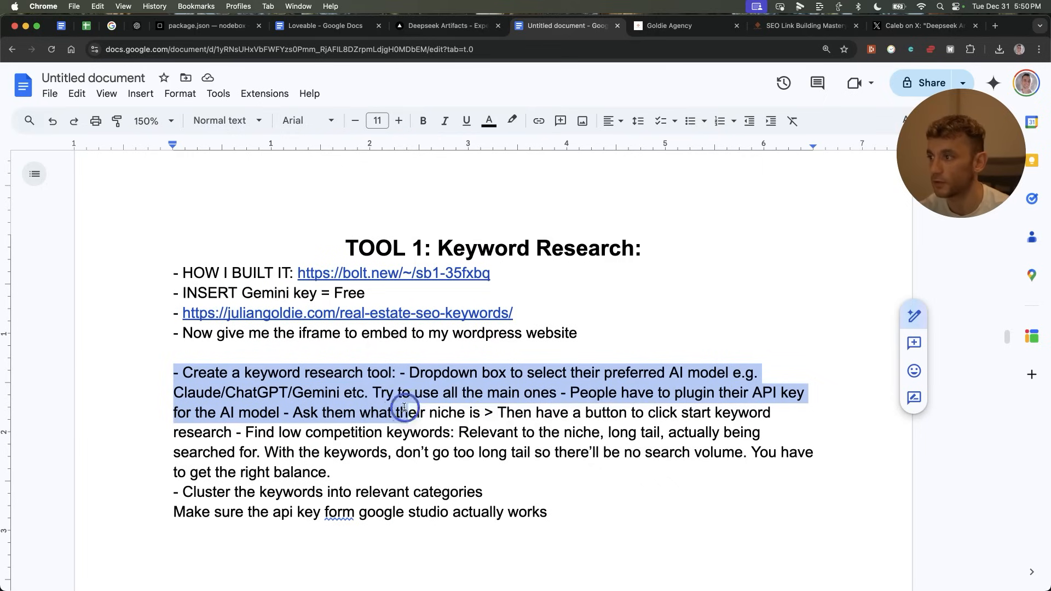
{"action": "left_click_drag", "start_coordinate": [402, 409], "coordinate": [328, 471]}
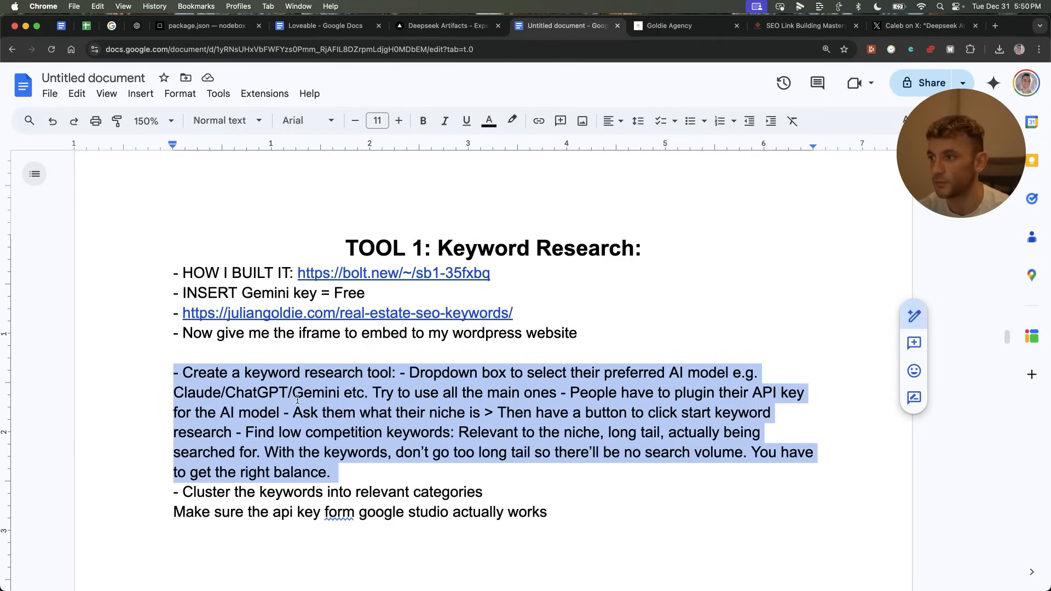
{"action": "left_click", "coordinate": [445, 293]}
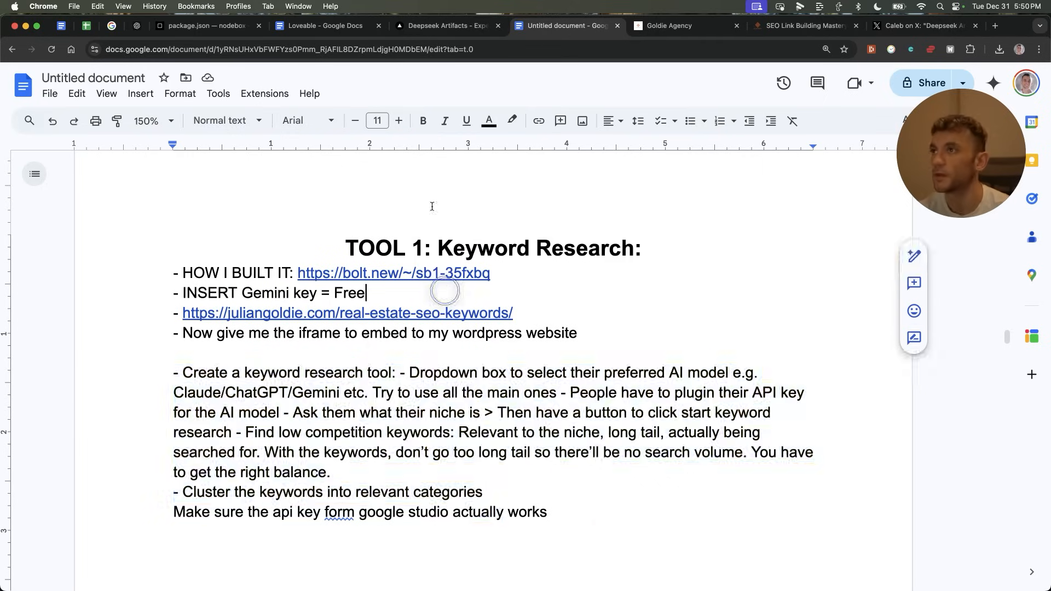
{"action": "left_click", "coordinate": [448, 26]}
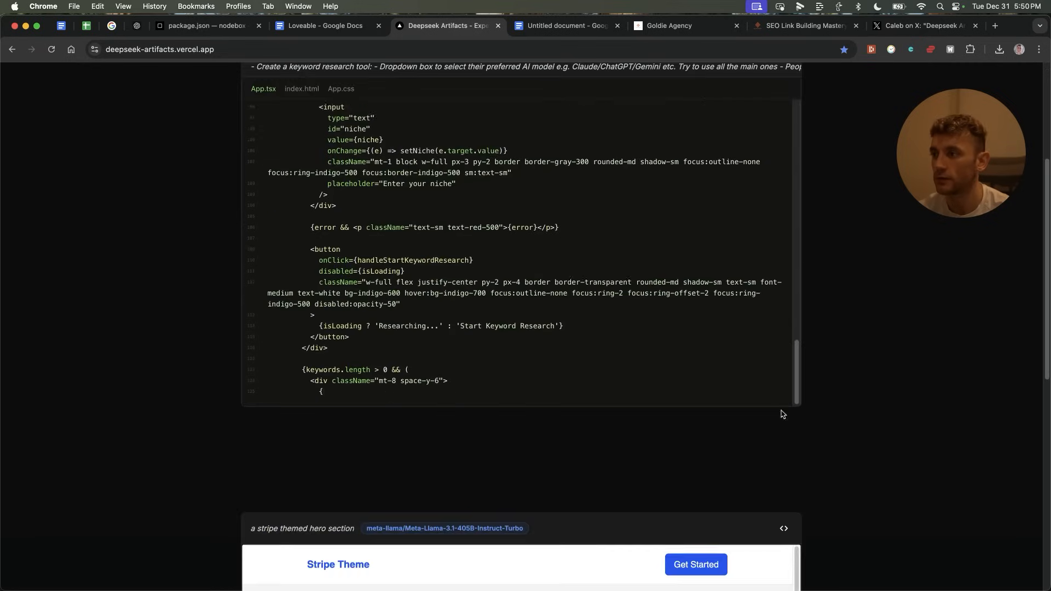
Step: Scroll to the generated Keyword Research Tool preview and pick its AI model
{"action": "scroll", "scroll_direction": "down", "scroll_amount": 3}
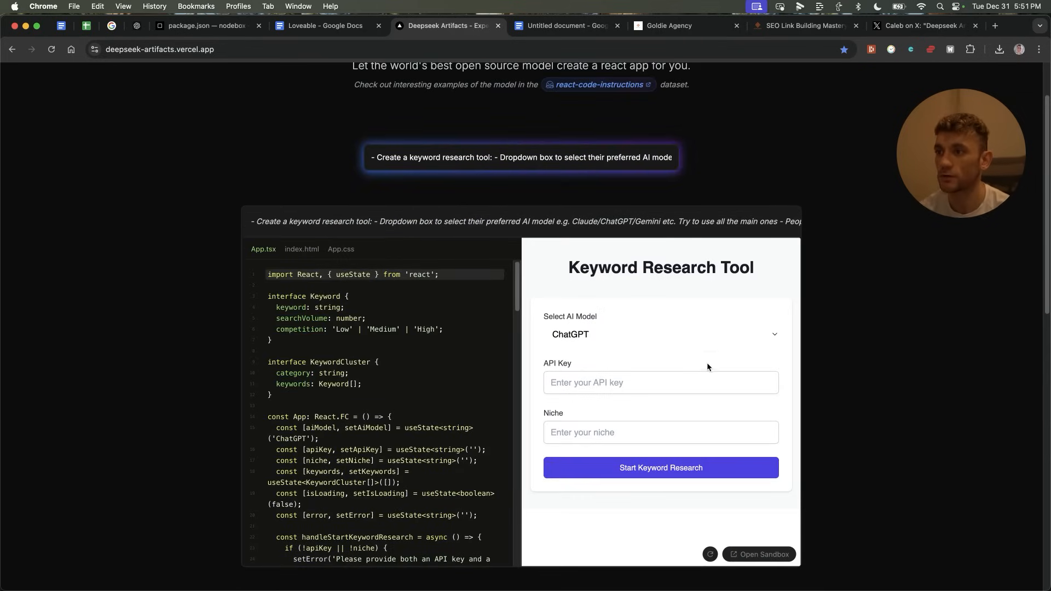
{"action": "left_click", "coordinate": [660, 333]}
{"action": "type", "text": "SEO"}
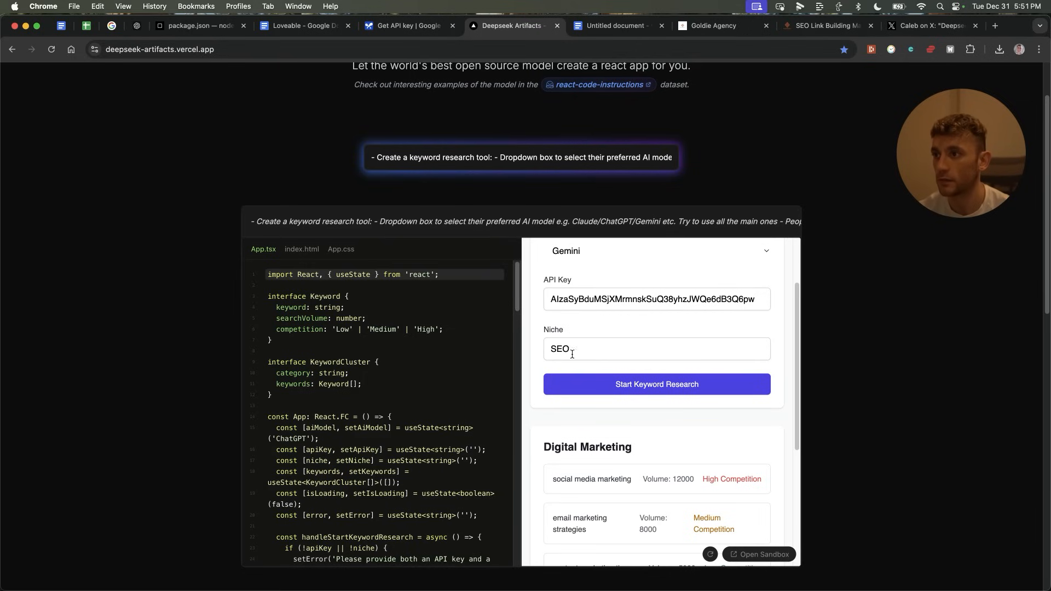
{"action": "scroll", "scroll_direction": "down", "scroll_amount": 3}
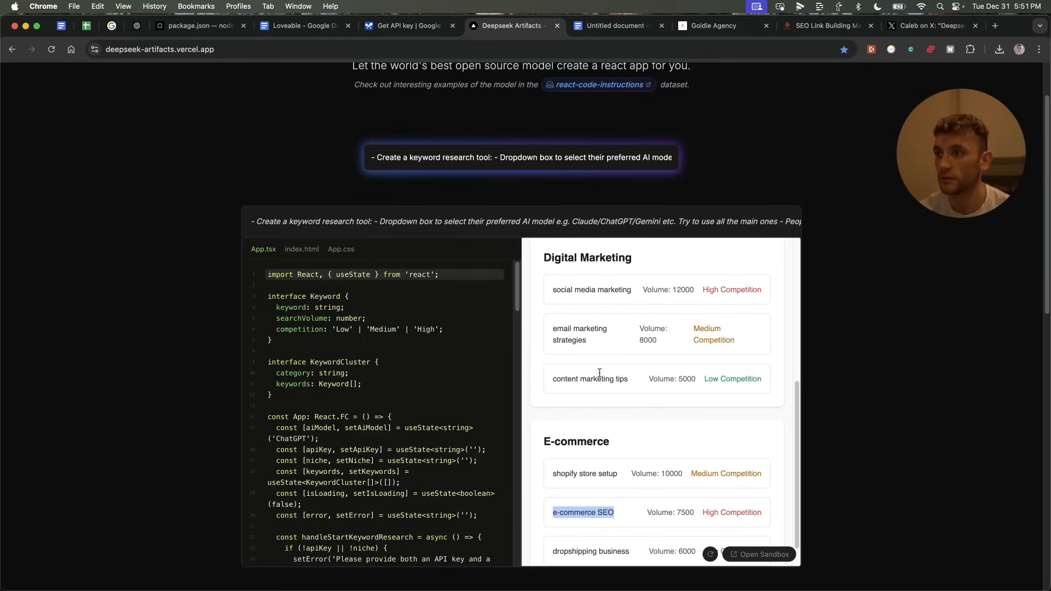
{"action": "left_click", "coordinate": [553, 376]}
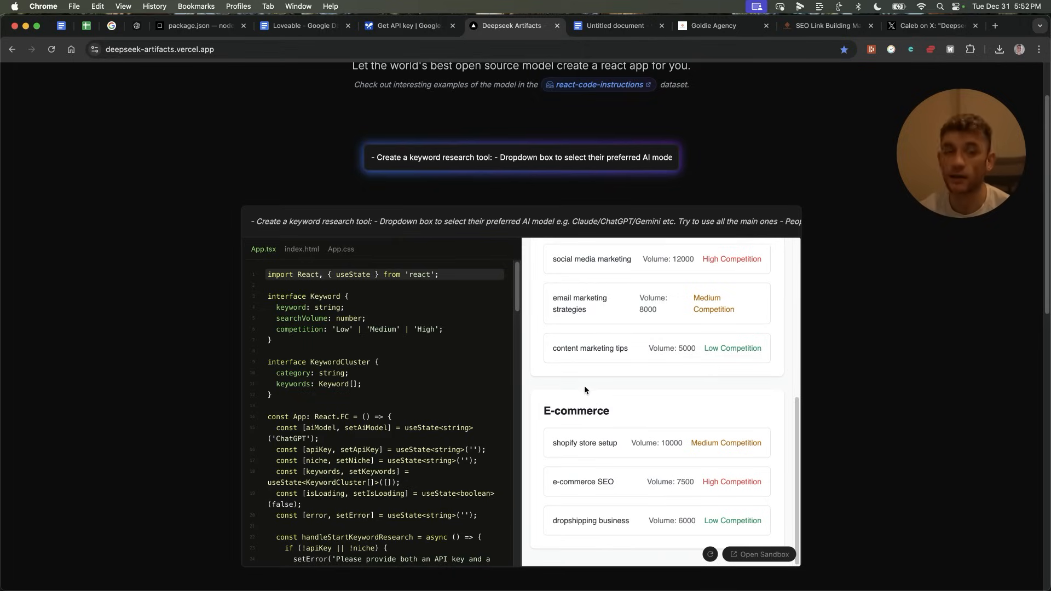
{"action": "mouse_move", "coordinate": [622, 404]}
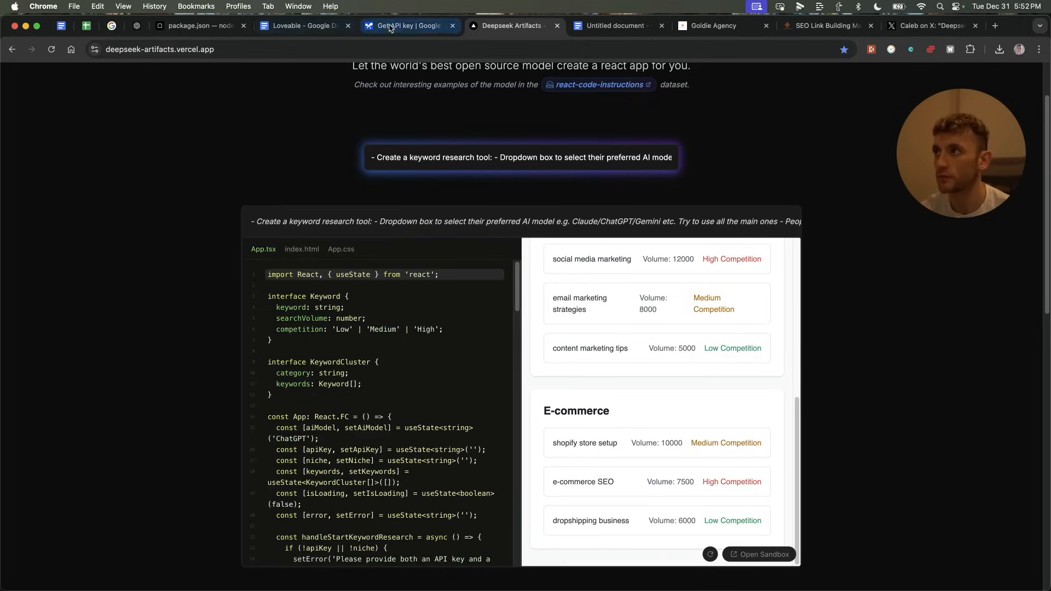
{"action": "left_click", "coordinate": [406, 26]}
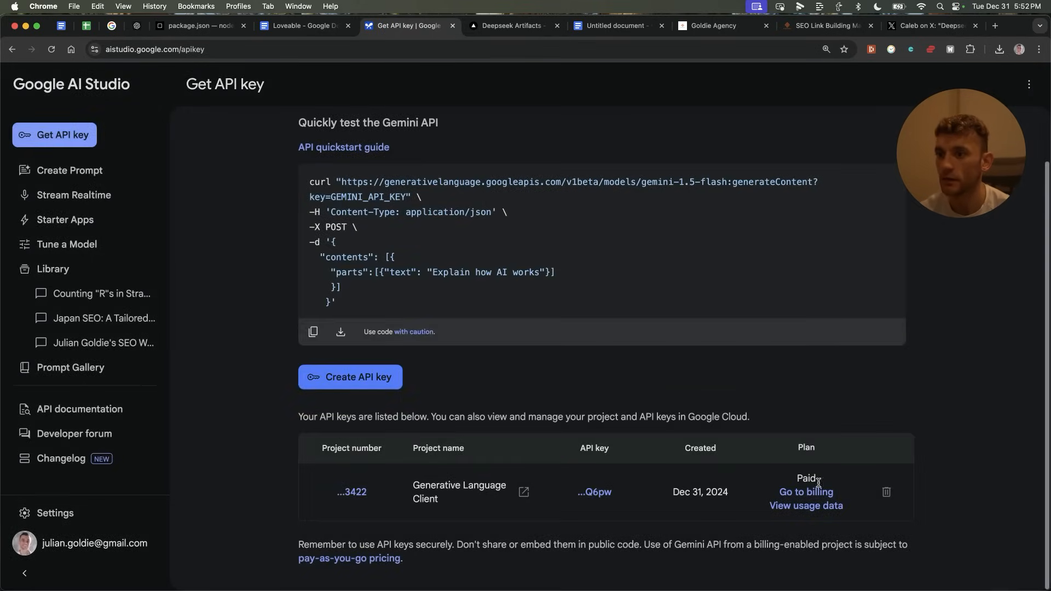
{"action": "left_click", "coordinate": [513, 26]}
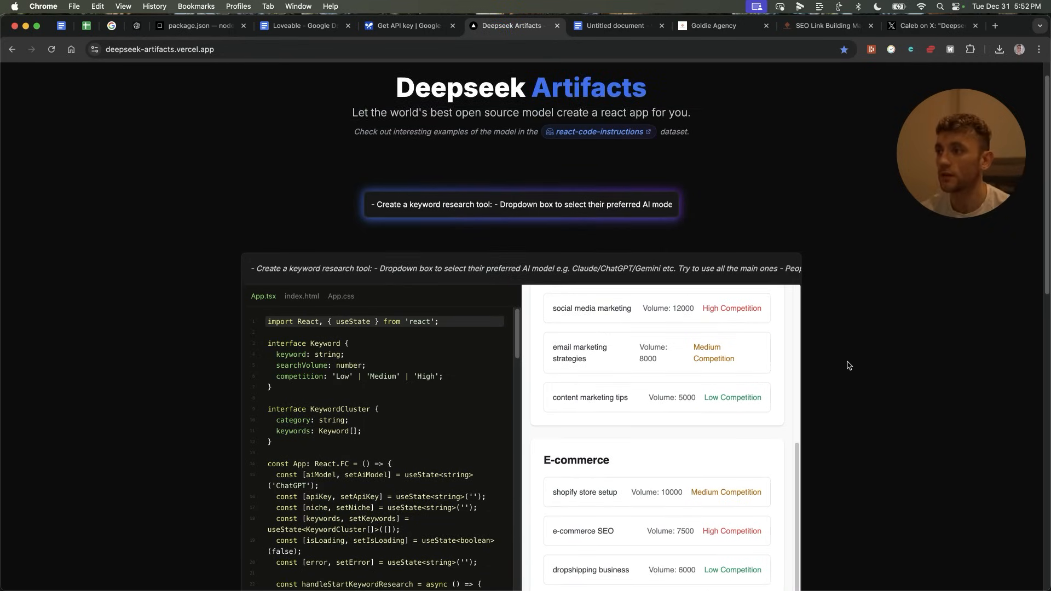
Step: Review the Gemini real estate keyword tool preview, then switch to the Google Docs notes
{"action": "scroll", "scroll_direction": "down", "scroll_amount": 3}
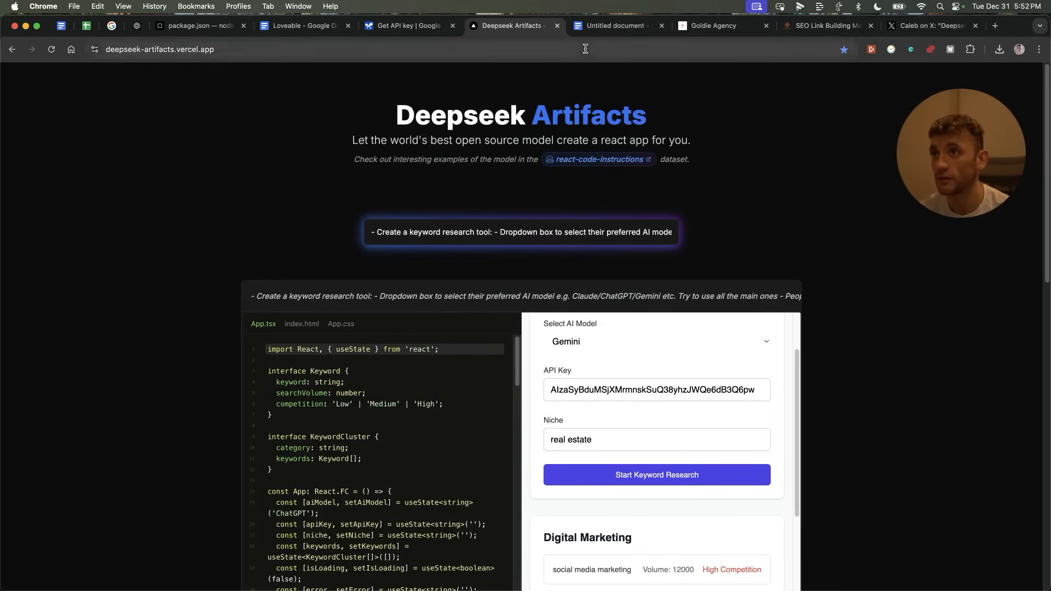
{"action": "mouse_move", "coordinate": [505, 178]}
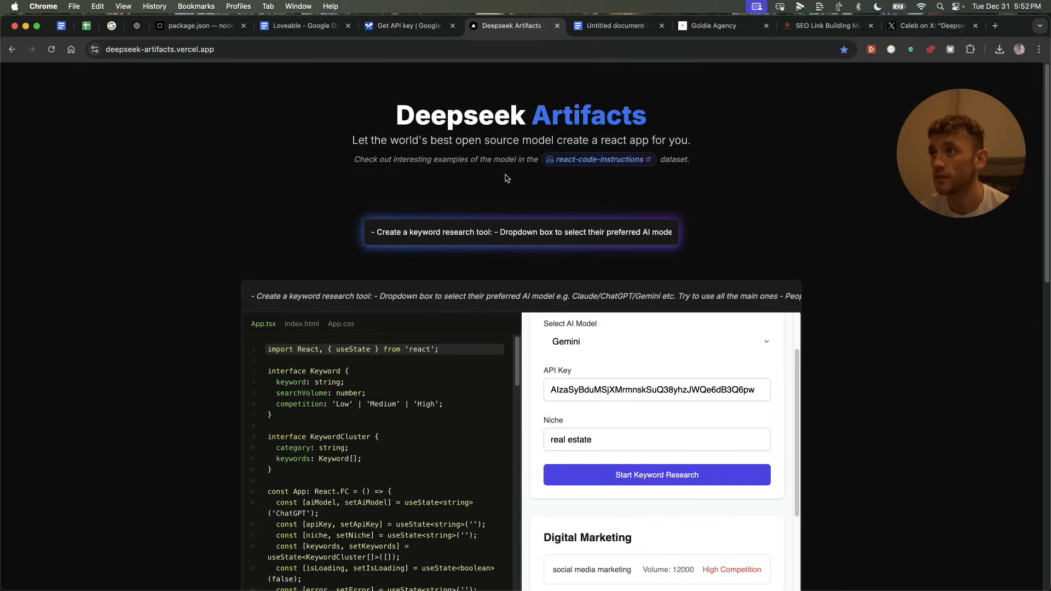
{"action": "left_click", "coordinate": [453, 26]}
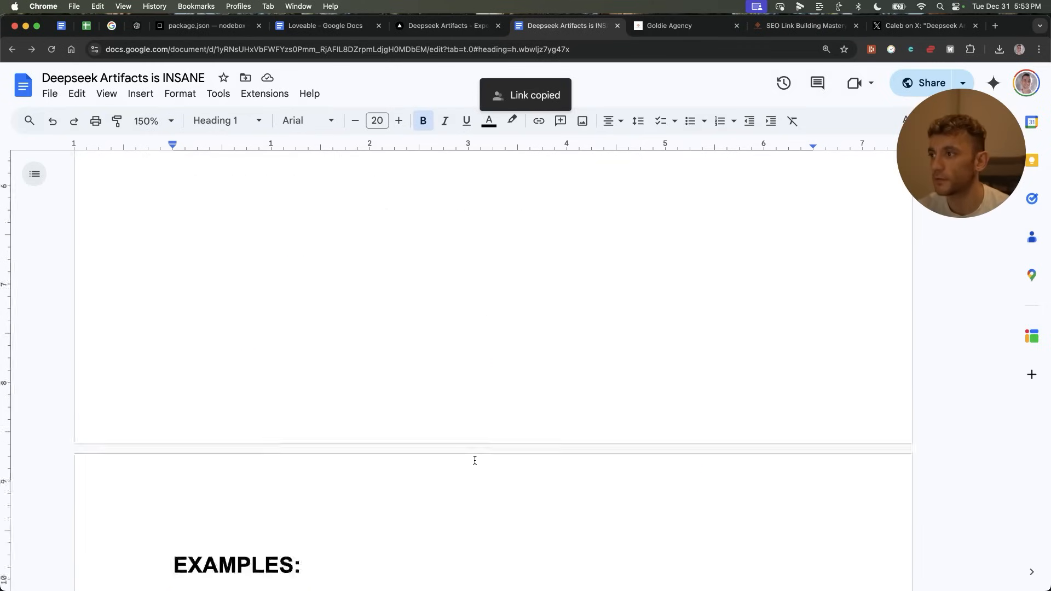
Step: Browse the Google Doc notes and examples, then bring up the SEO Link Building Mastery page
{"action": "scroll", "scroll_direction": "down", "scroll_amount": 3}
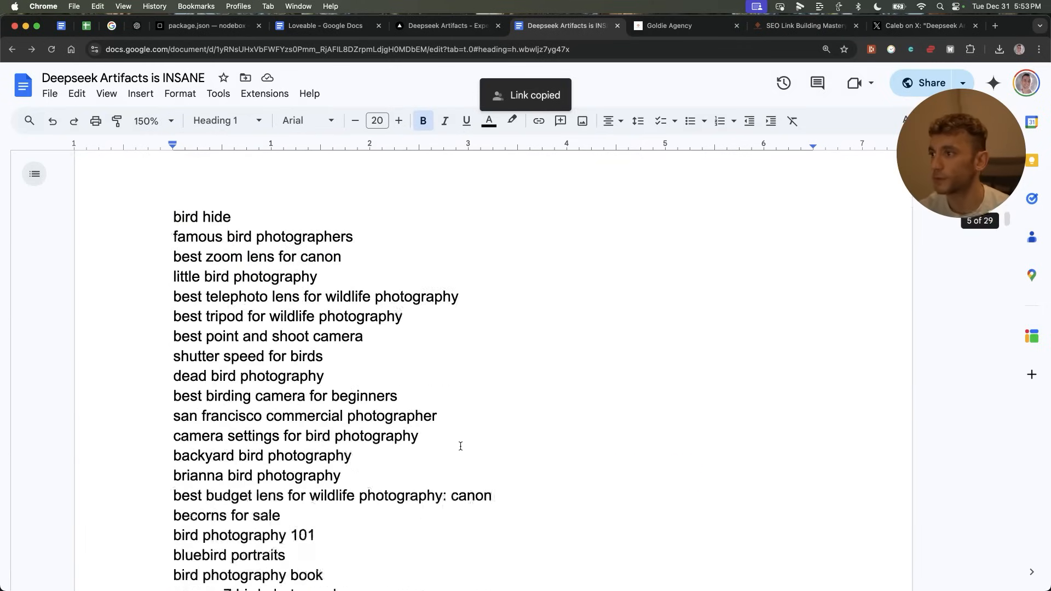
{"action": "scroll", "scroll_direction": "down", "scroll_amount": 3}
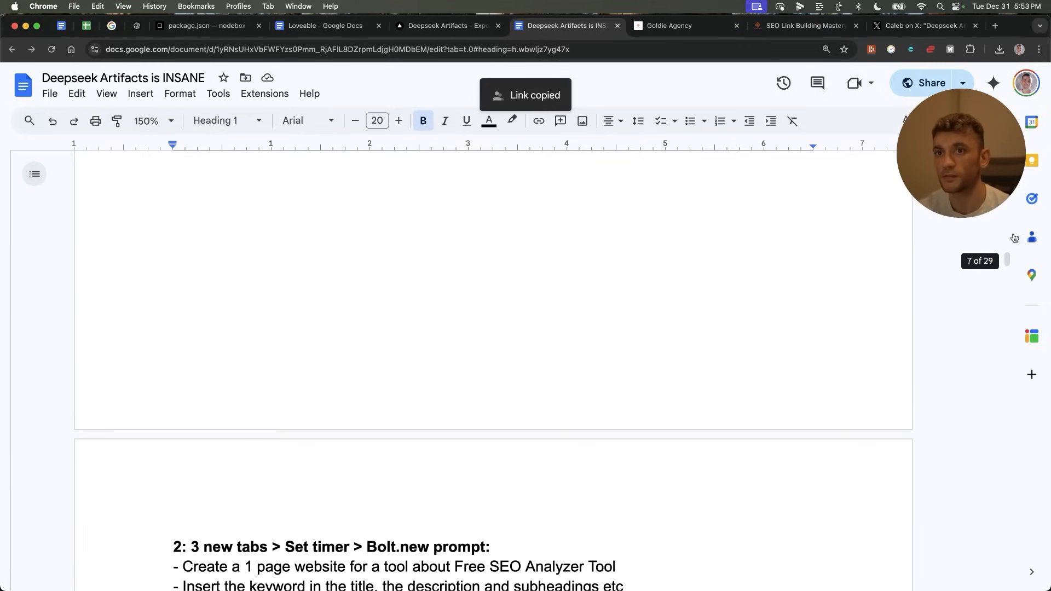
{"action": "scroll", "scroll_direction": "down", "scroll_amount": 3}
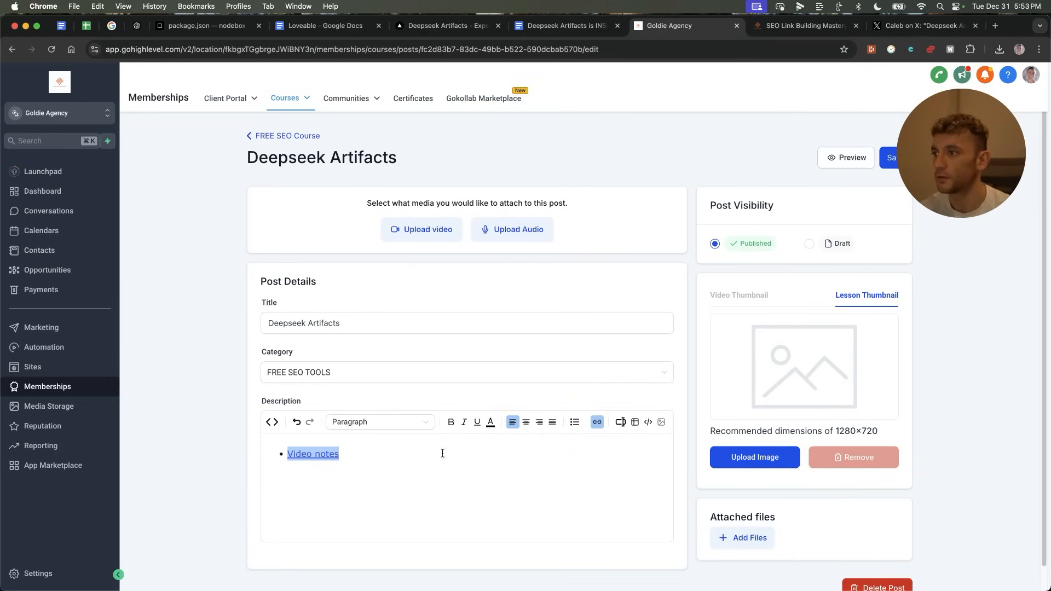
{"action": "left_click", "coordinate": [804, 26]}
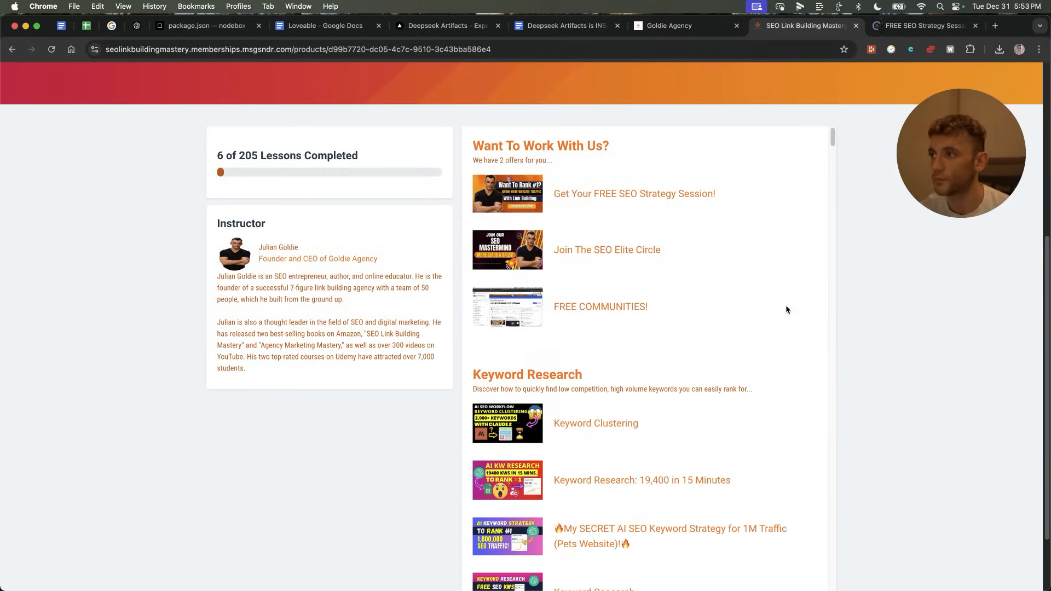
{"action": "mouse_move", "coordinate": [704, 329]}
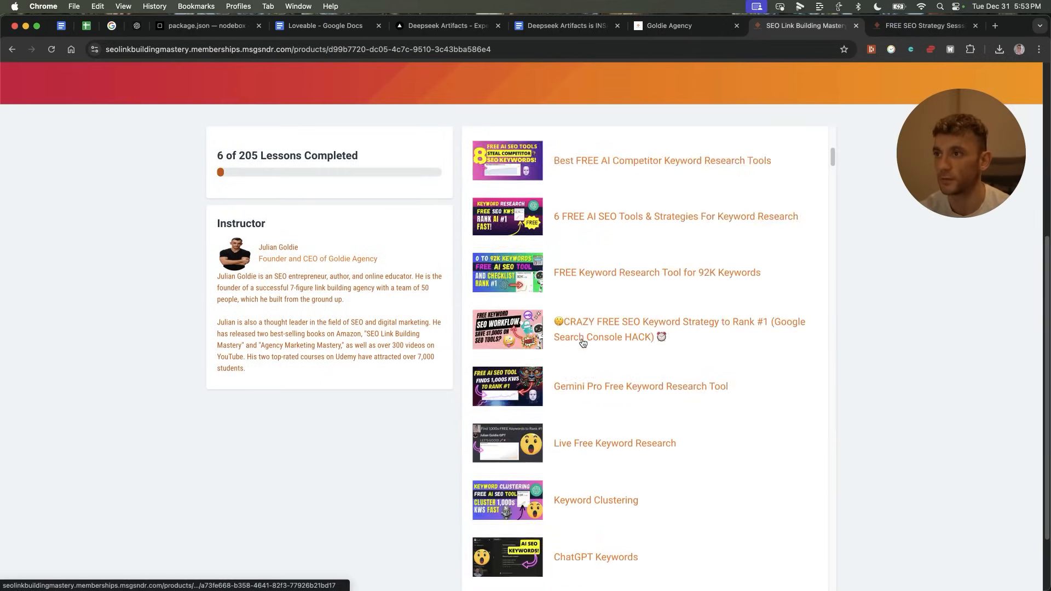
Step: Browse the SEO course lesson list, then bring up the FREE SEO Strategy Session page
{"action": "scroll", "scroll_direction": "down", "scroll_amount": 3}
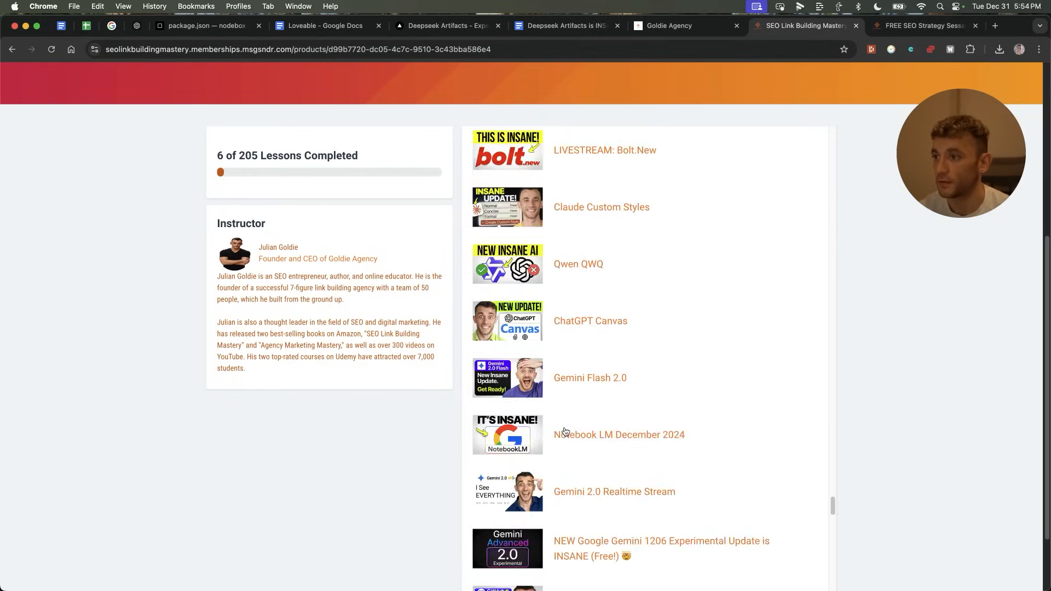
{"action": "scroll", "scroll_direction": "down", "scroll_amount": 3}
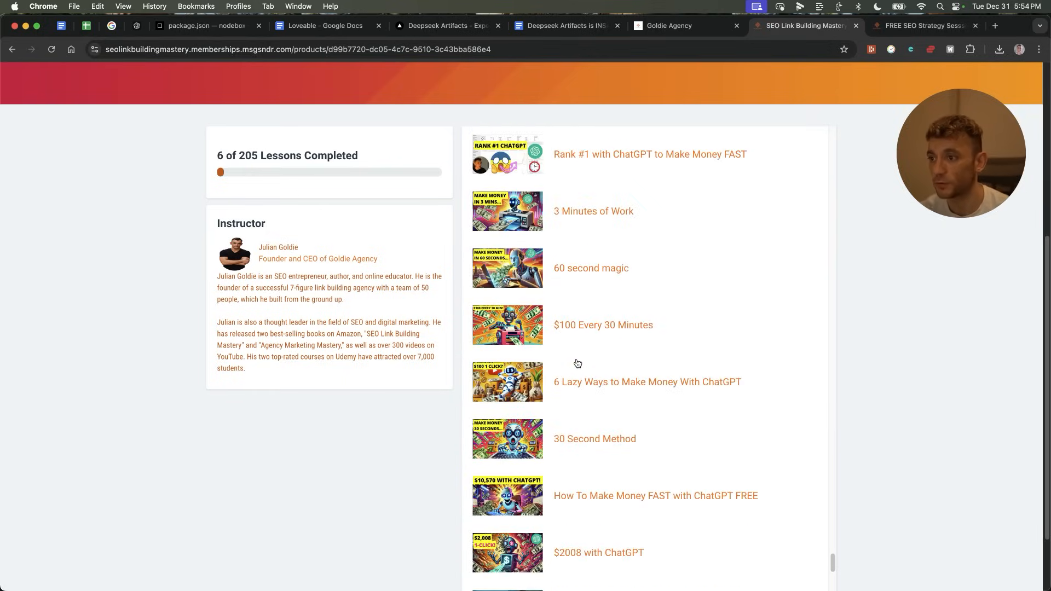
{"action": "scroll", "scroll_direction": "up", "scroll_amount": 3}
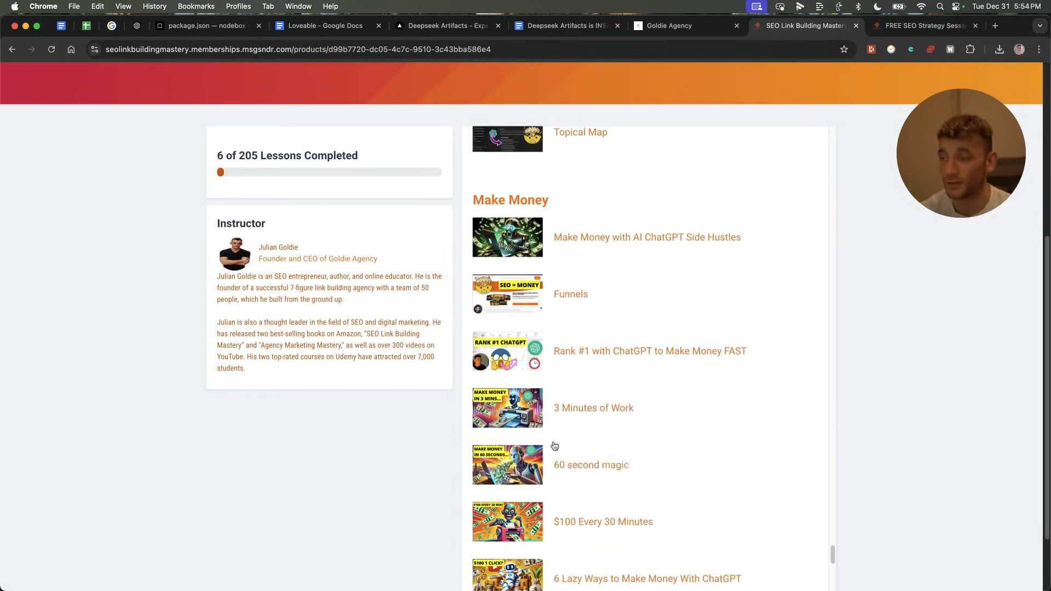
{"action": "scroll", "scroll_direction": "down", "scroll_amount": 3}
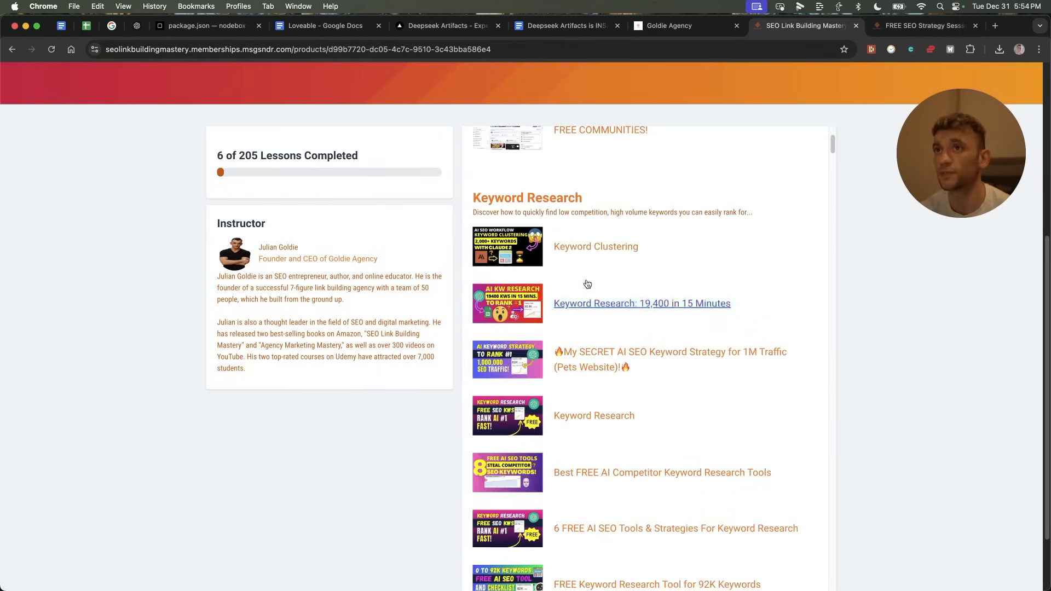
{"action": "left_click", "coordinate": [925, 26]}
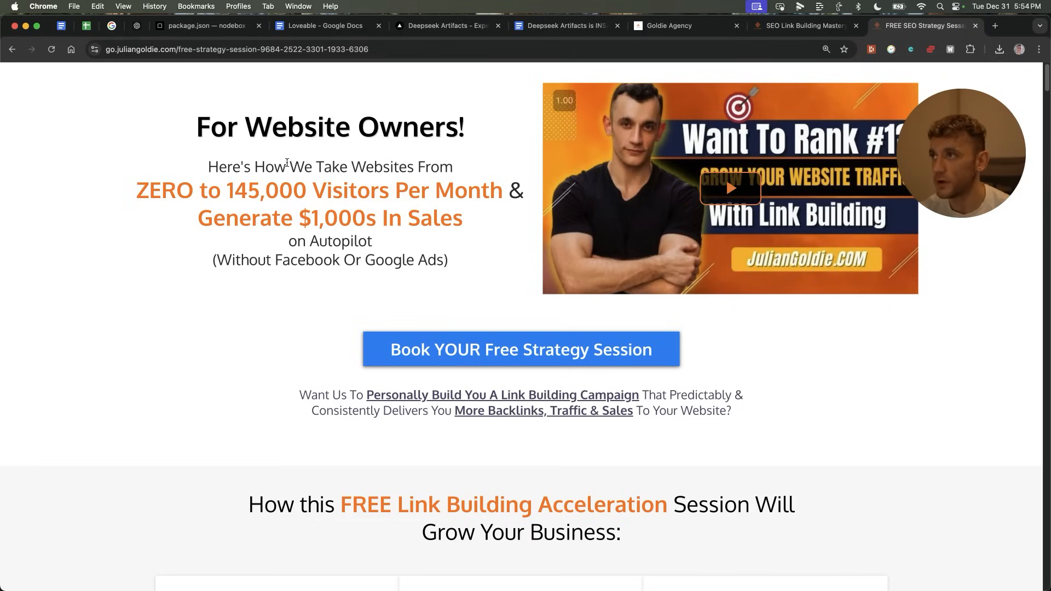
{"action": "mouse_move", "coordinate": [513, 212]}
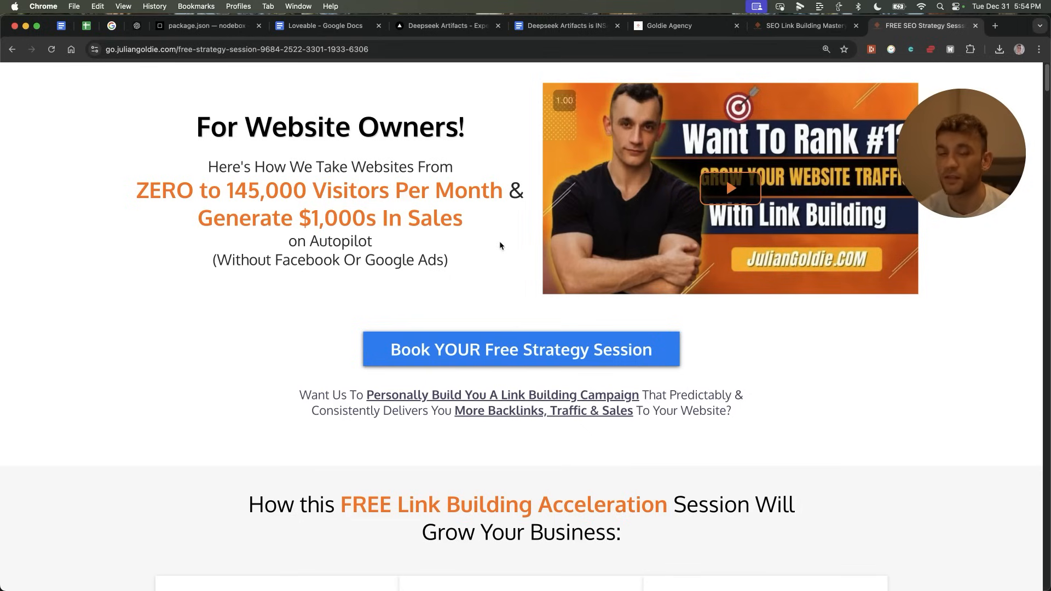
{"action": "scroll", "scroll_direction": "down", "scroll_amount": 3}
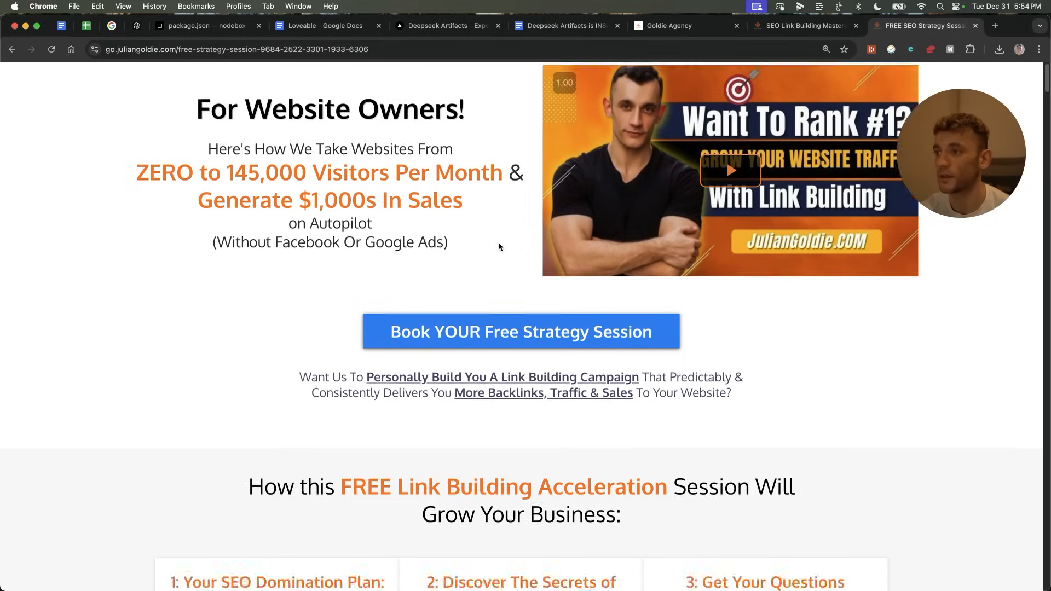
{"action": "scroll", "scroll_direction": "down", "scroll_amount": 3}
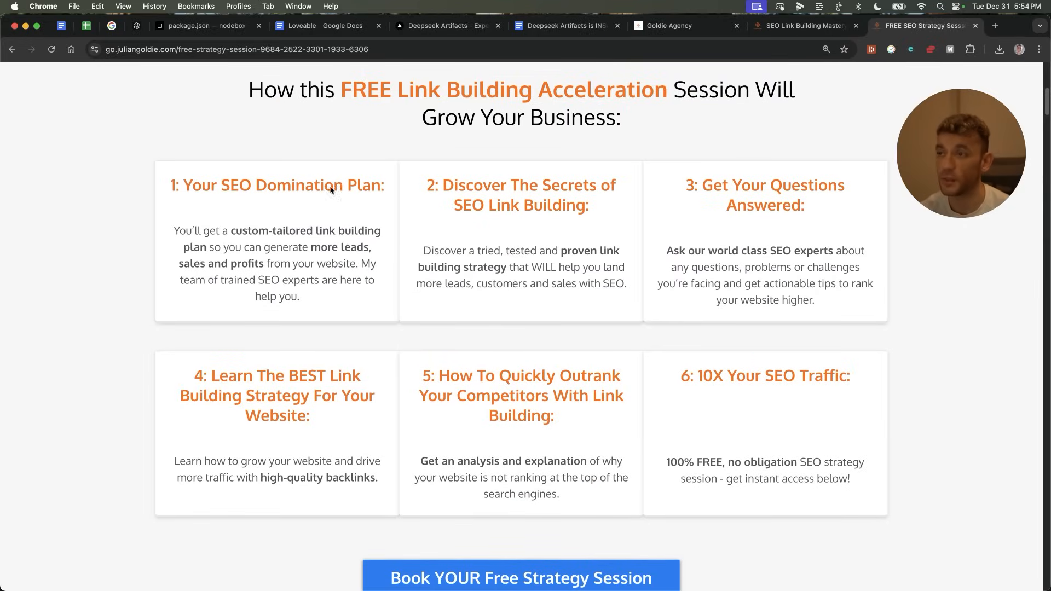
{"action": "mouse_move", "coordinate": [793, 186]}
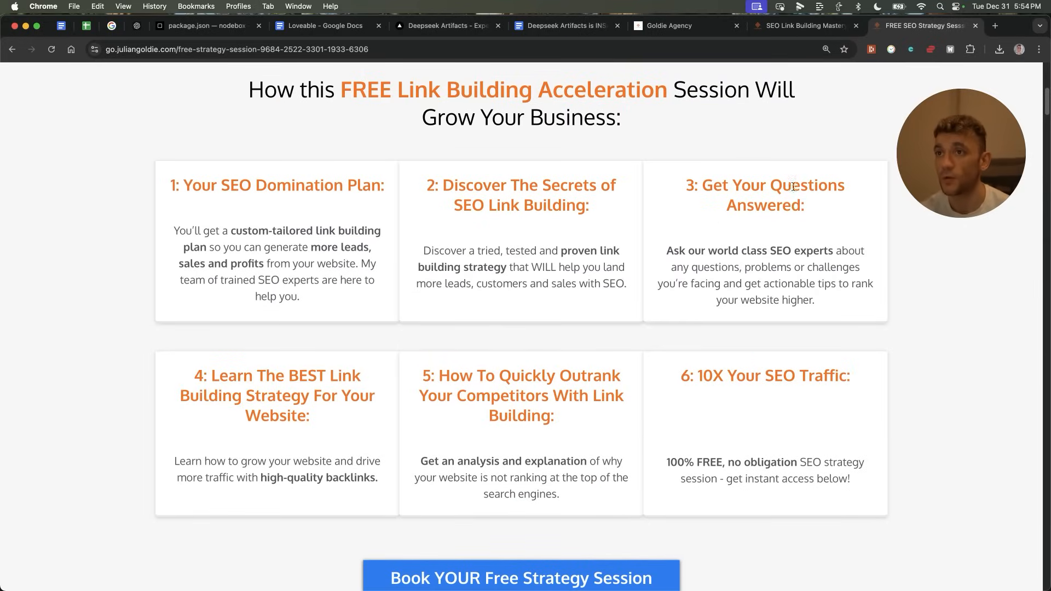
{"action": "mouse_move", "coordinate": [230, 304]}
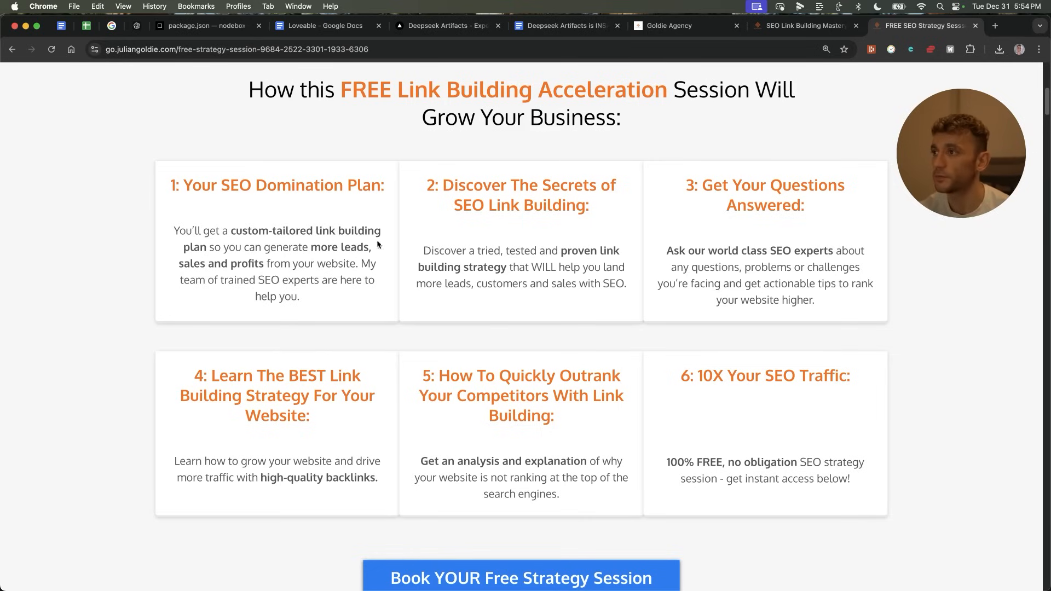
{"action": "mouse_move", "coordinate": [335, 320]}
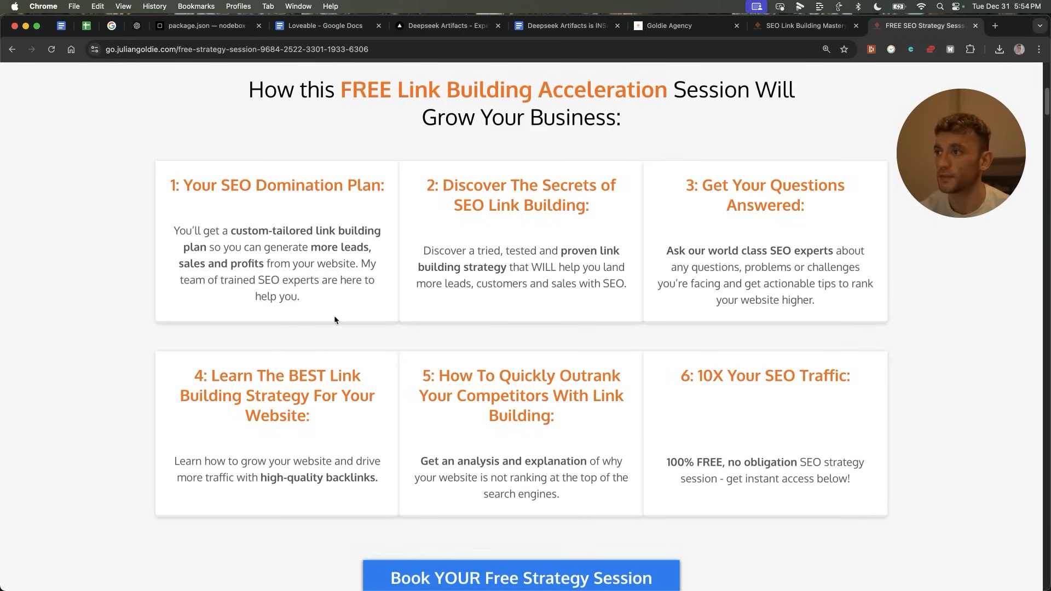
{"action": "mouse_move", "coordinate": [546, 336]}
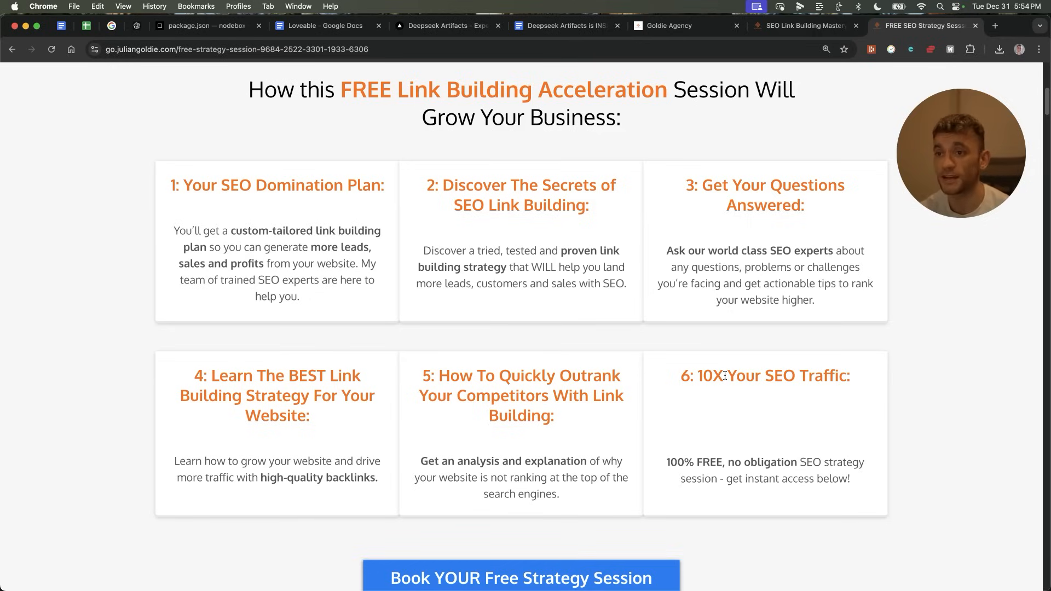
{"action": "scroll", "scroll_direction": "down", "scroll_amount": 3}
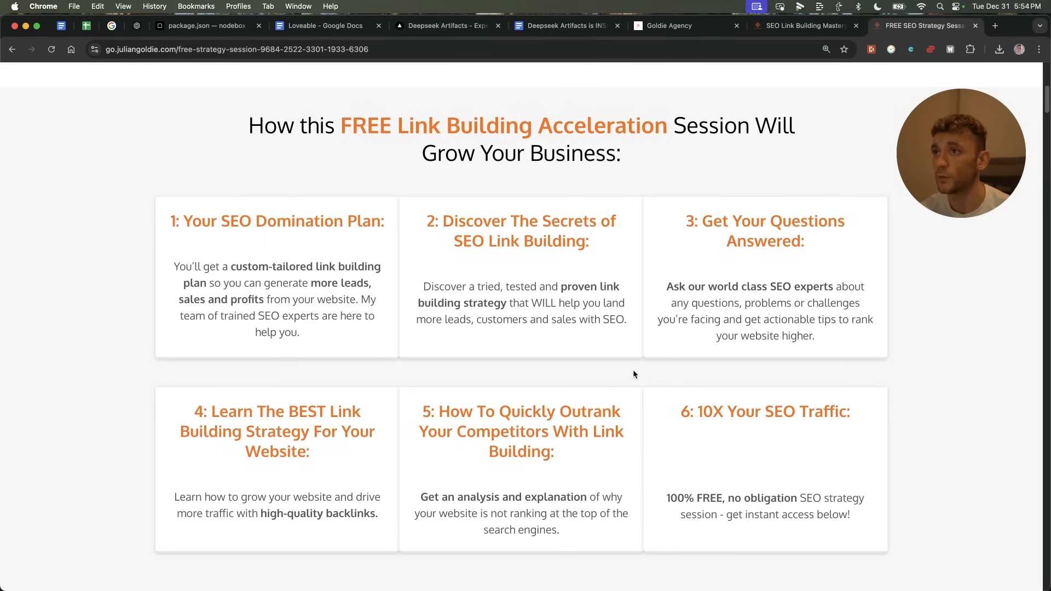
{"action": "scroll", "scroll_direction": "up", "scroll_amount": 3}
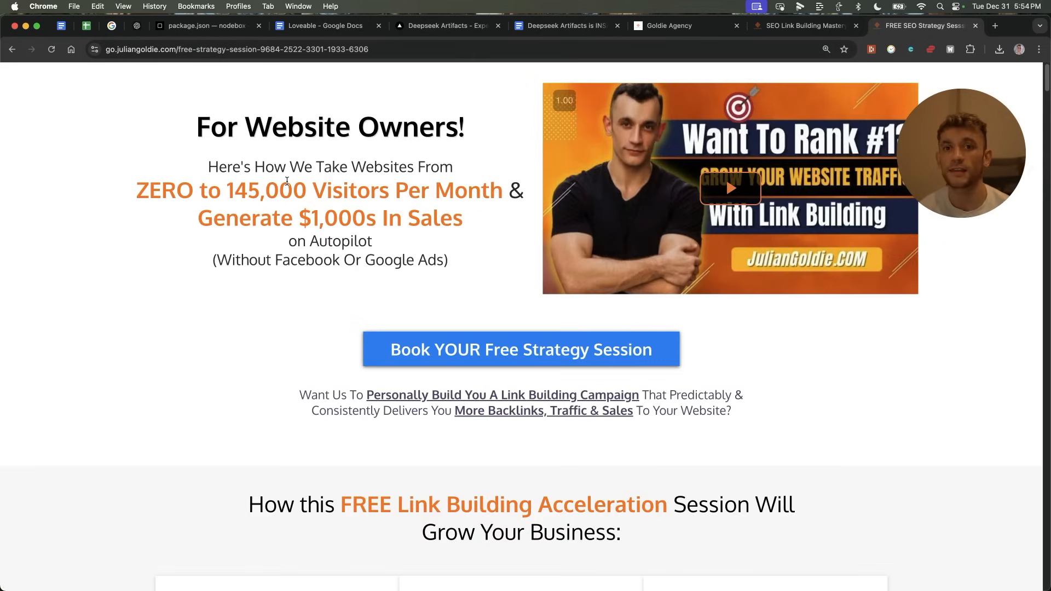